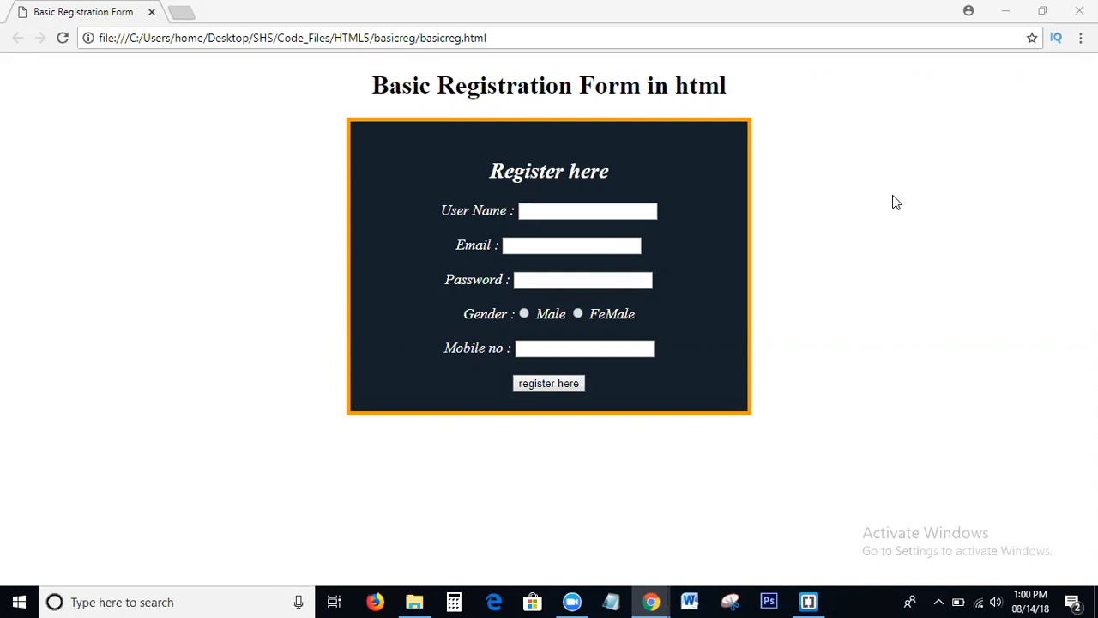
mouse_move(892, 599)
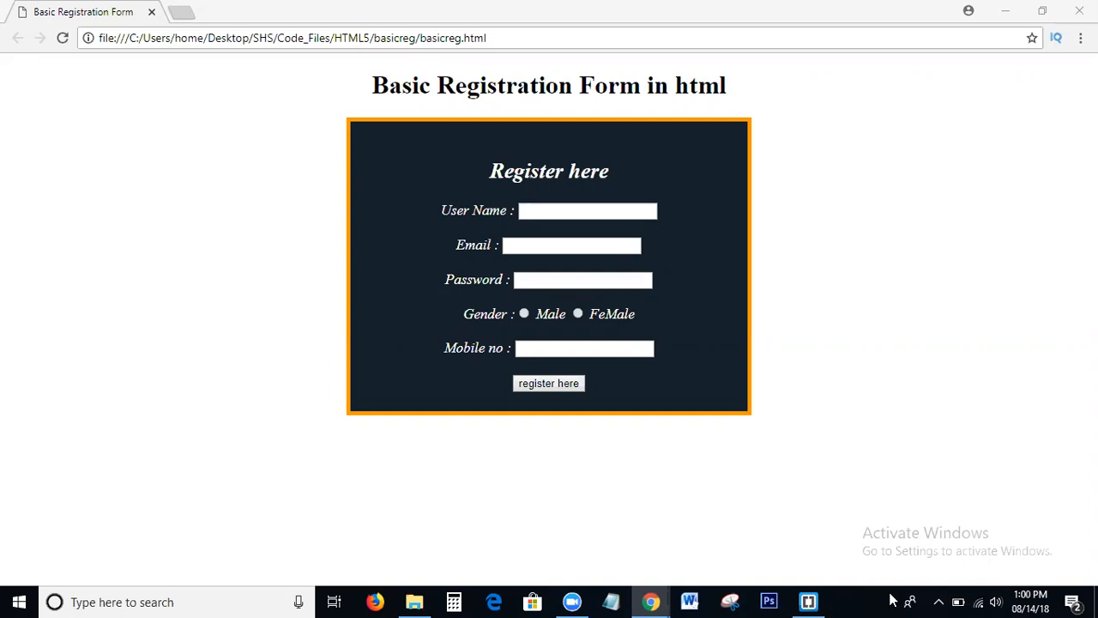
Step: Write an empty form tag with id "reg", method post and action ..php under the h1
left_click(807, 600)
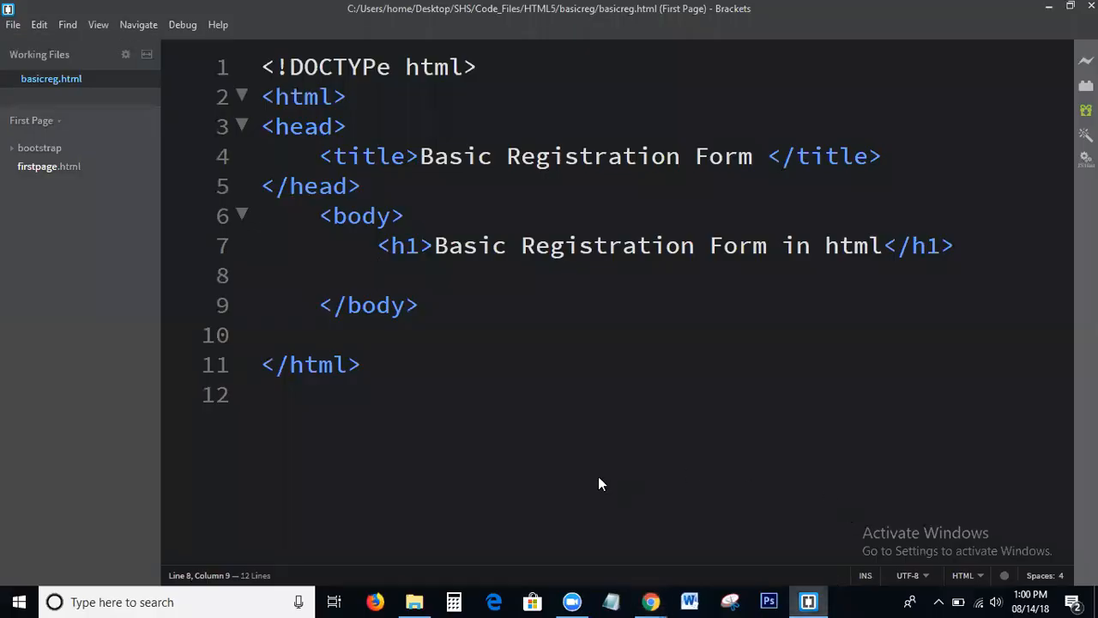
mouse_move(886, 298)
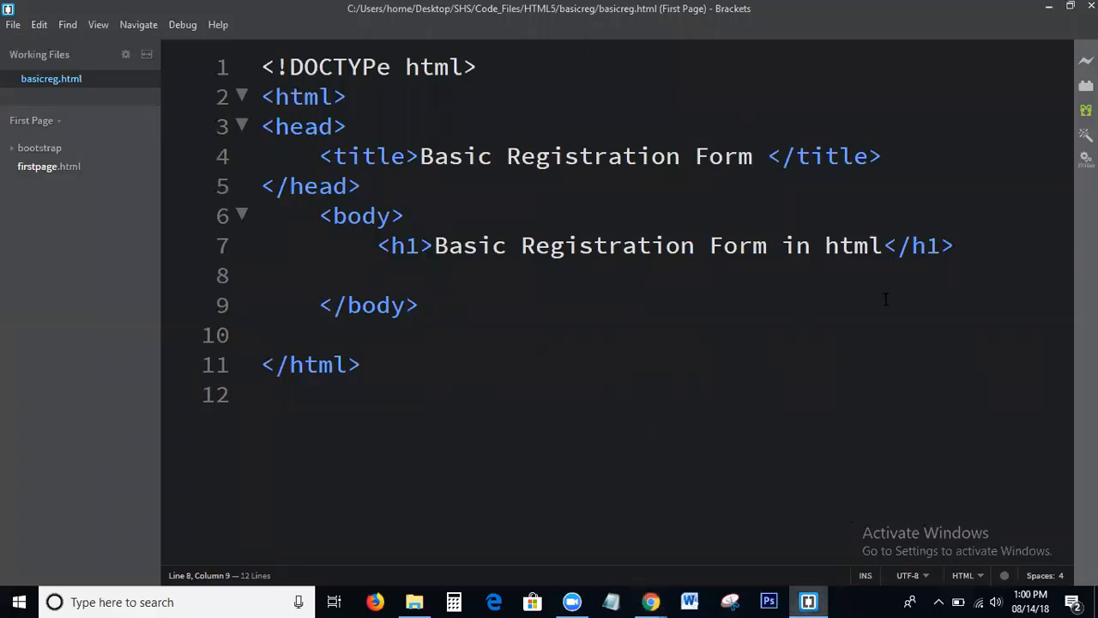
type("<")
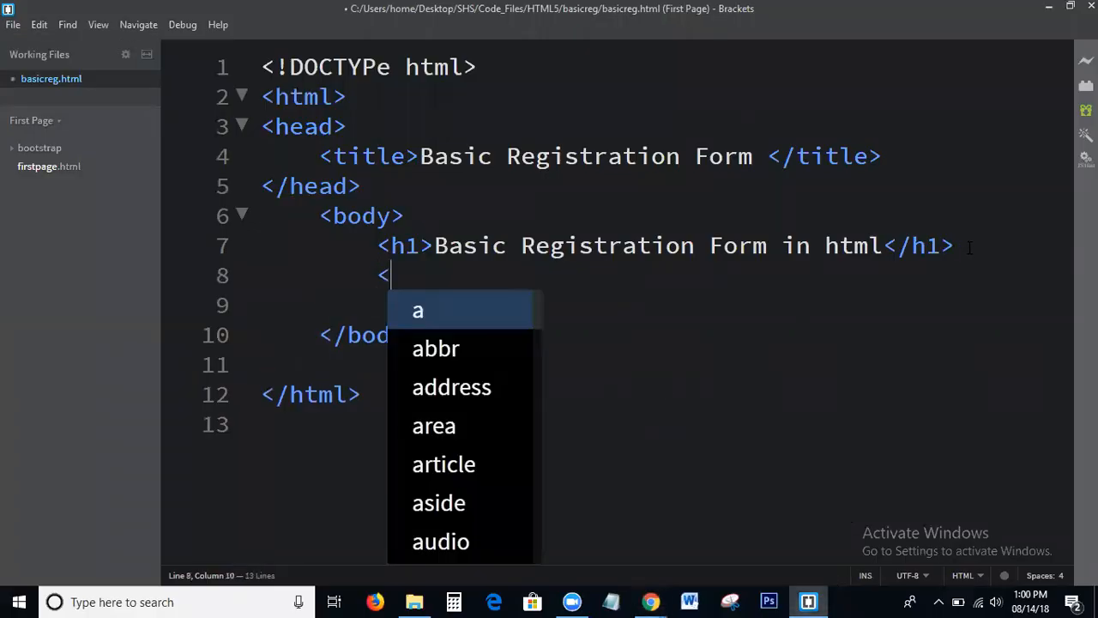
type("form id")
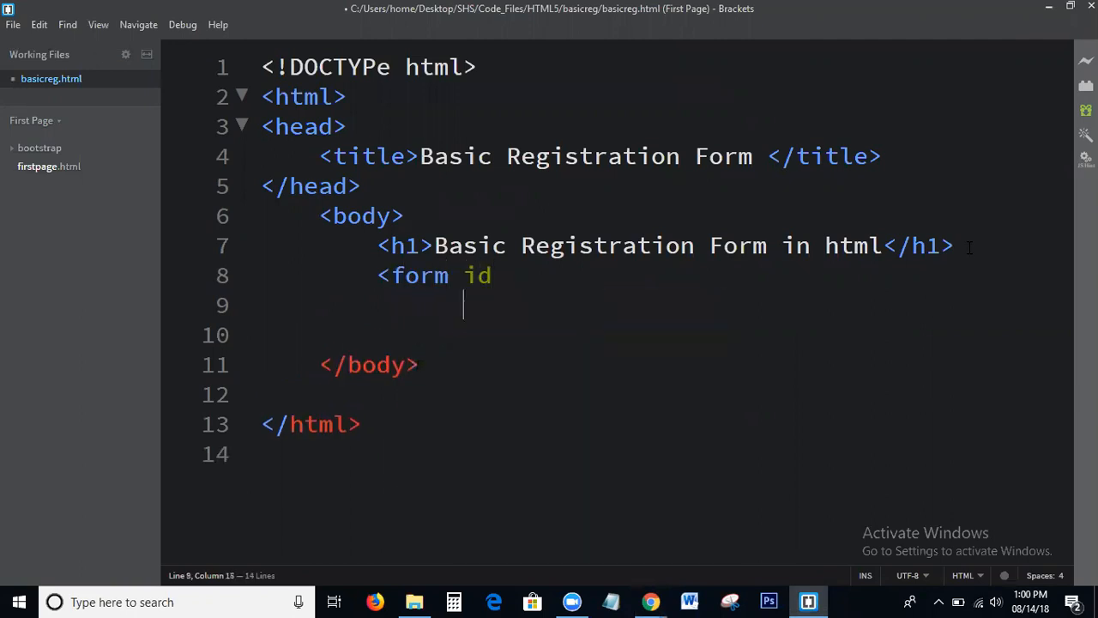
key("Backspace")
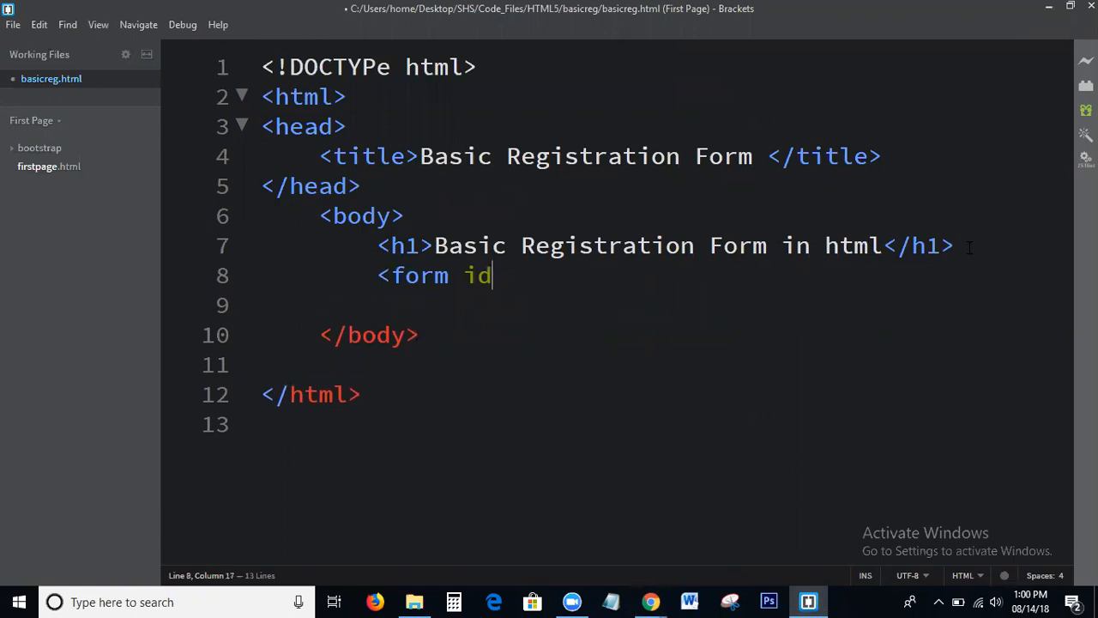
type("=\"reg\"></form>")
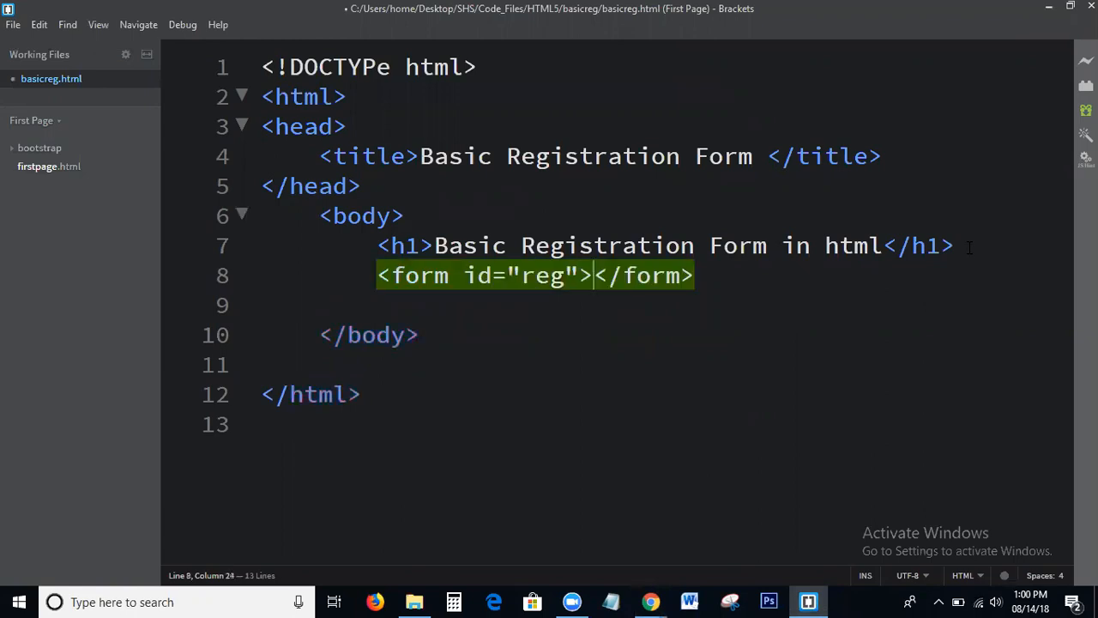
type("method=\"\"")
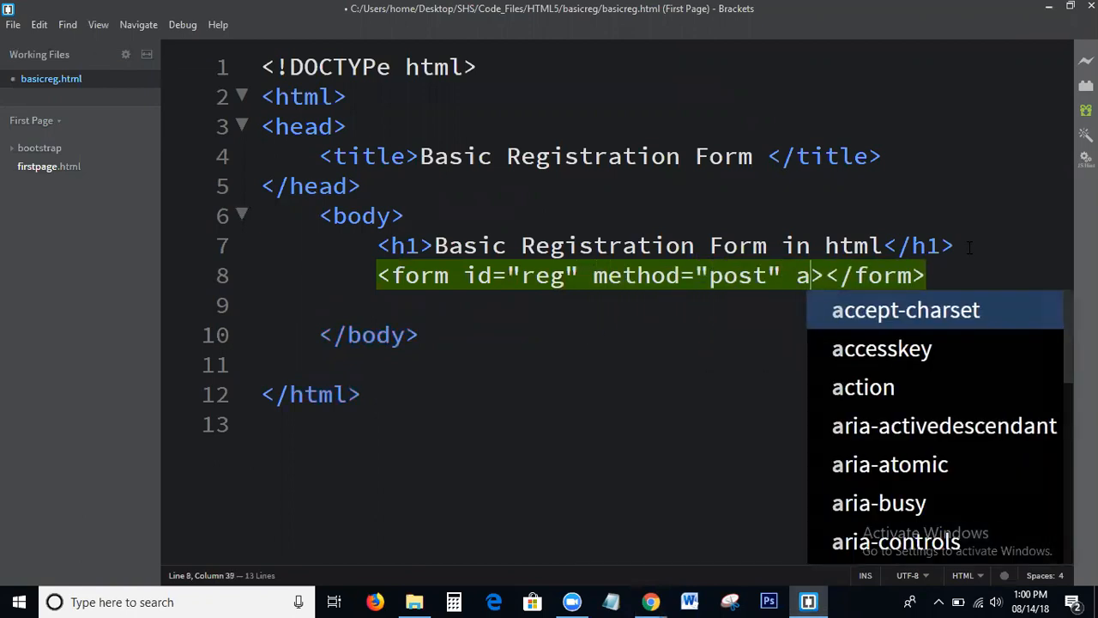
type("ction=\",\"")
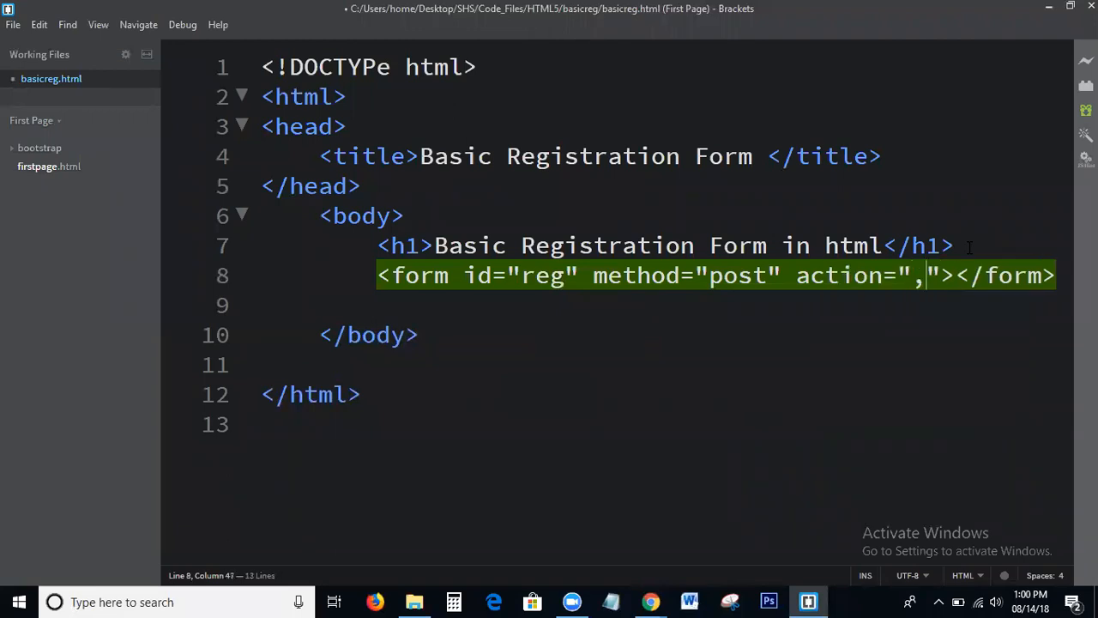
type("..ph")
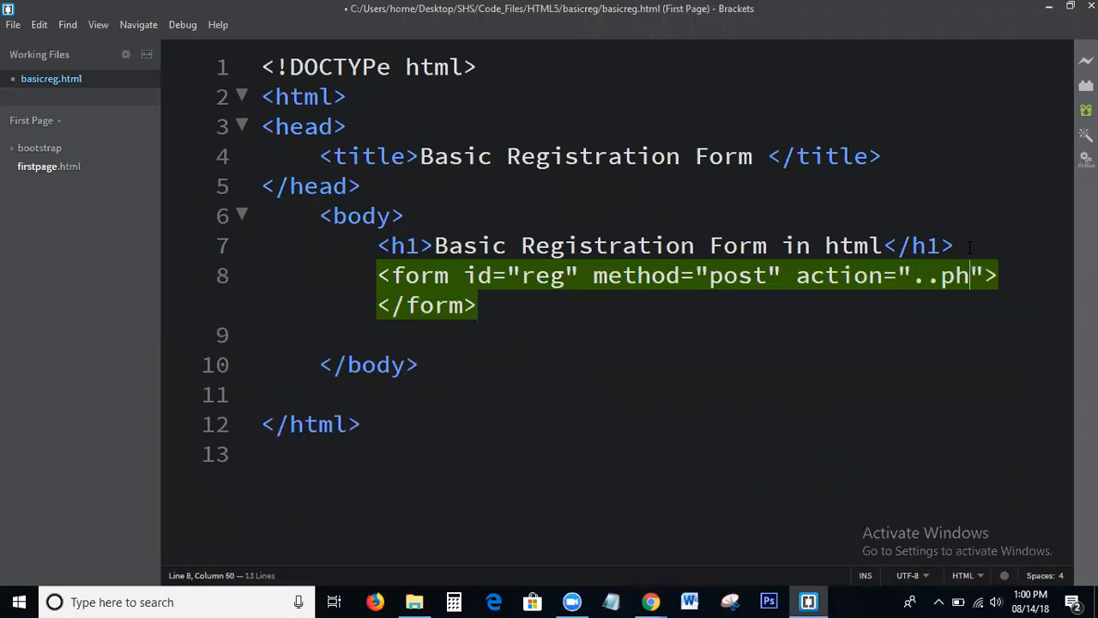
type("p")
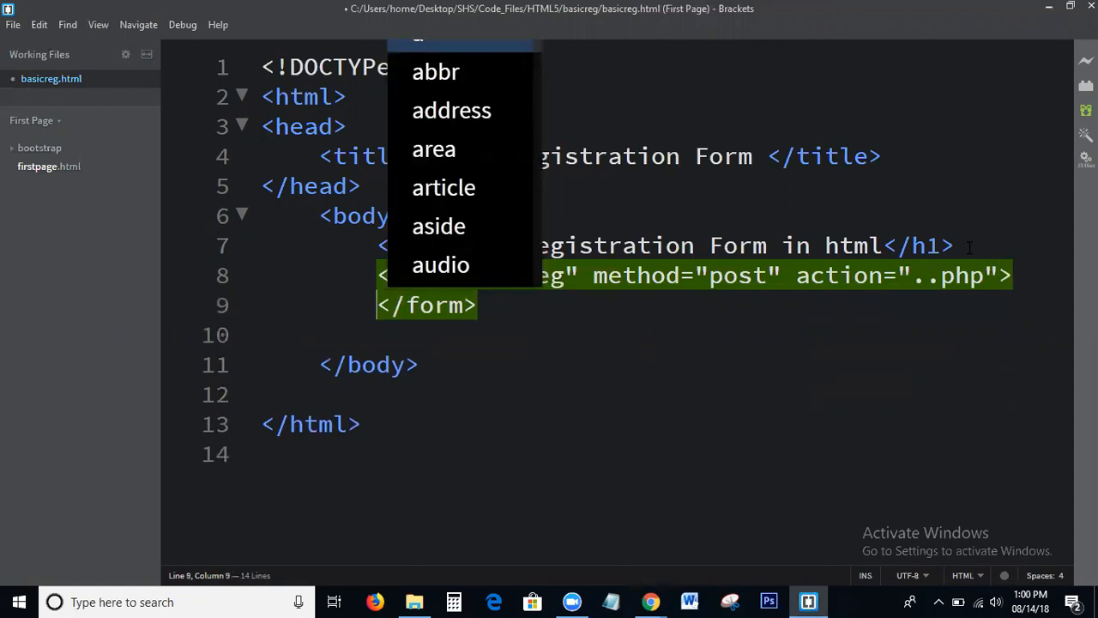
Step: Add a "User Name :" label with a text input named and identified "name"
type("Name")
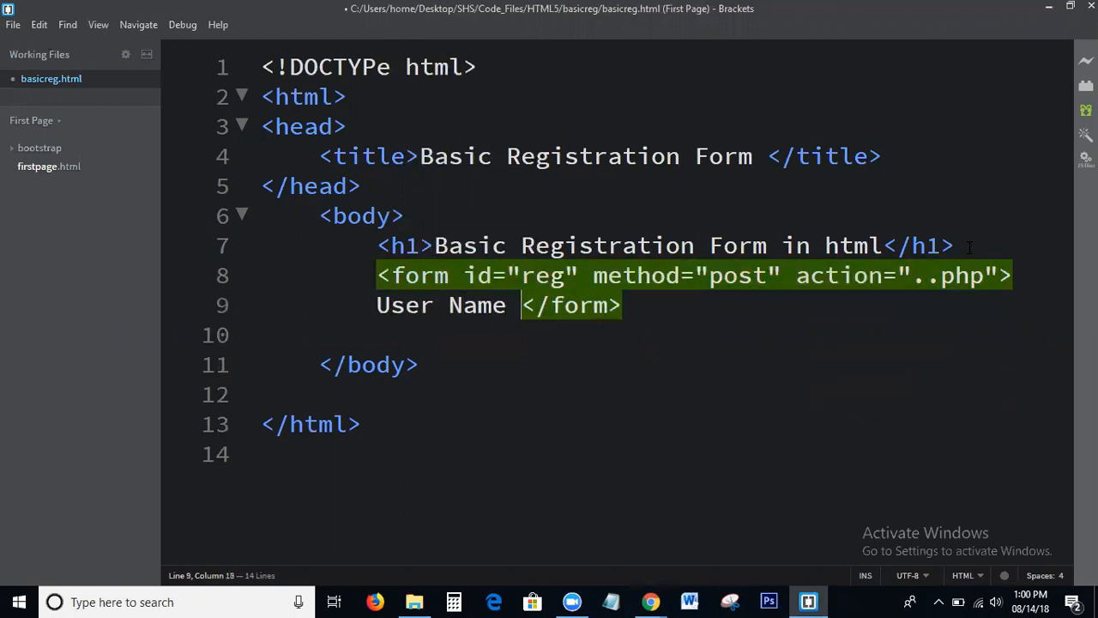
type(":")
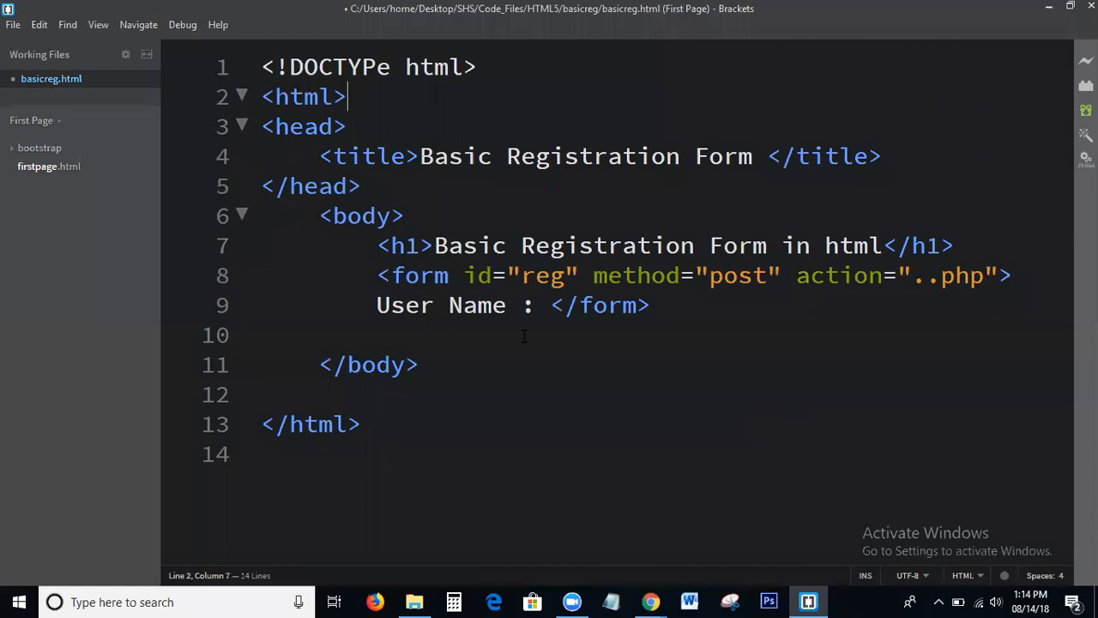
left_click(542, 305)
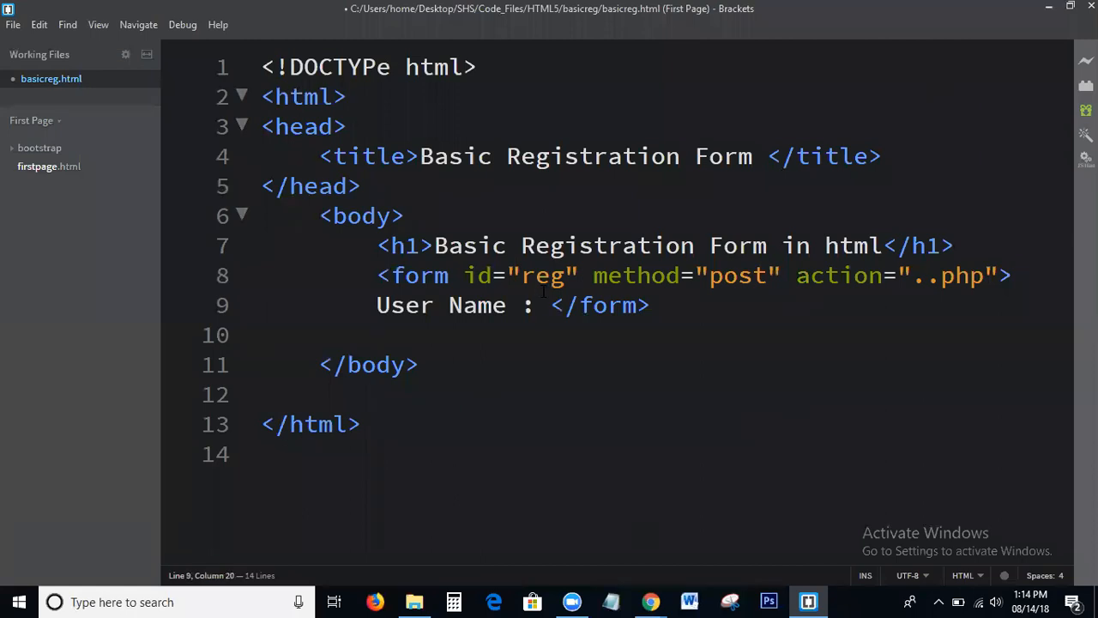
type("<input")
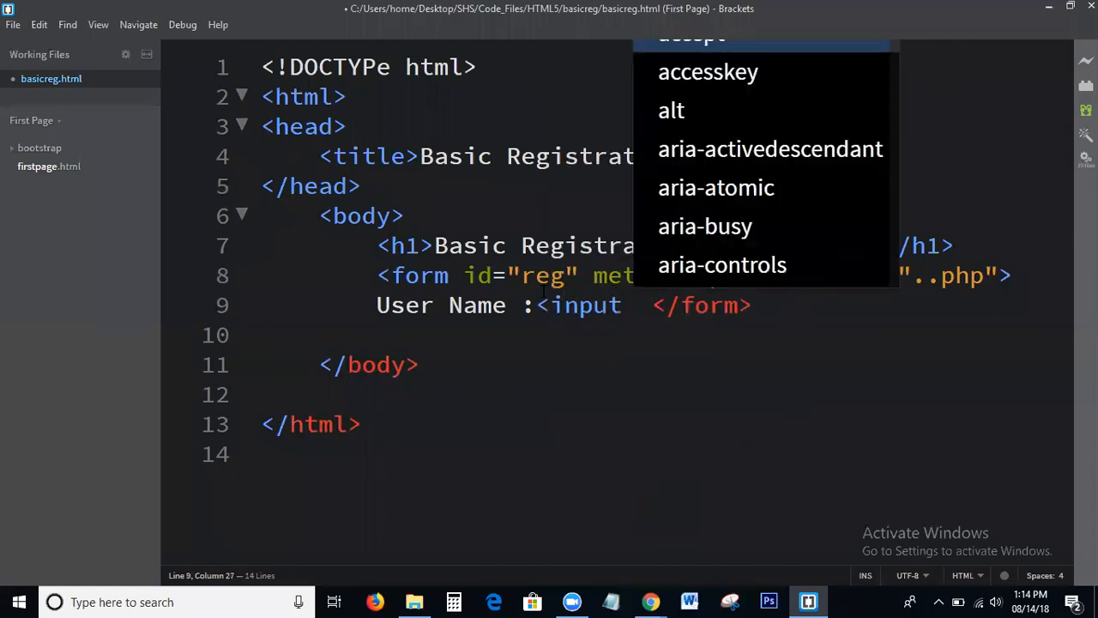
type("type=\"text")
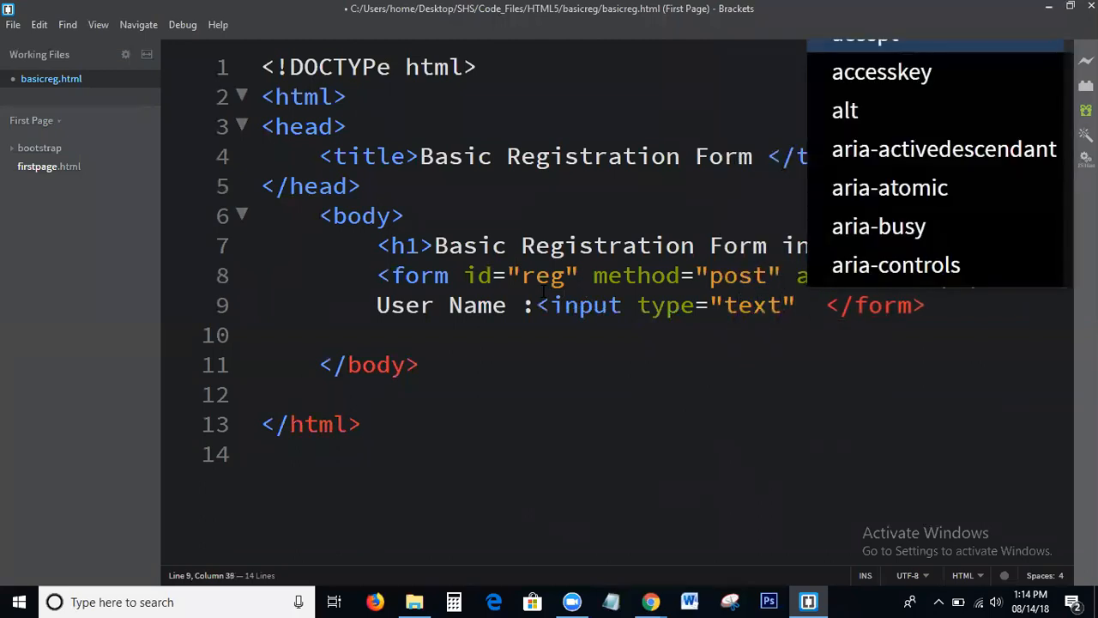
type("name=\"nam\"")
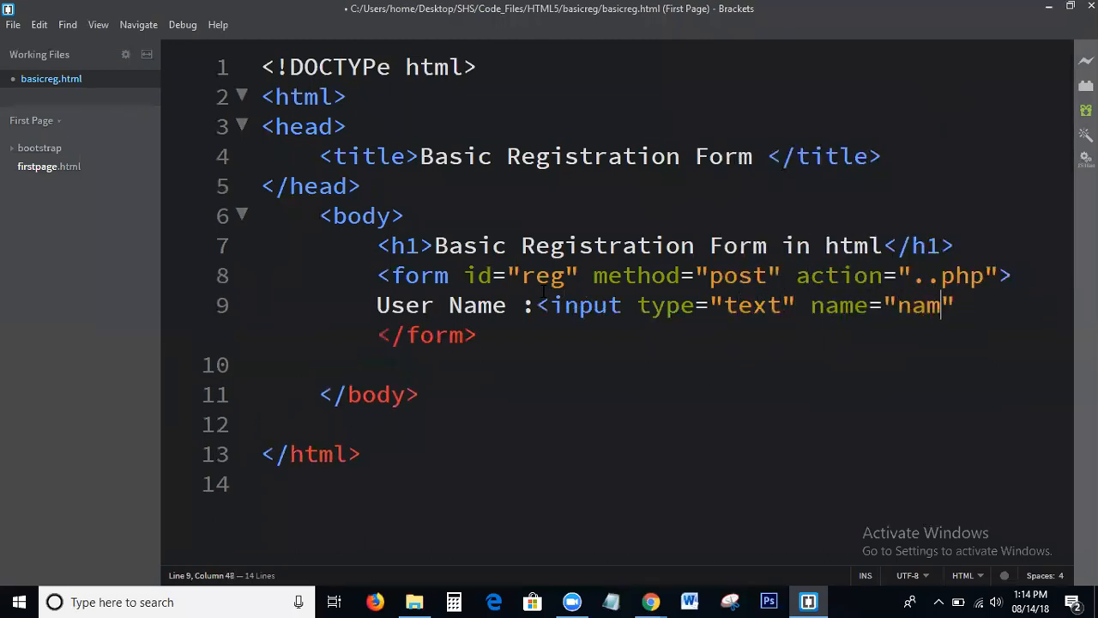
type("e\" id=\"nam")
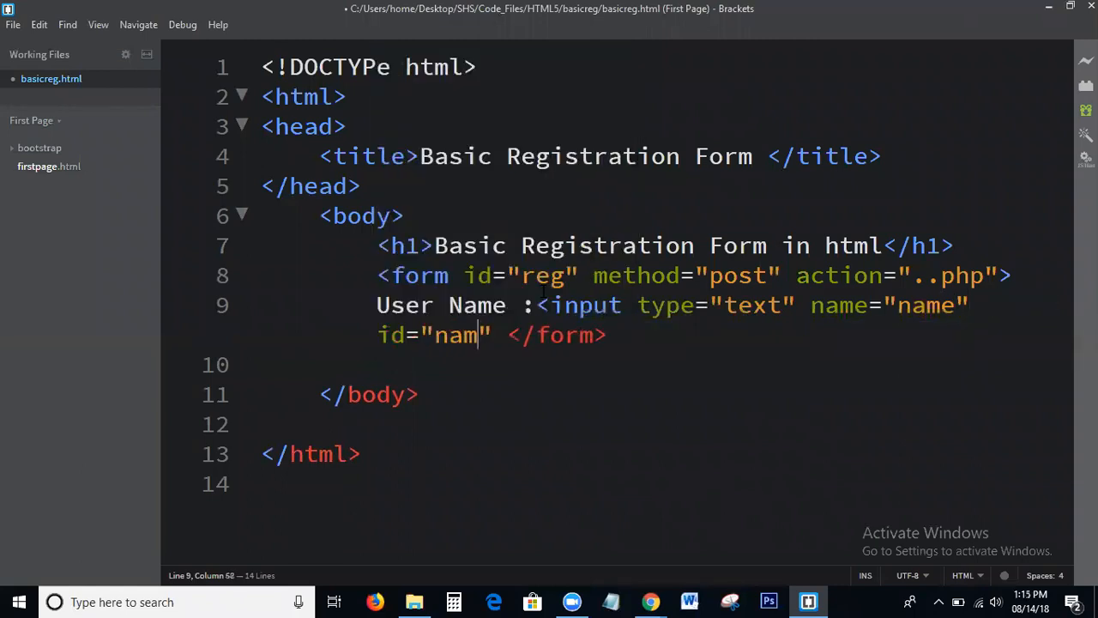
type("e>")
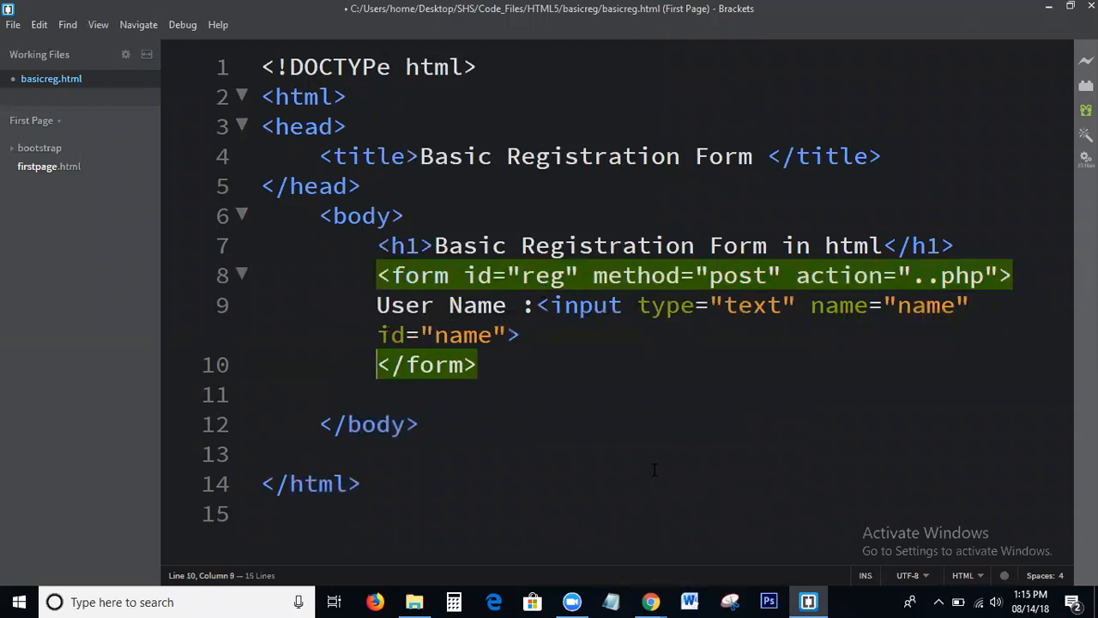
Step: Follow the User Name input with two <br> breaks and select the whole line for copying
type("<br>")
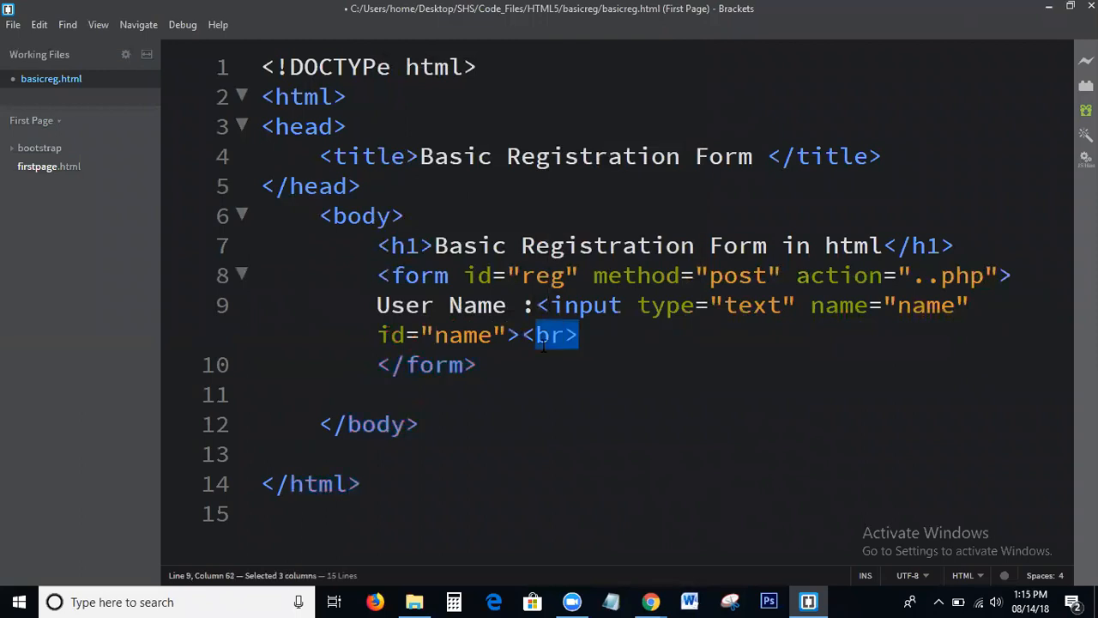
type("<br>")
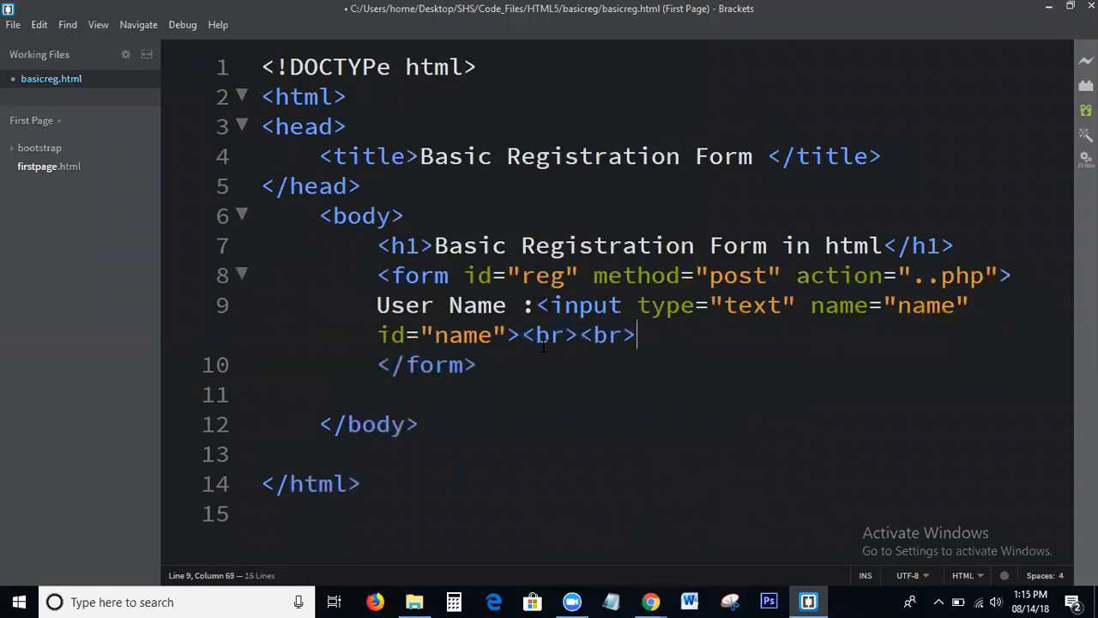
left_click_drag(634, 334, 636, 306)
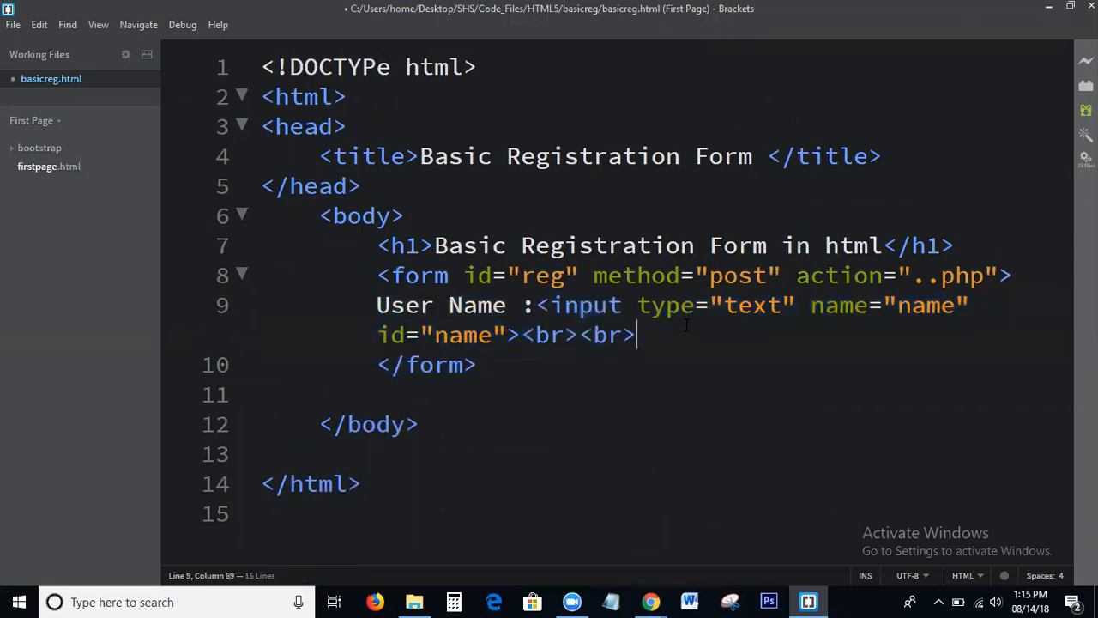
Step: Paste the User Name line twice and turn the first copy into an Email field
type("User Name :<input type=\"text\" name=\"name\" id=\"name\"><br><br>")
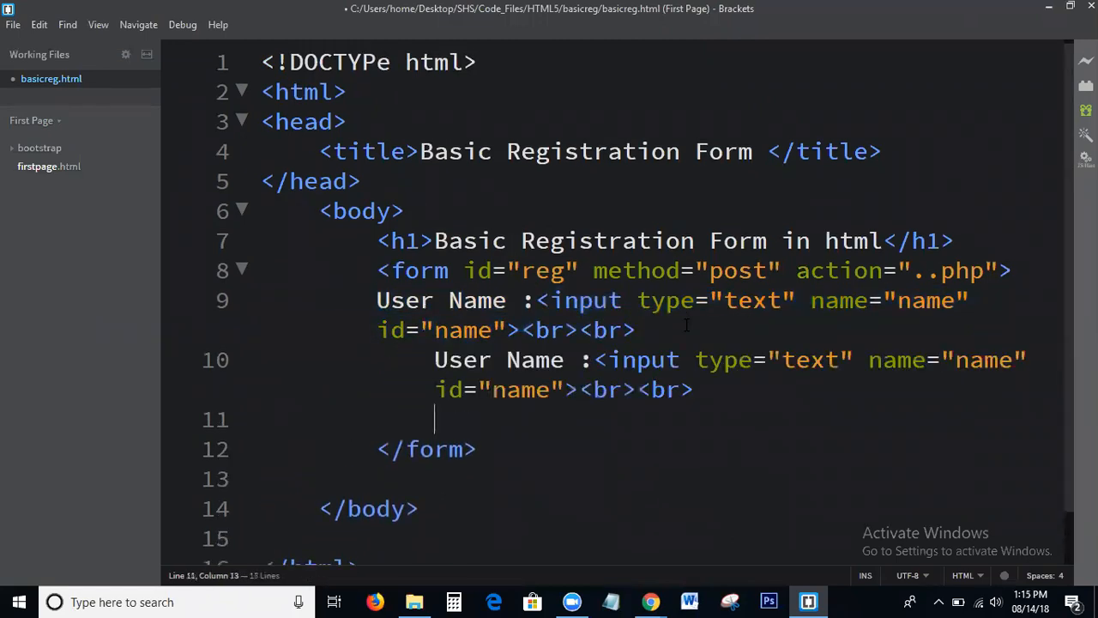
type("User Name :<input type=\"text\" name=\"name\" id=\"name\"><br><br>")
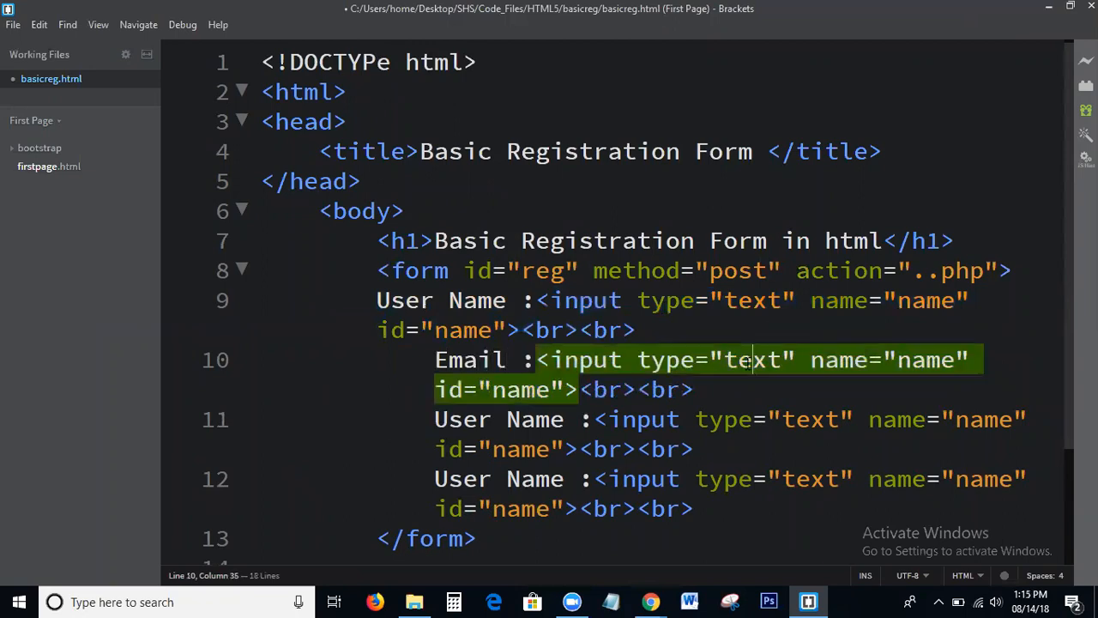
type("email")
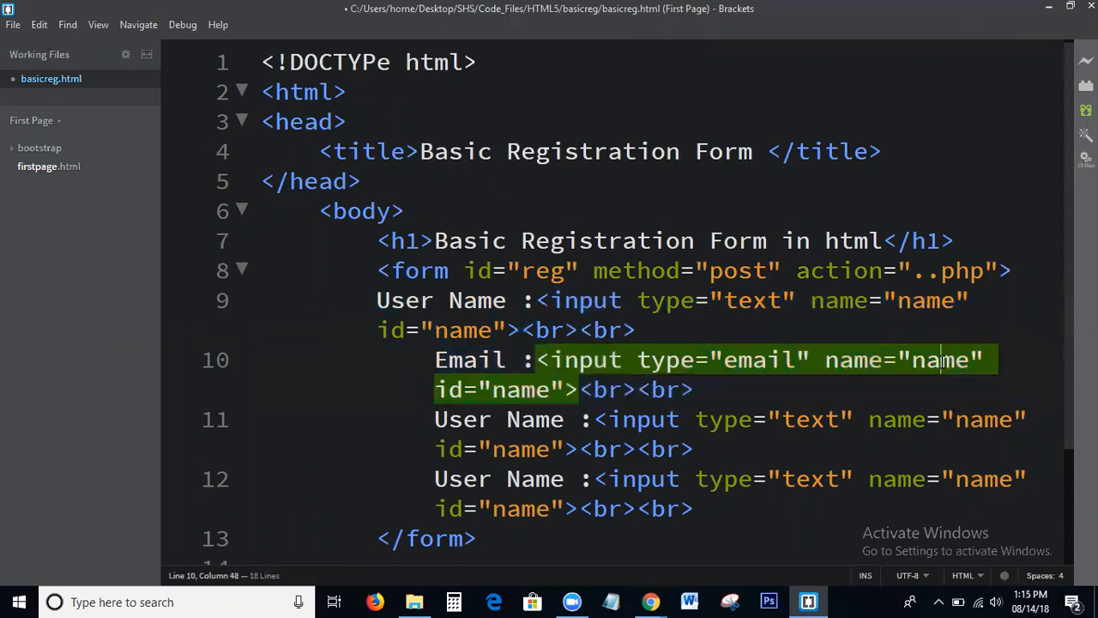
type("email")
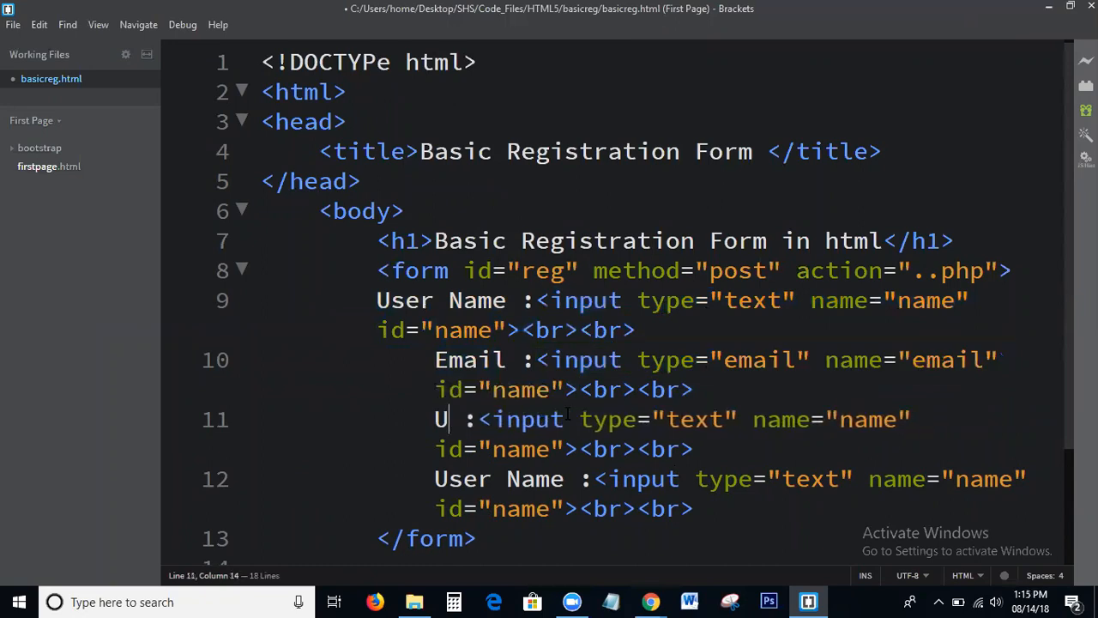
Step: Turn the second copy into a Password field with a password-type input named pass
type("asswo")
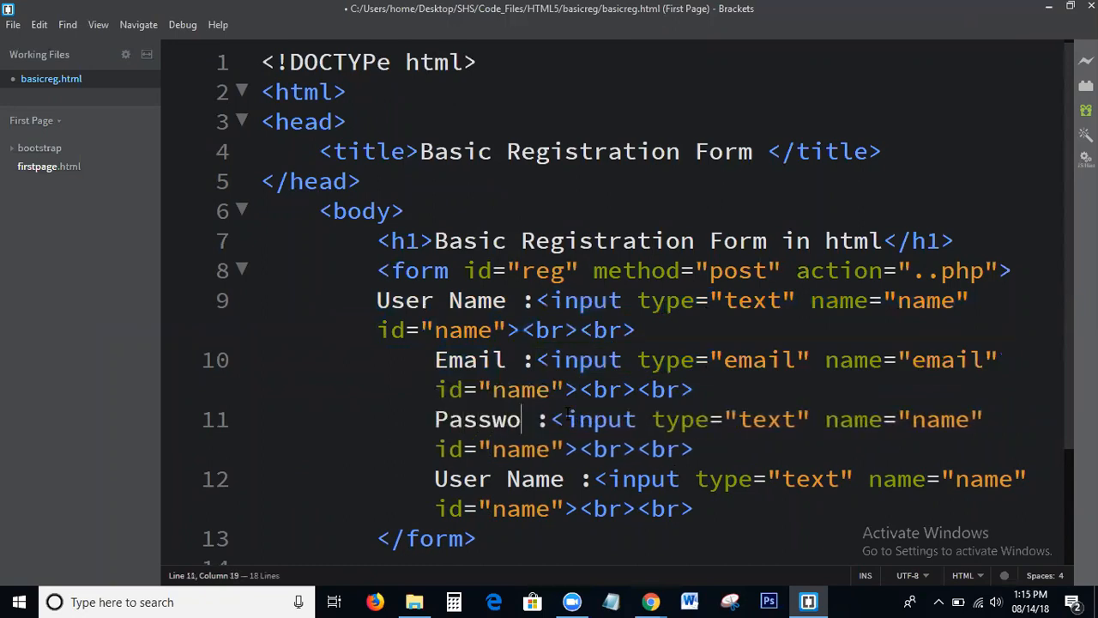
double_click(792, 418)
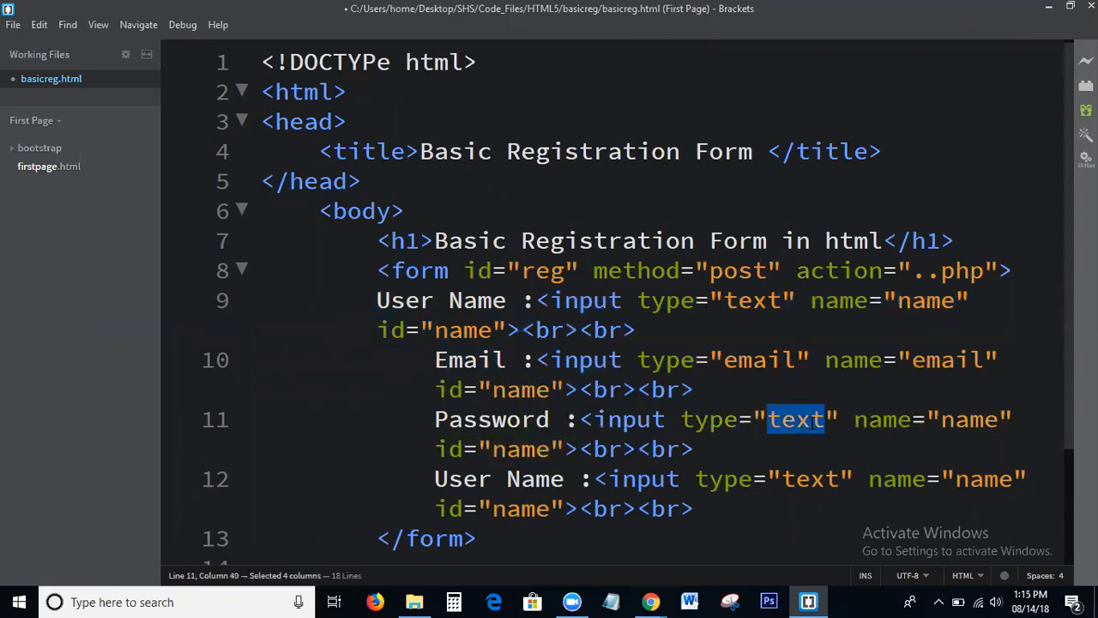
type("passwo")
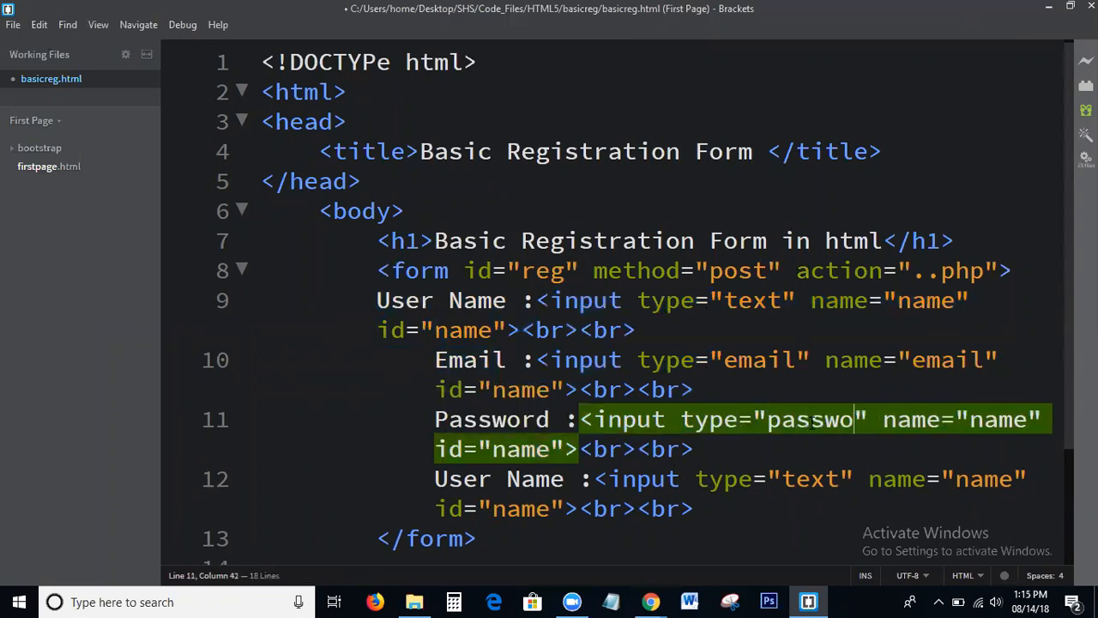
type("rd")
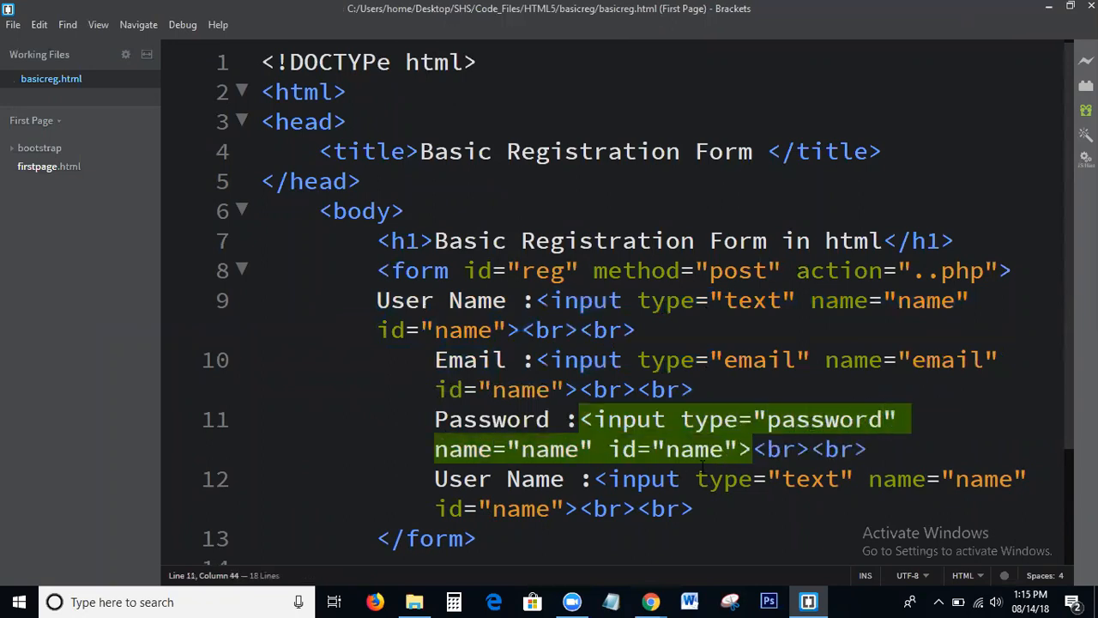
type("name=\"\"")
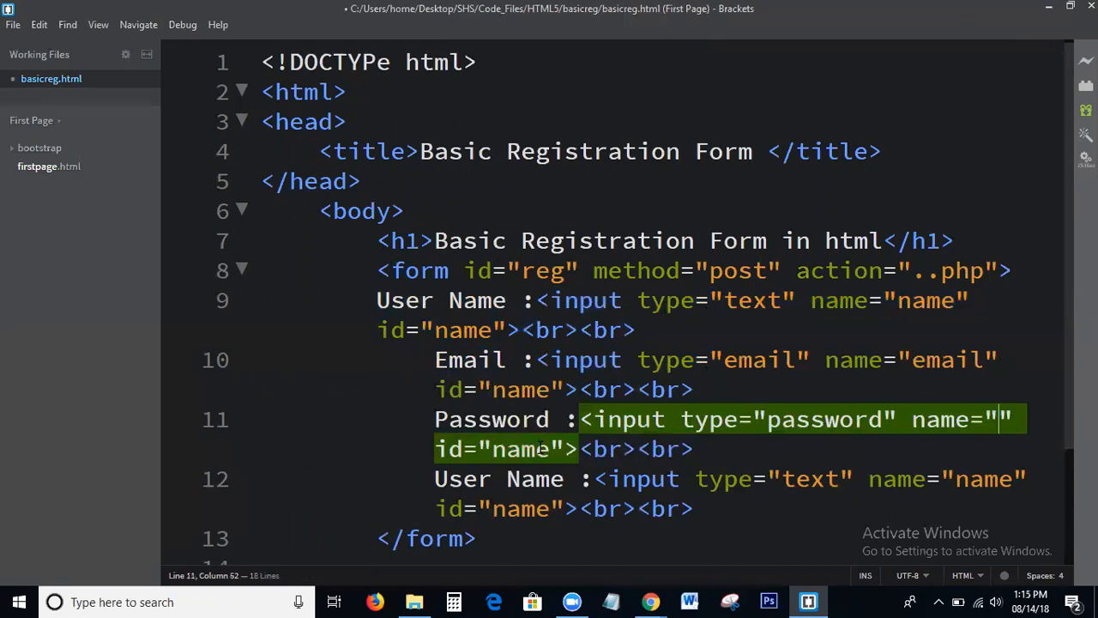
type("pass")
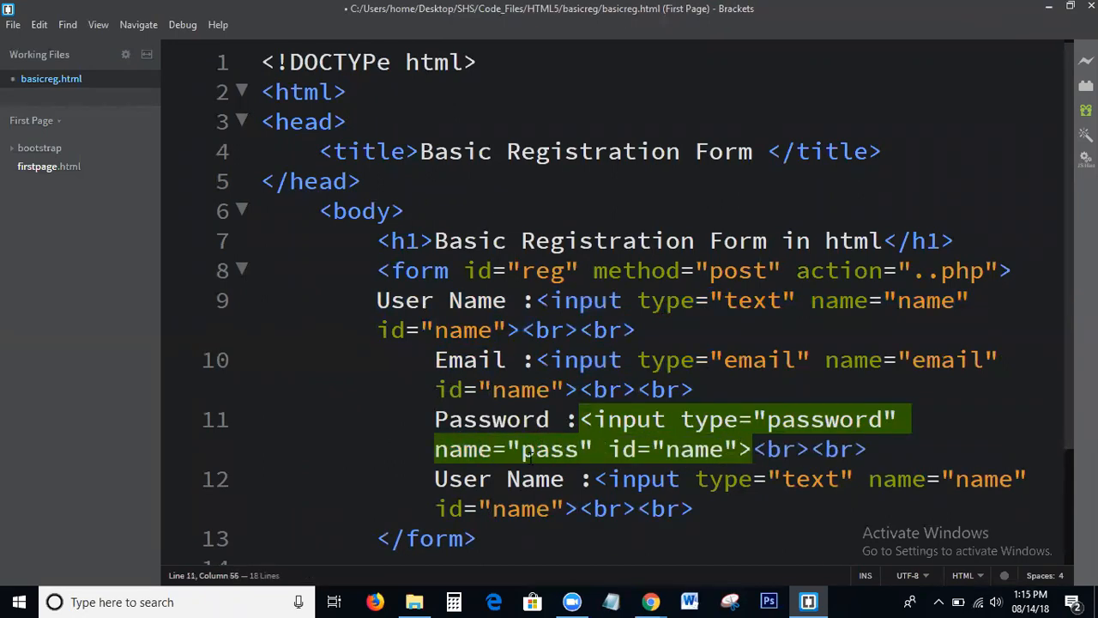
left_click(650, 600)
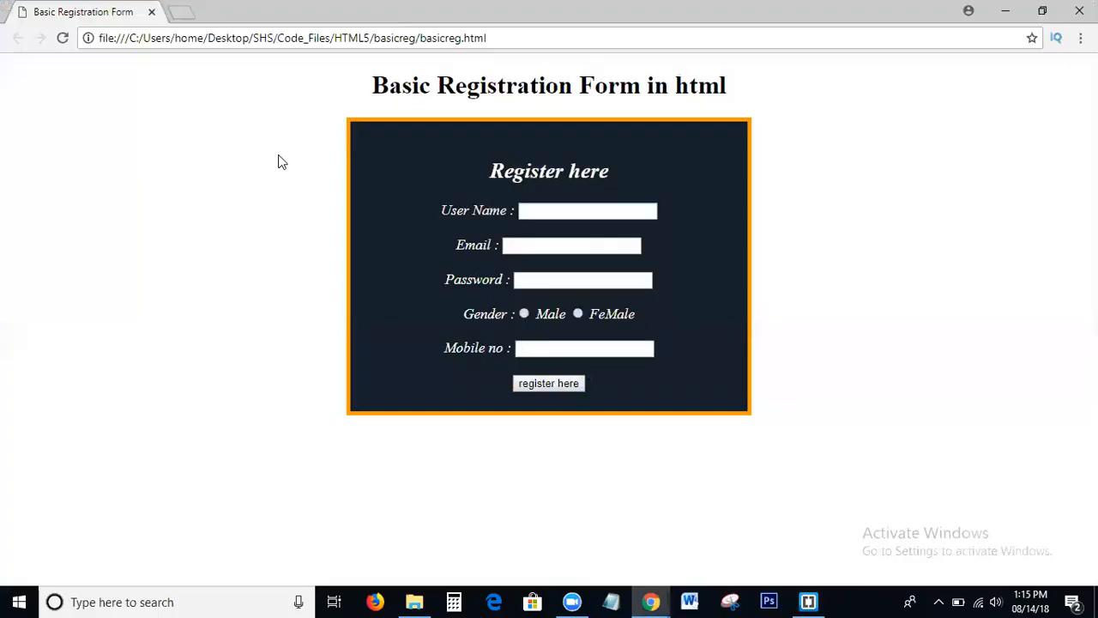
left_click(806, 600)
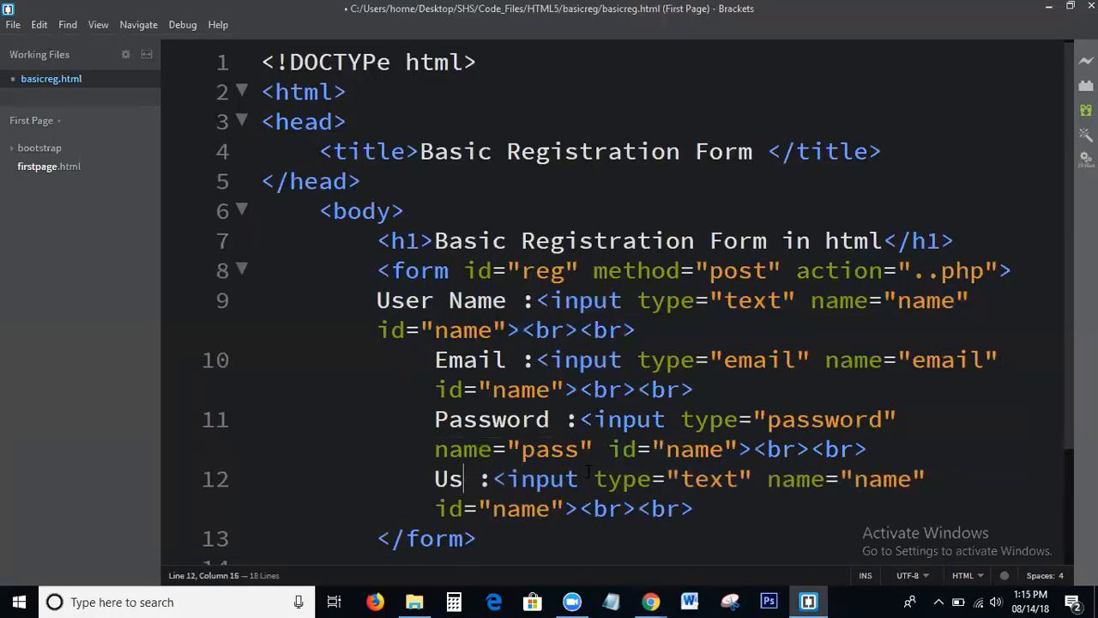
Step: Make the fourth line a Gender field with three radio inputs labelled Male, FeMale and Others
type("Gen")
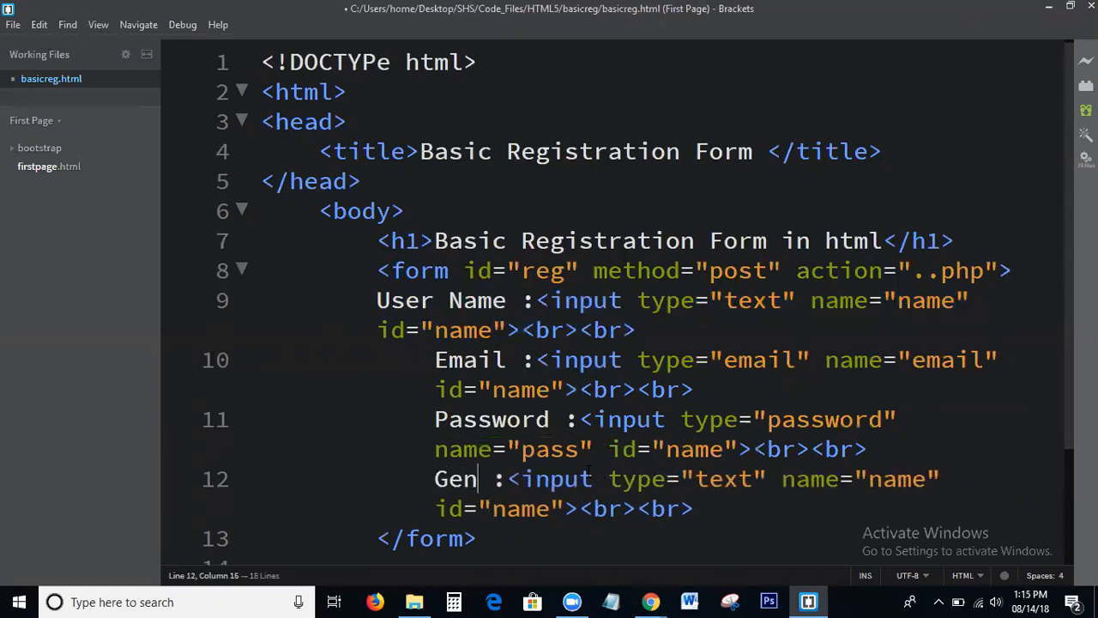
type("der")
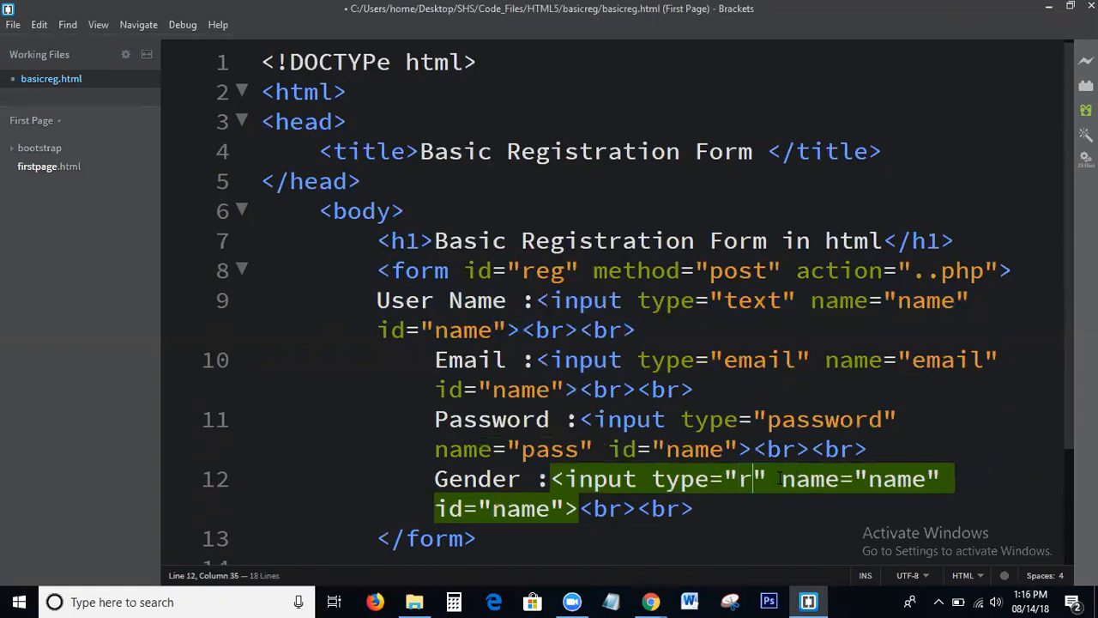
type("adio")
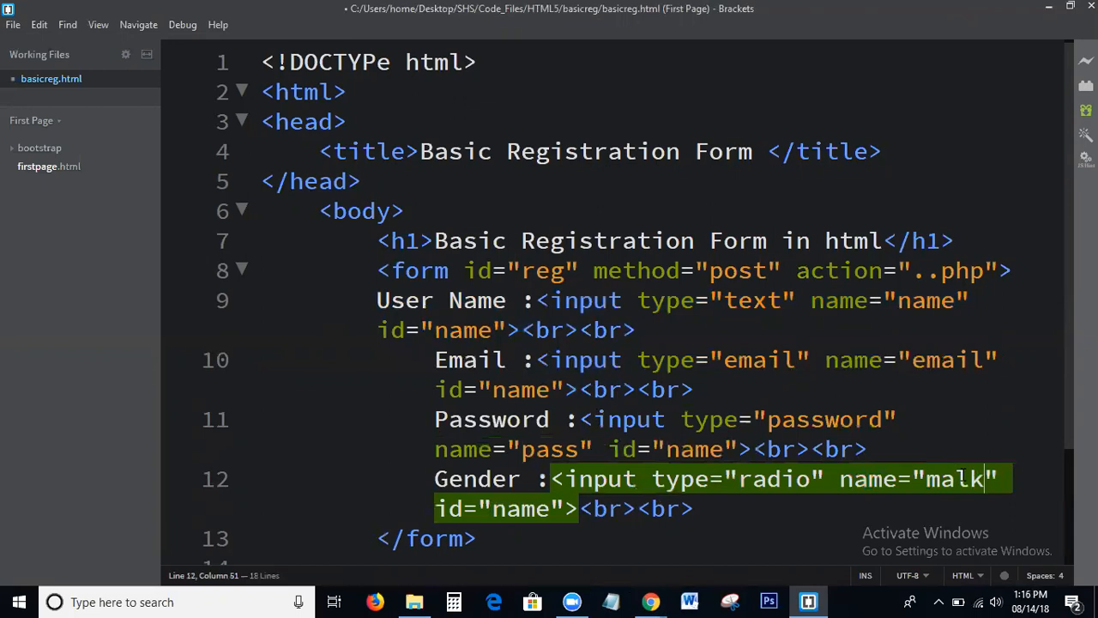
type("male")
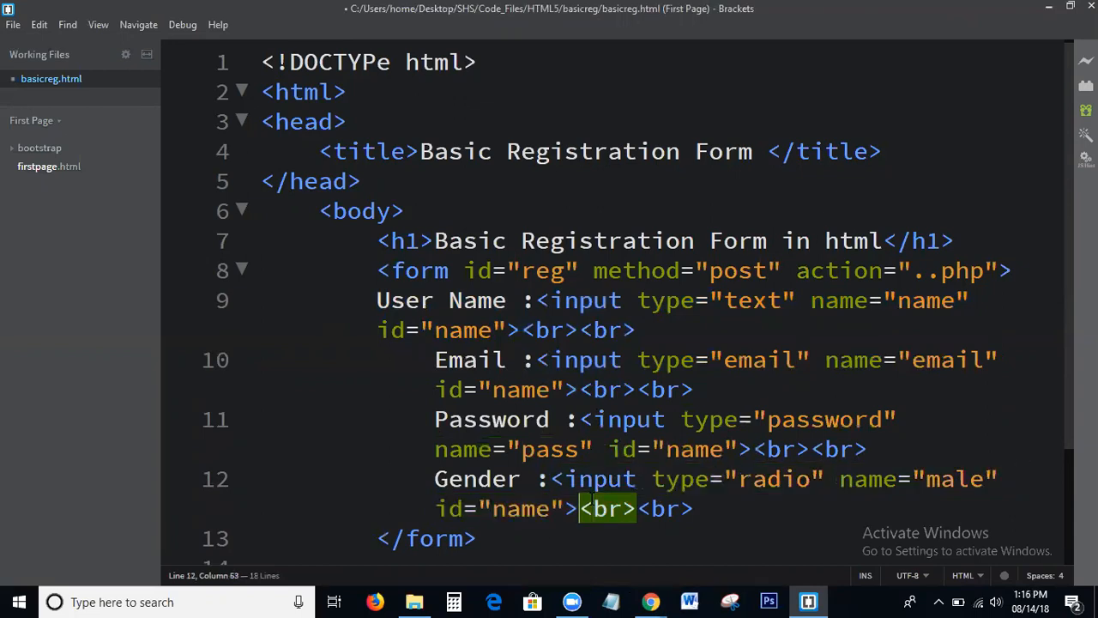
type("Male")
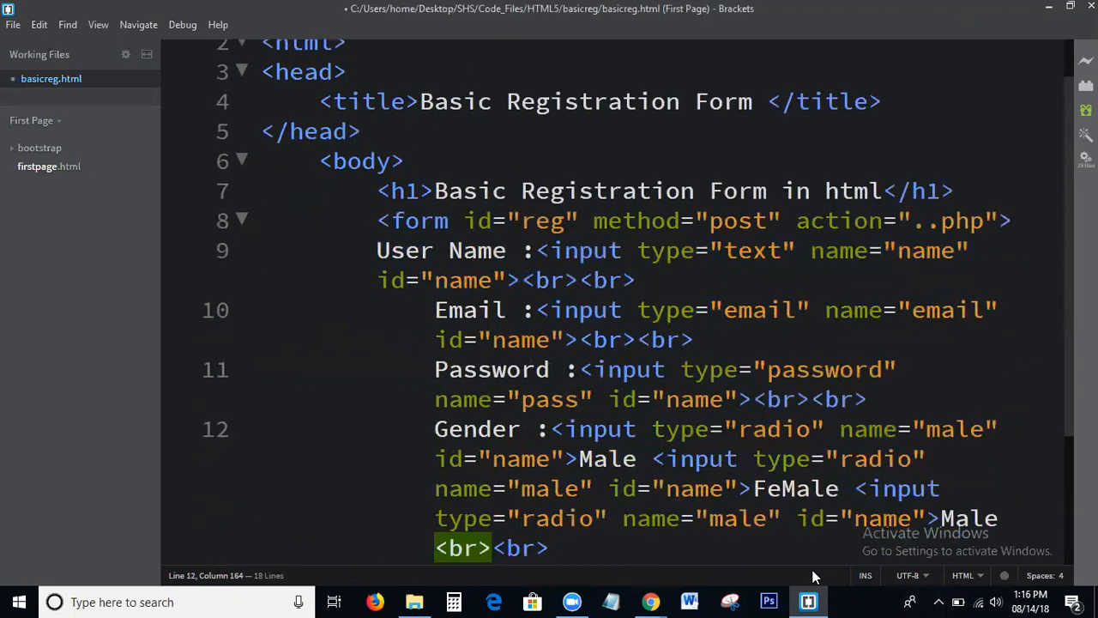
double_click(968, 518)
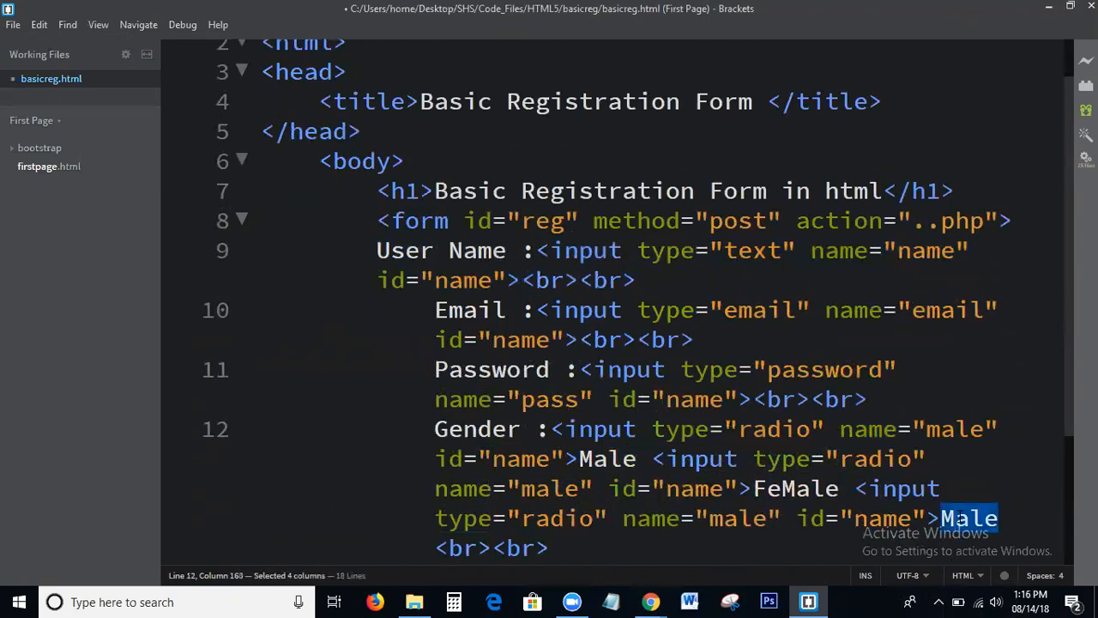
type("Others")
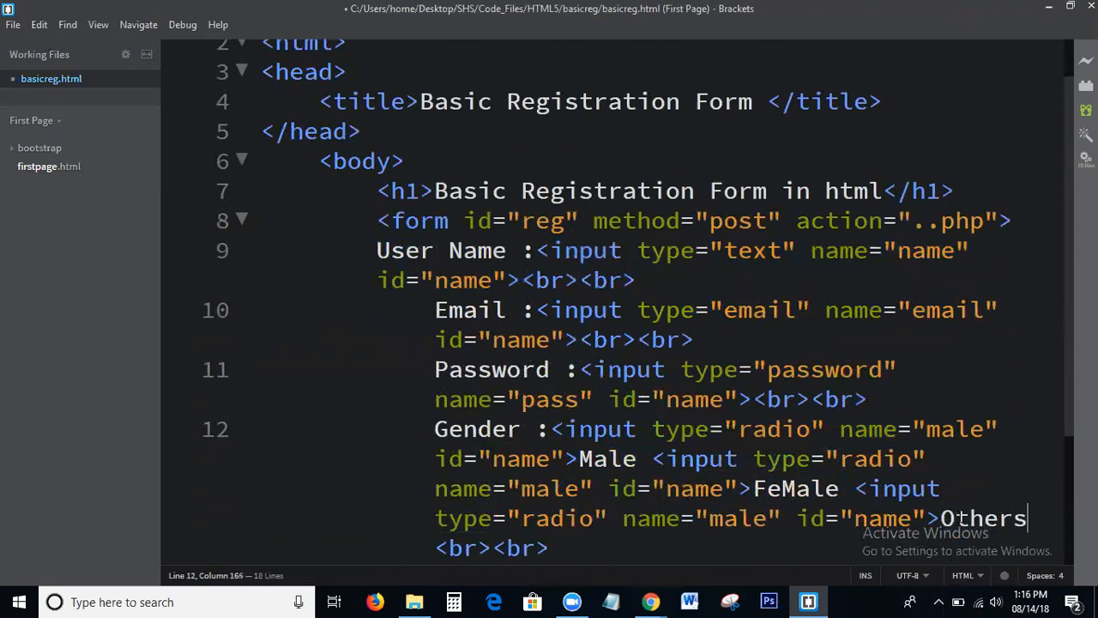
scroll("down", 3)
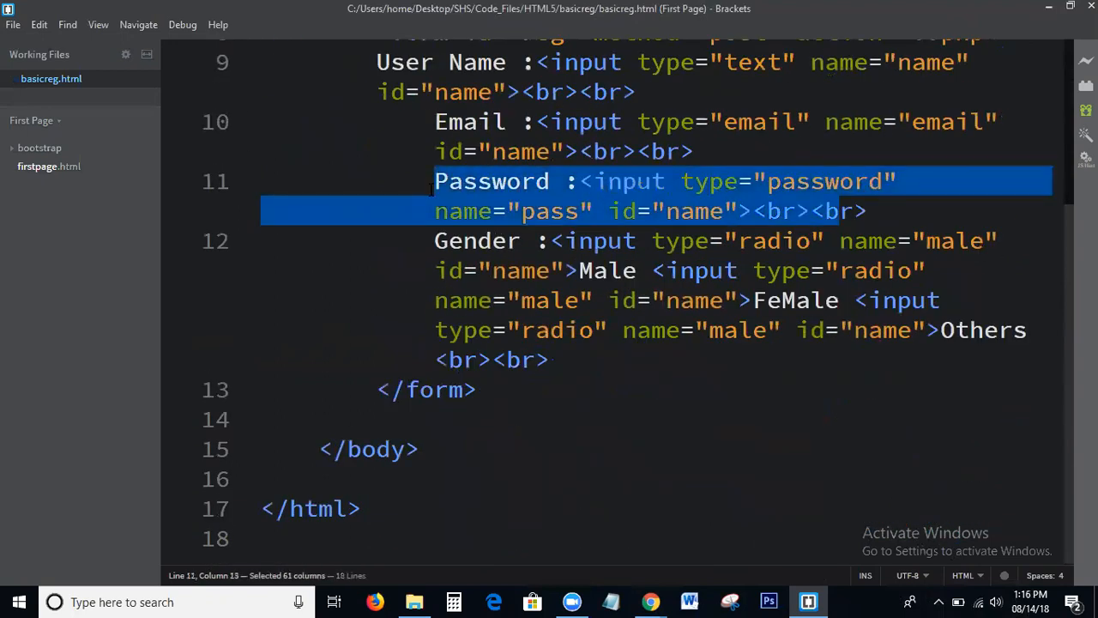
Step: Add a Mobile Number field with a number-type input named num after Gender
key("Enter")
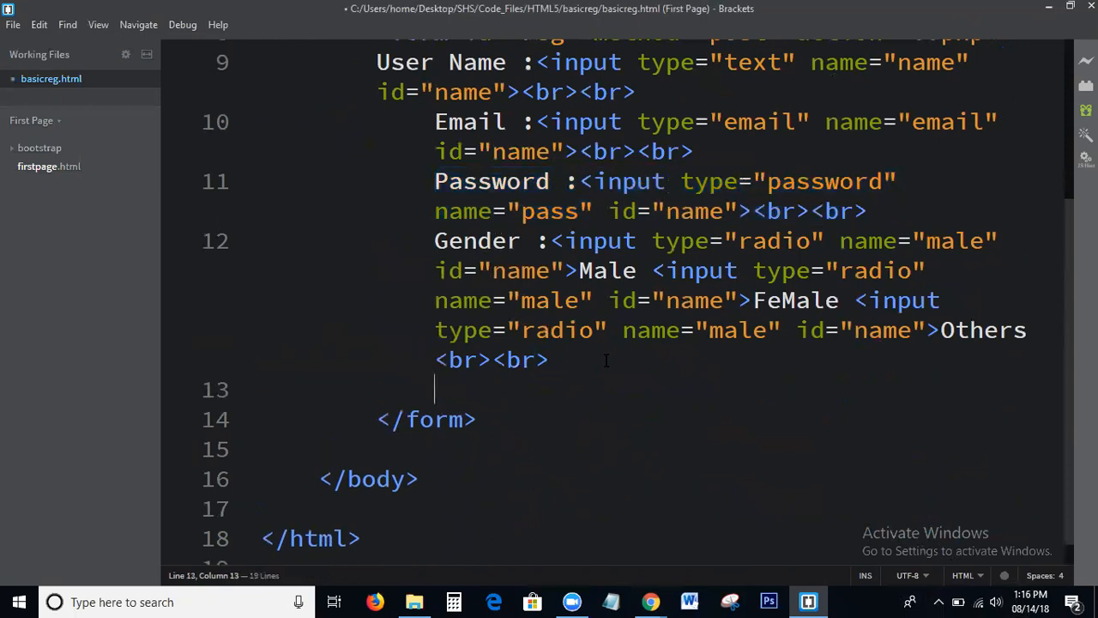
type("Password :<input type=\"password\" name=\"pass\" id=\"name\"><br><b")
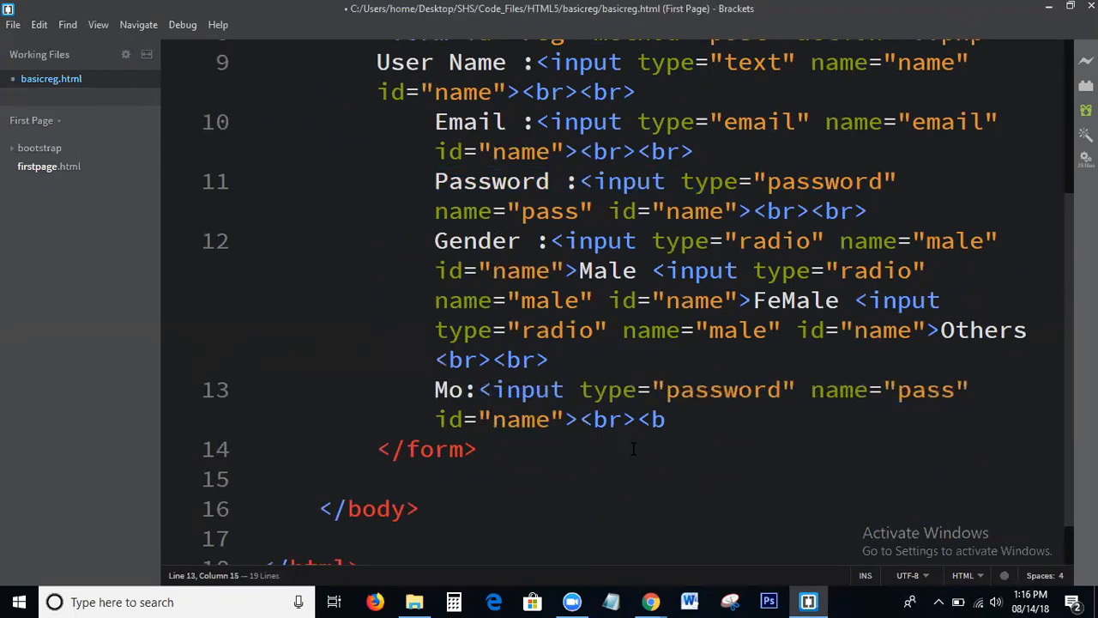
type("bile Nu")
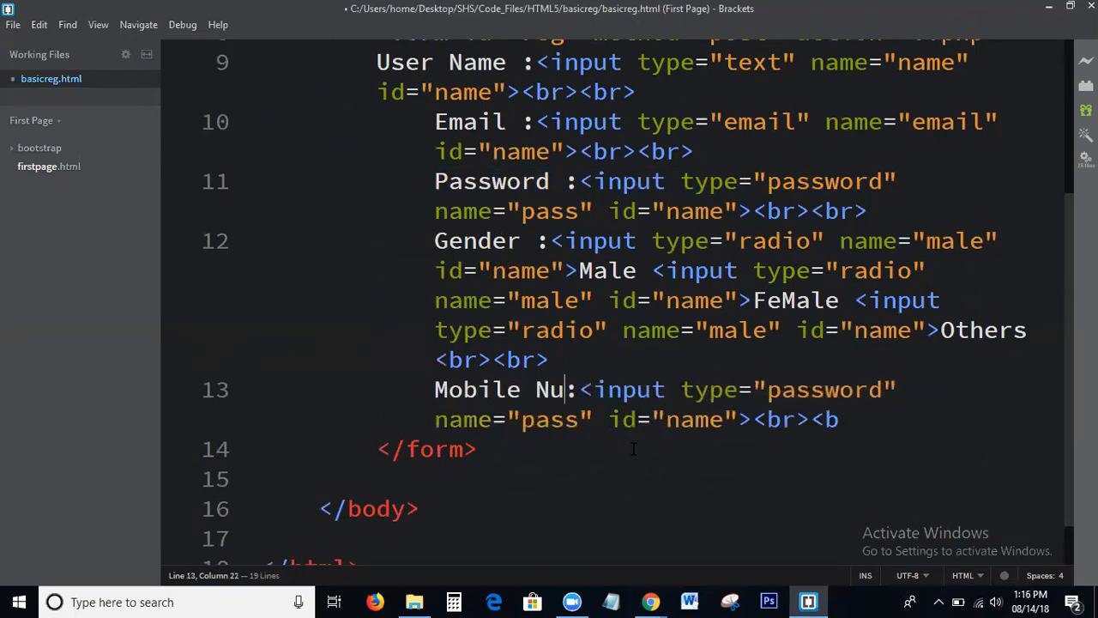
type("mber:")
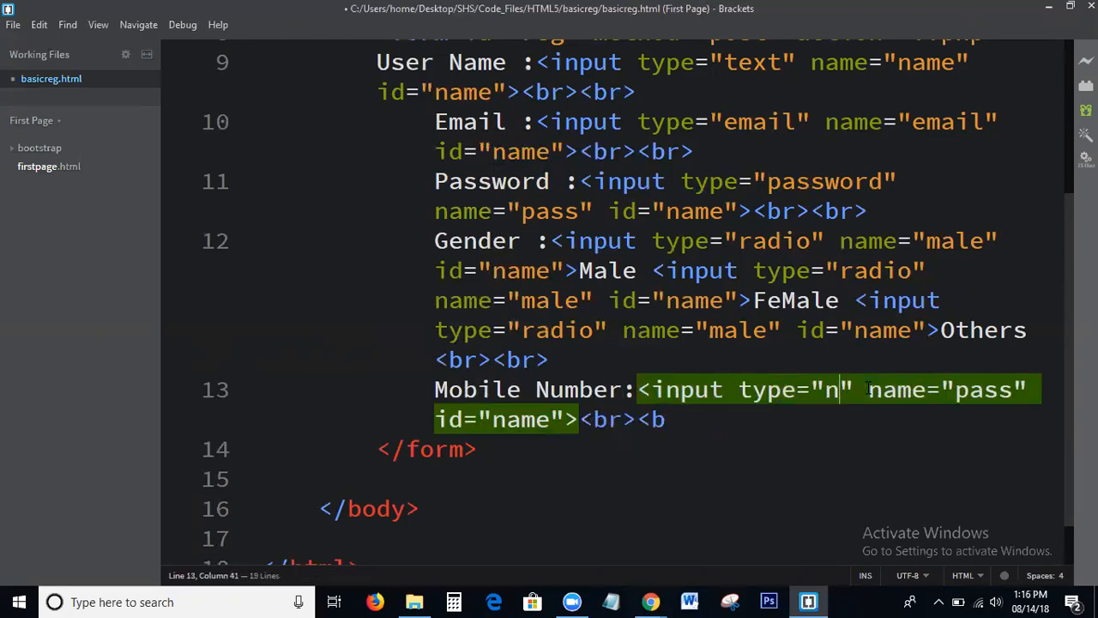
type("umber")
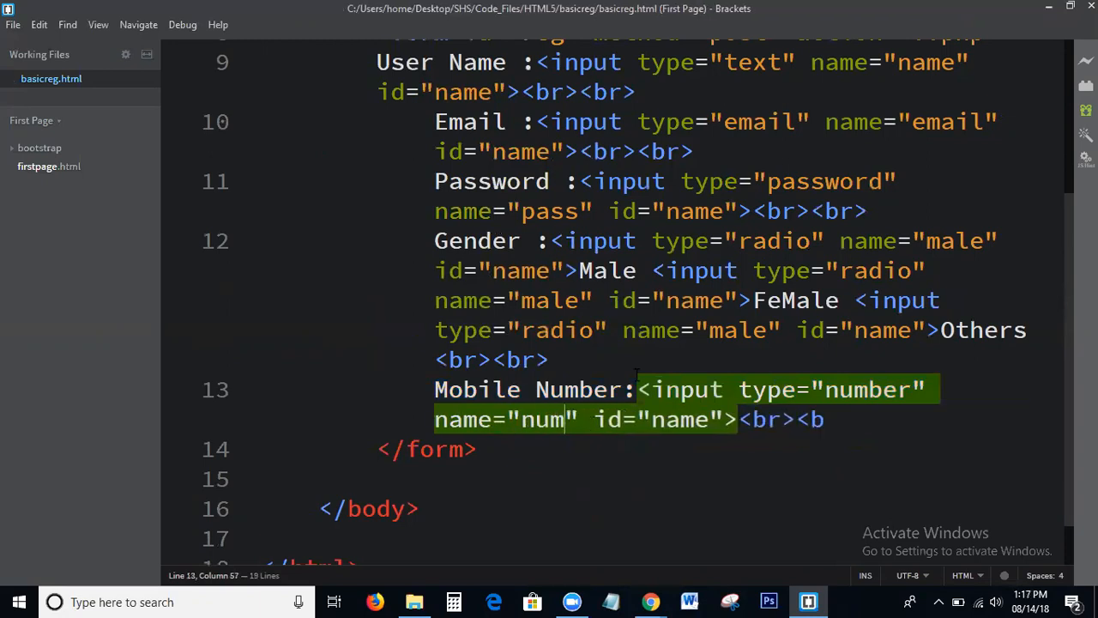
type("r")
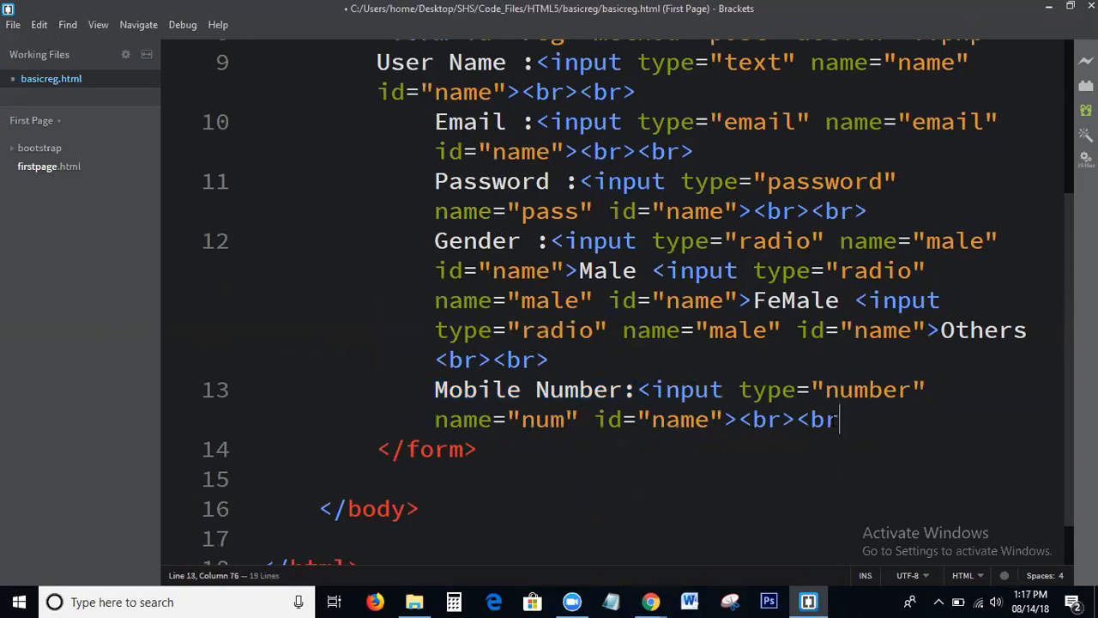
type(">")
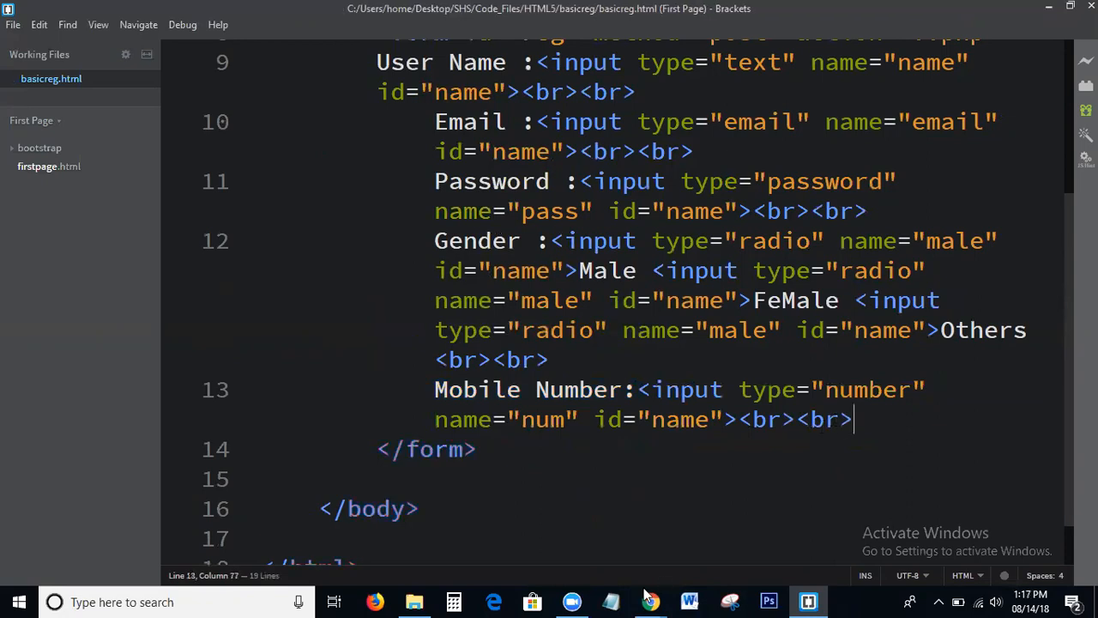
Step: Preview basicreg.html in Chrome and return to the code
left_click(415, 601)
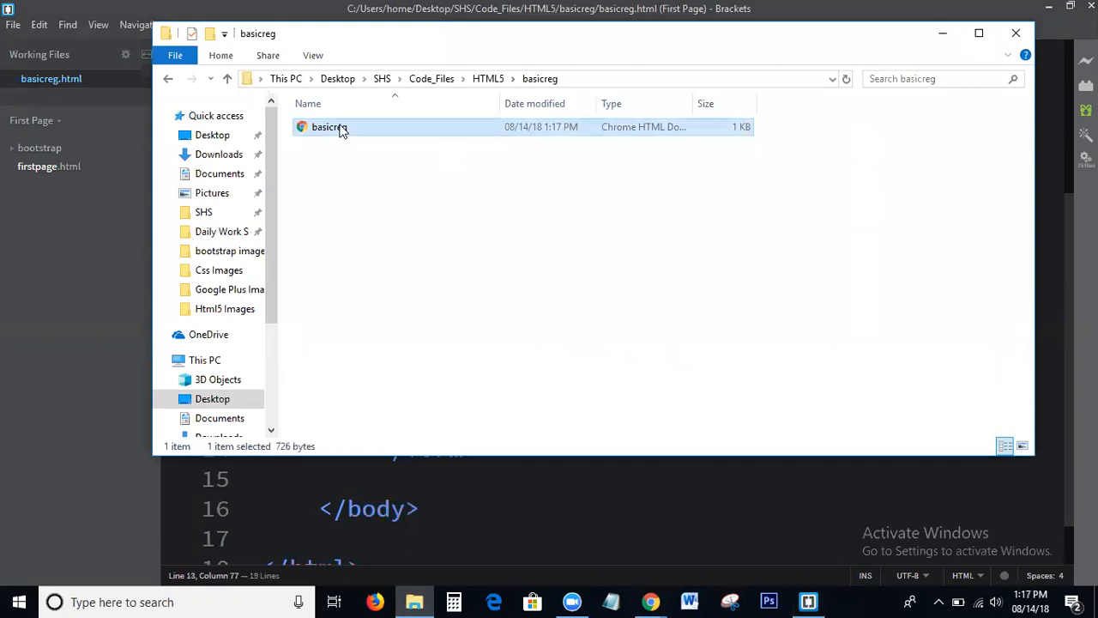
double_click(330, 127)
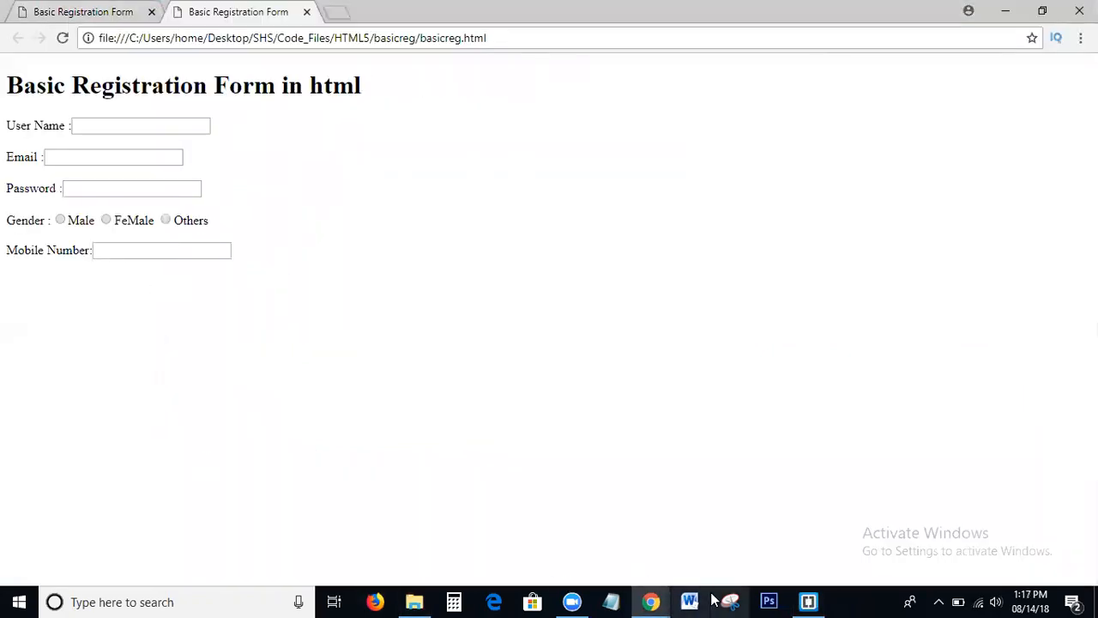
left_click(806, 600)
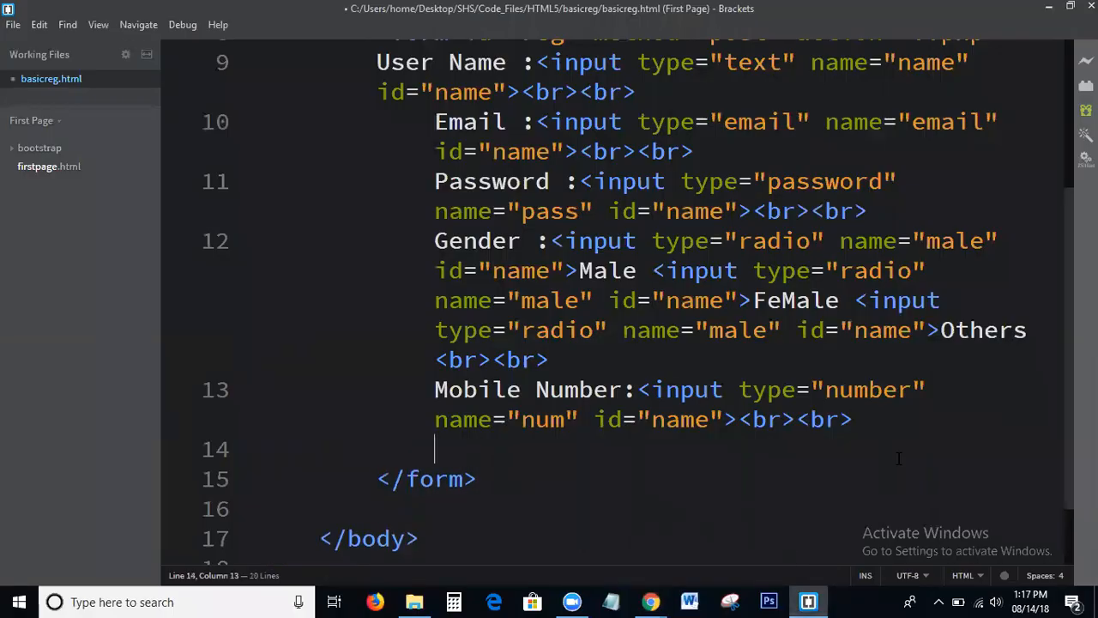
Step: Close the form with a submit button reading "Register here" and check it in Chrome
type("<button")
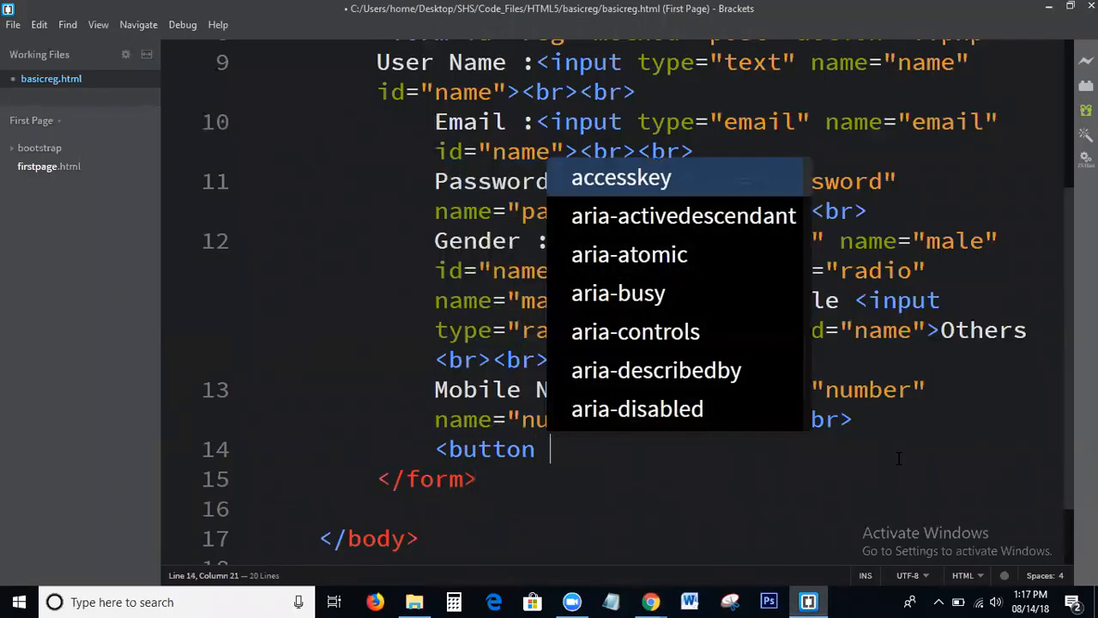
type("type=\"")
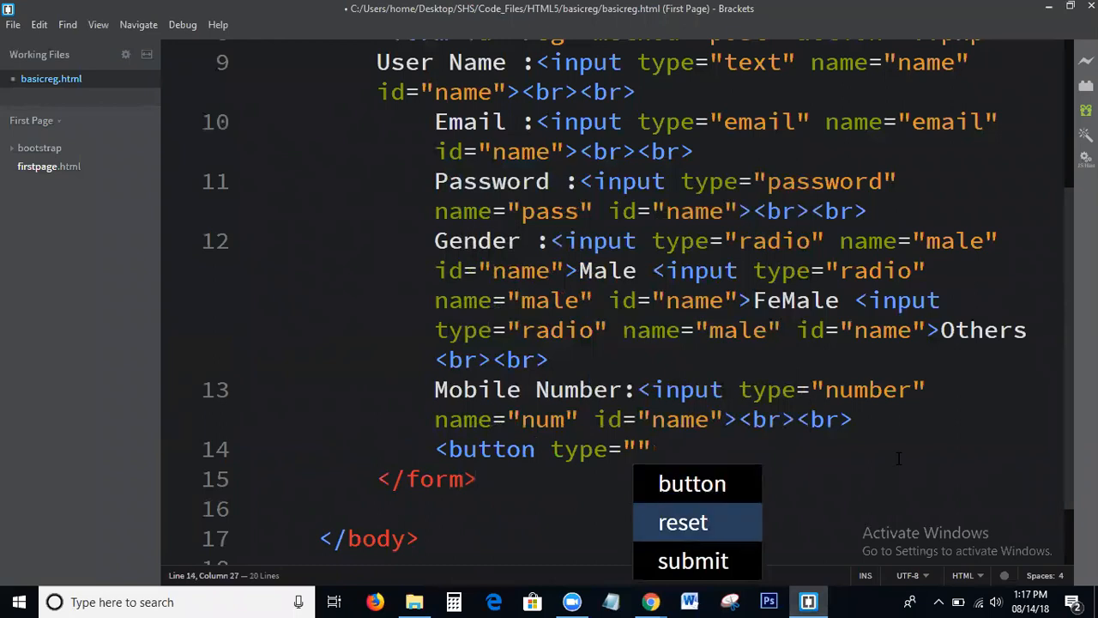
left_click(693, 559)
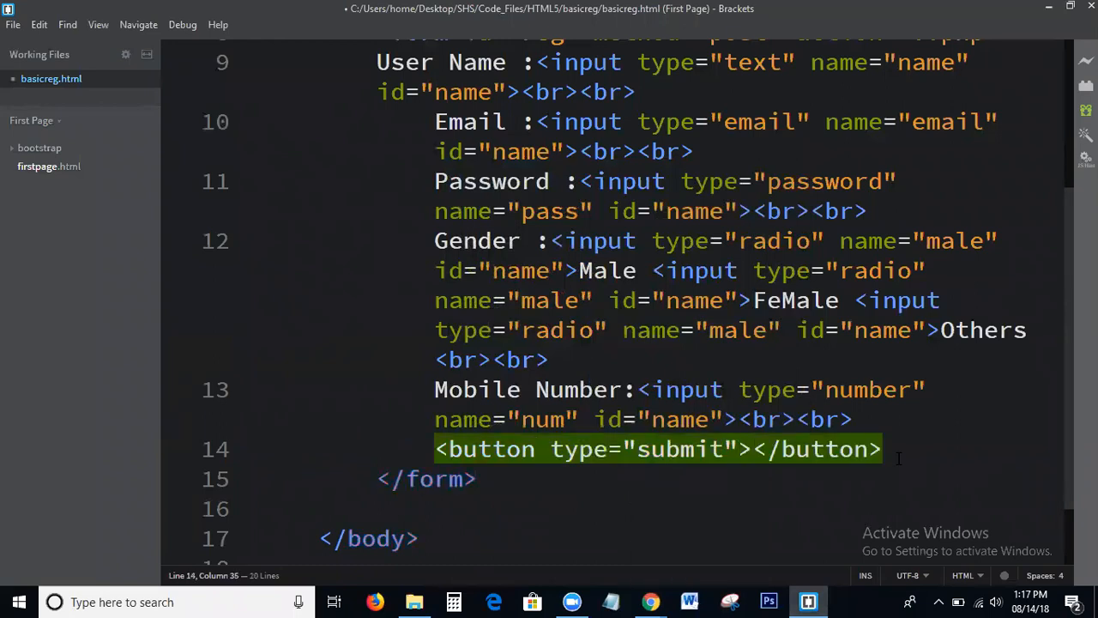
type("Register here")
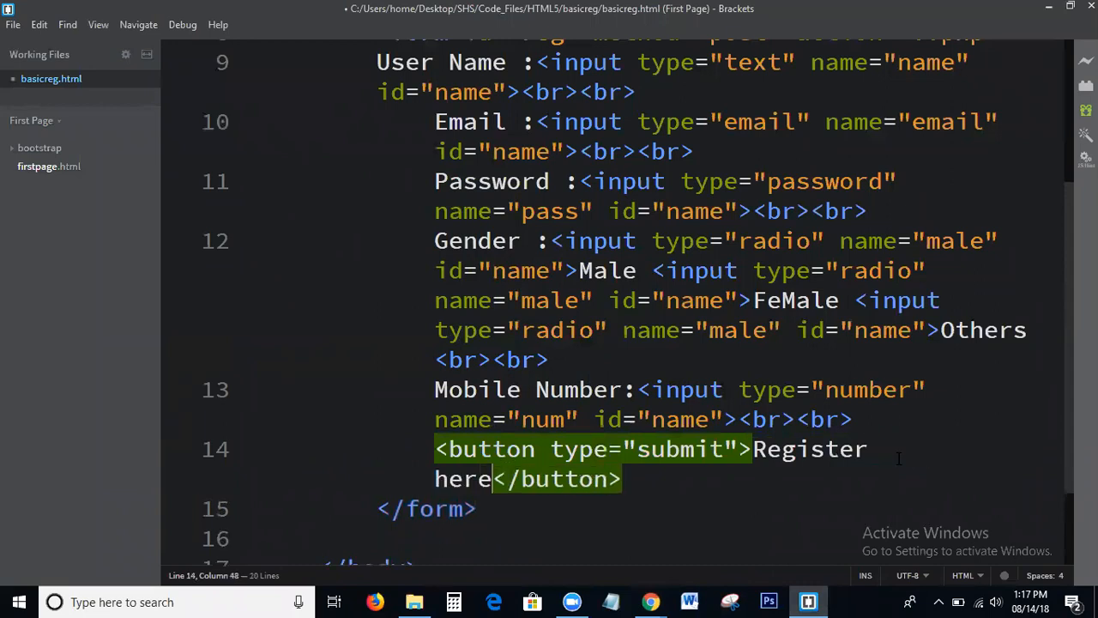
left_click(650, 600)
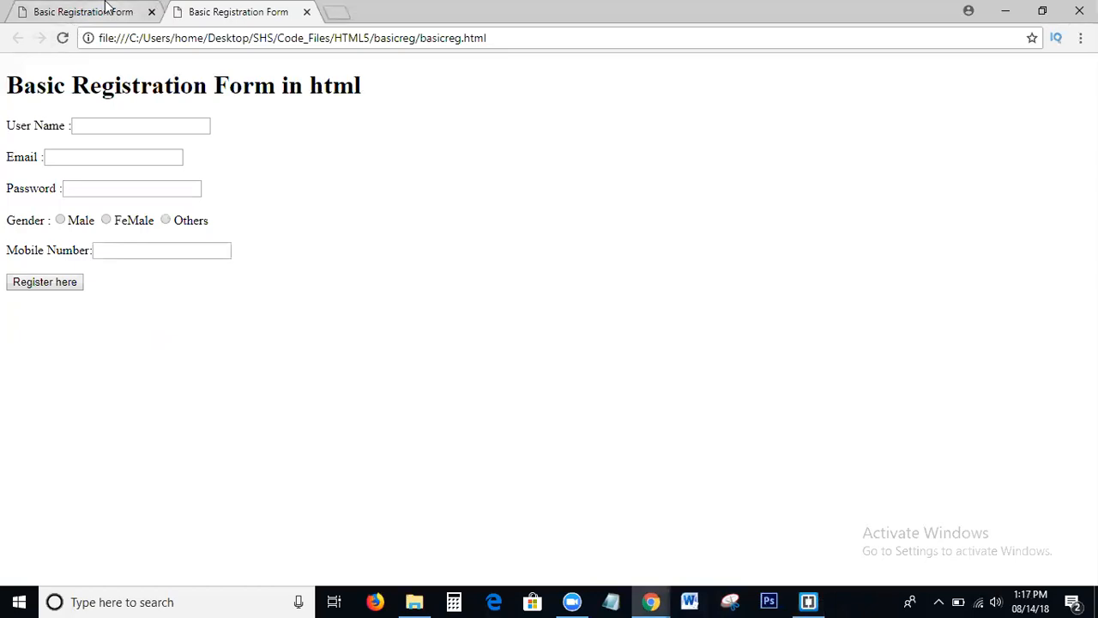
left_click(806, 600)
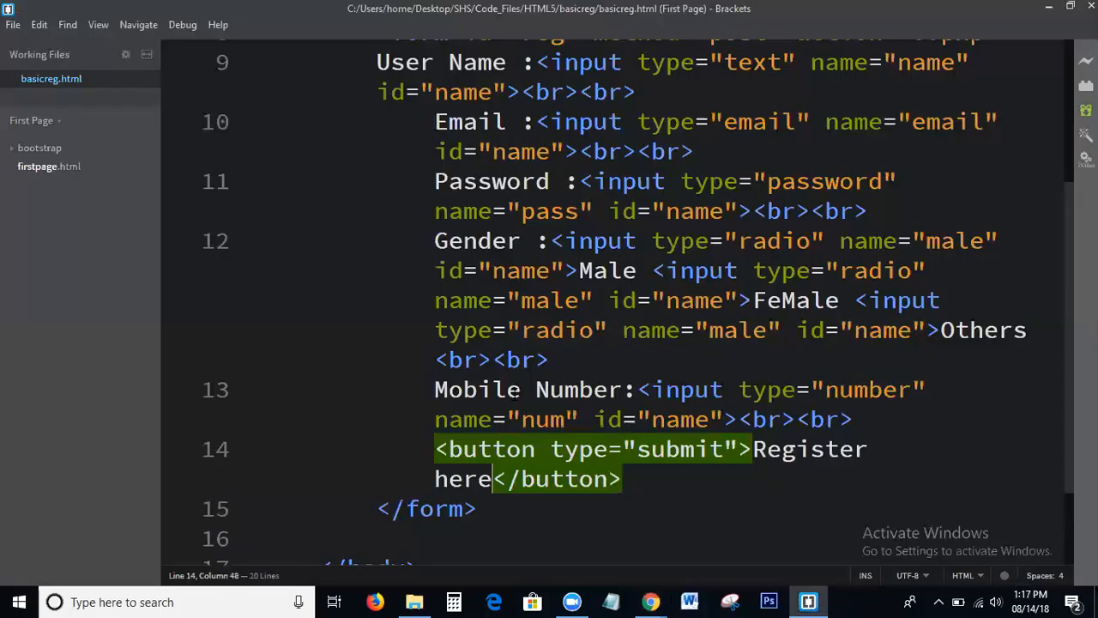
Step: Add a style block in the head with a body rule setting text-align: center
scroll("up", 3)
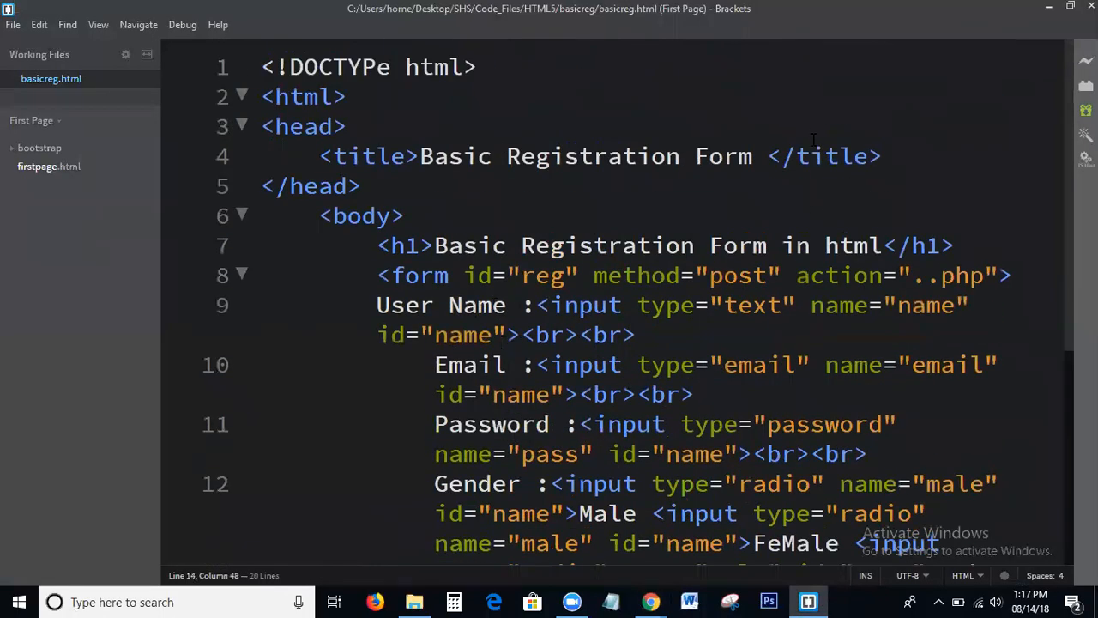
type("<")
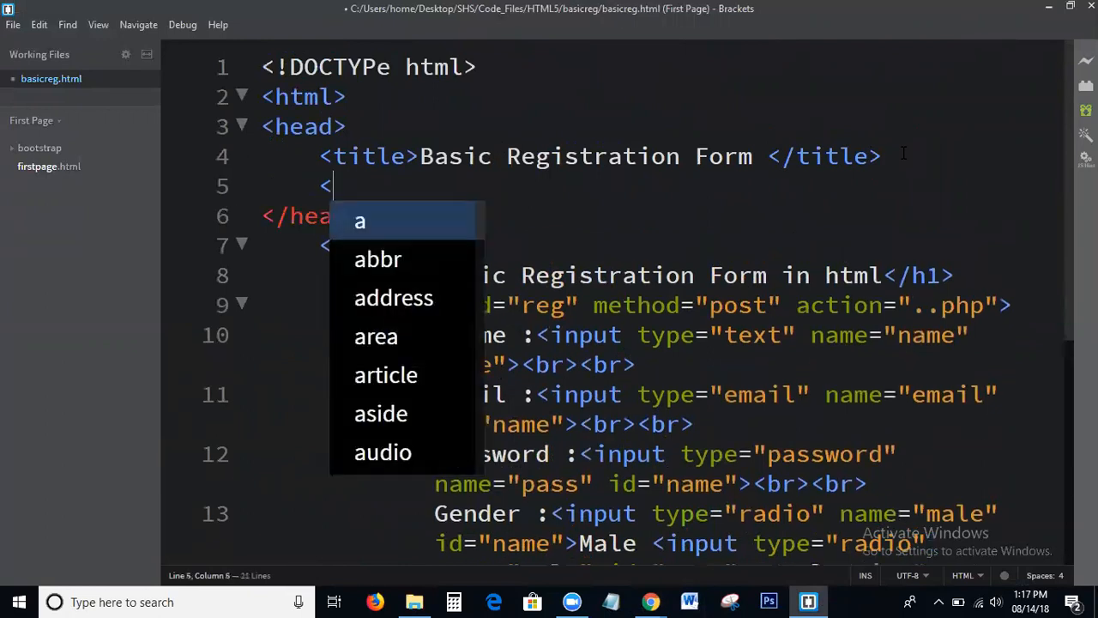
type("style>")
type("te")
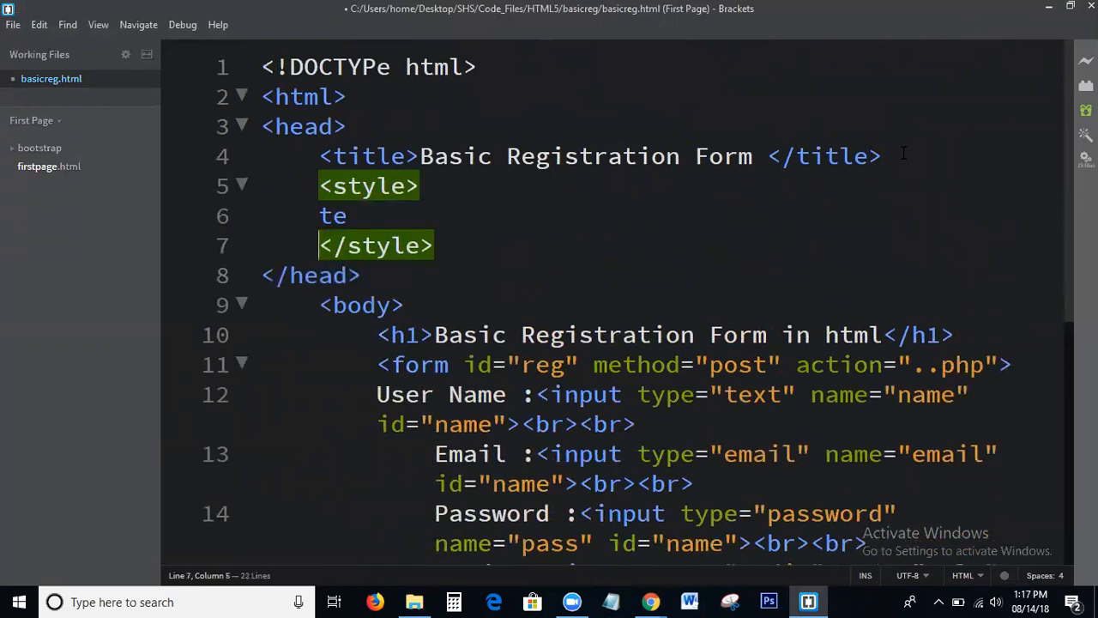
key("Backspace")
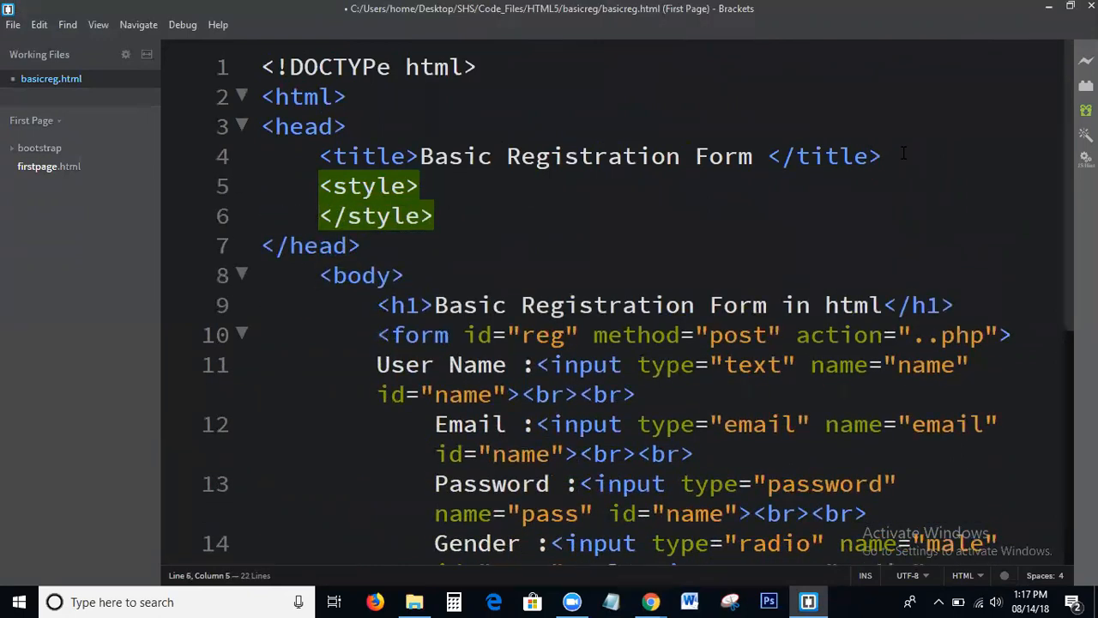
type("text-")
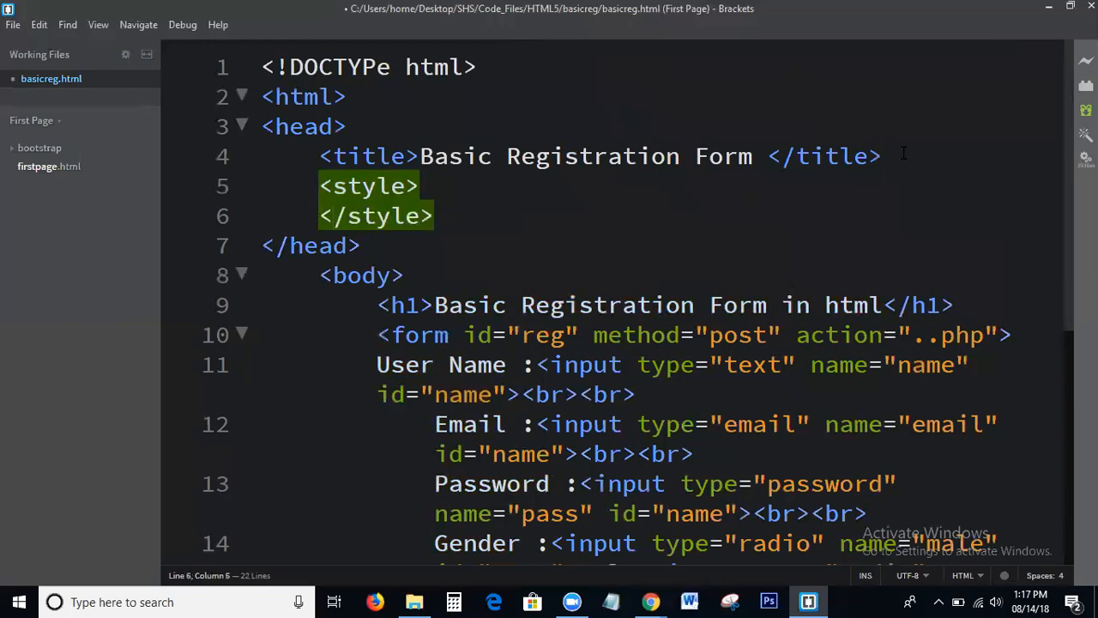
type("body")
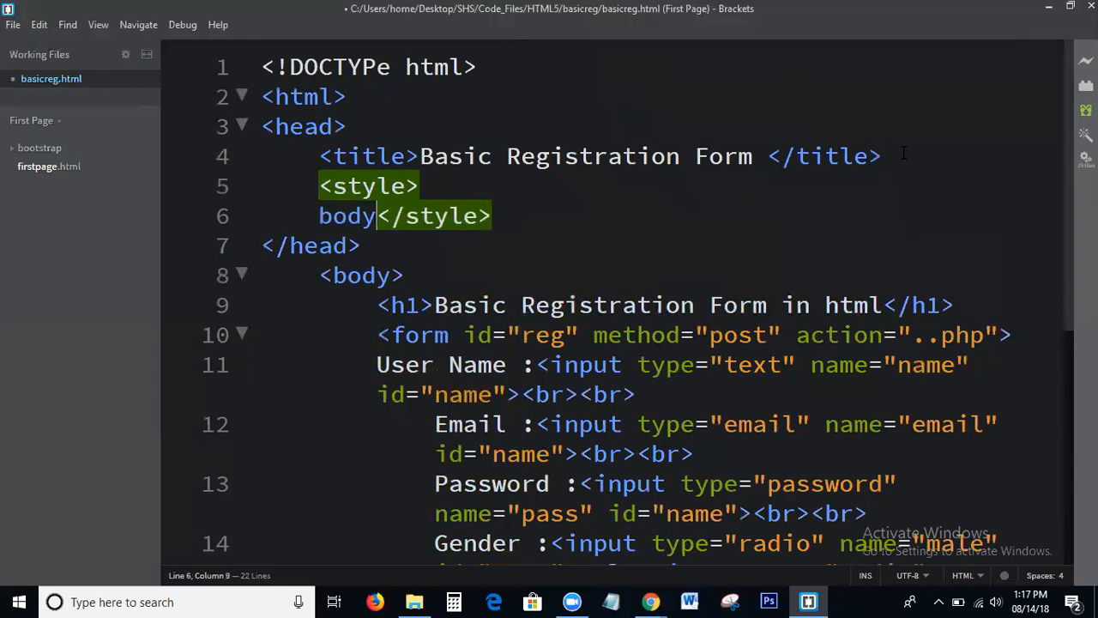
type("{}")
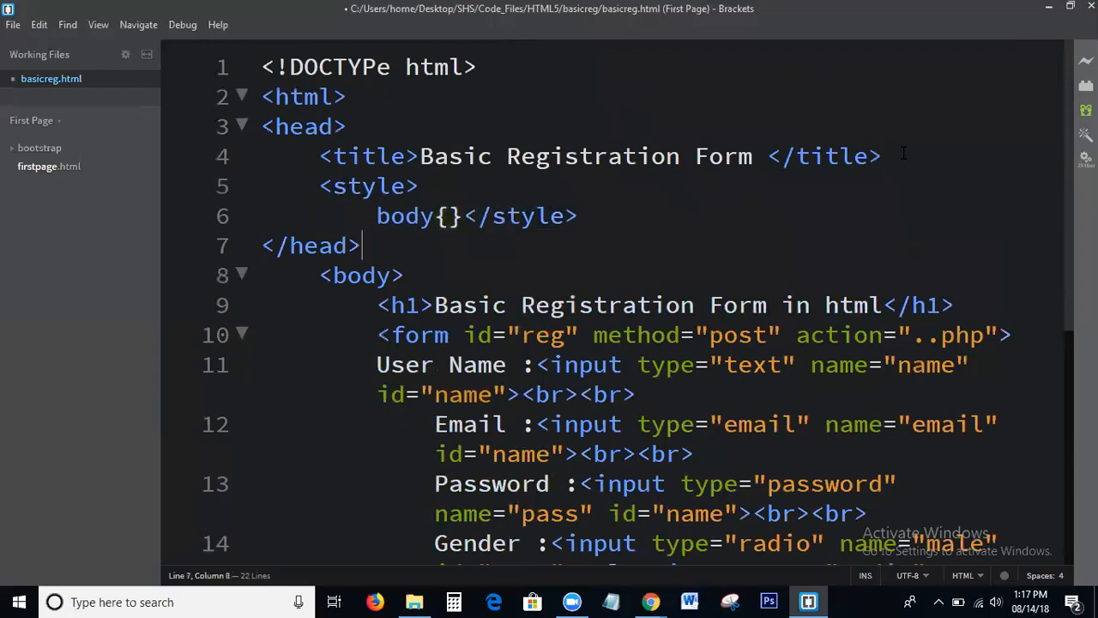
left_click(449, 216)
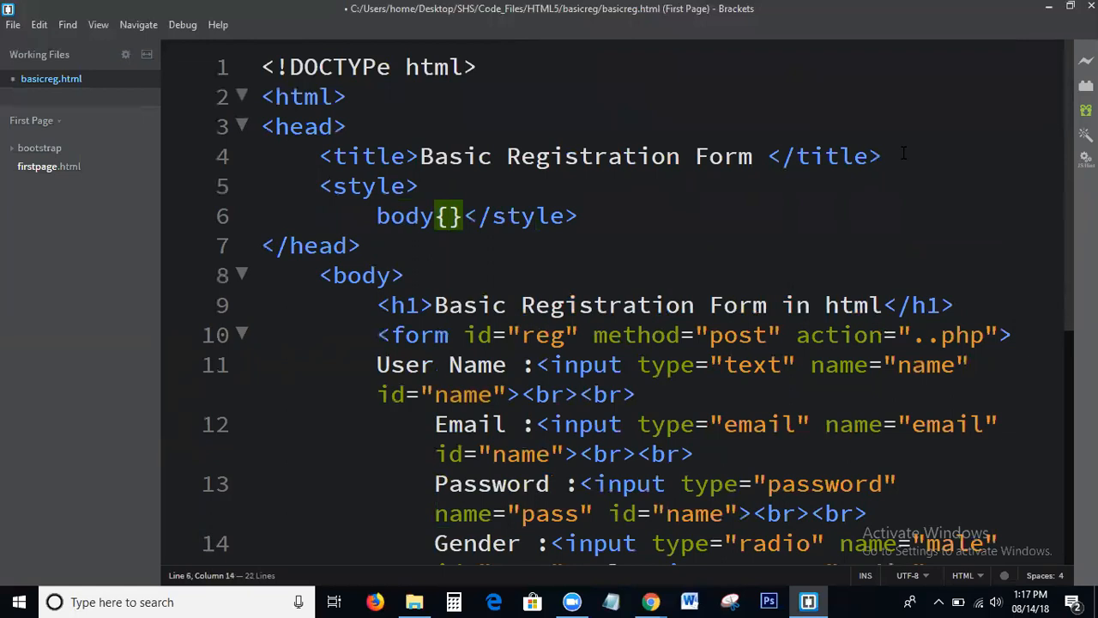
type("text-align: center;")
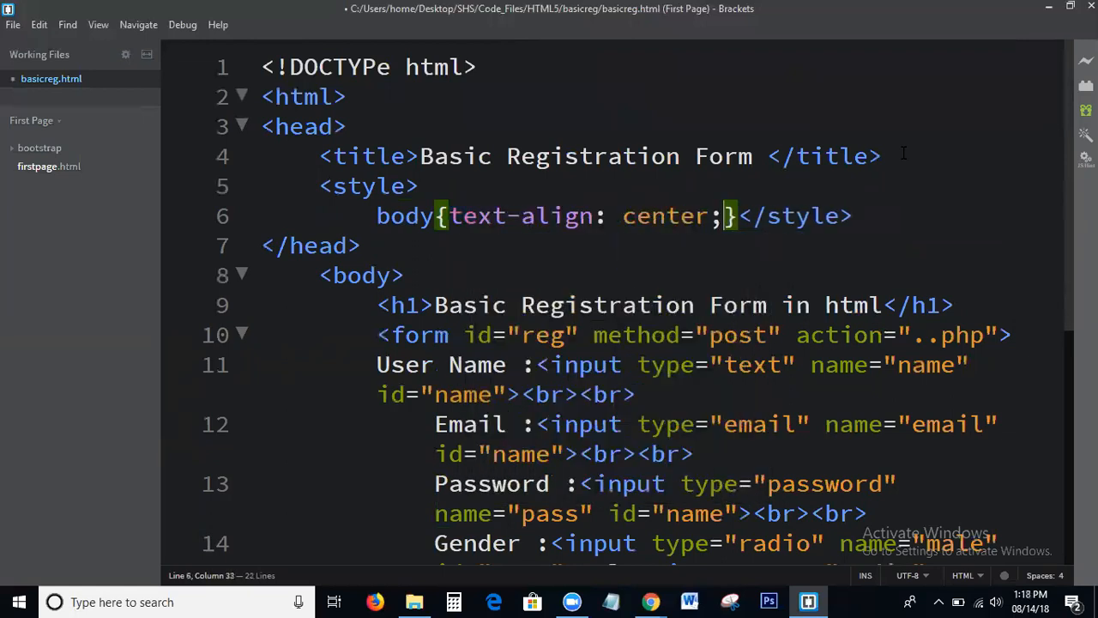
key("Enter")
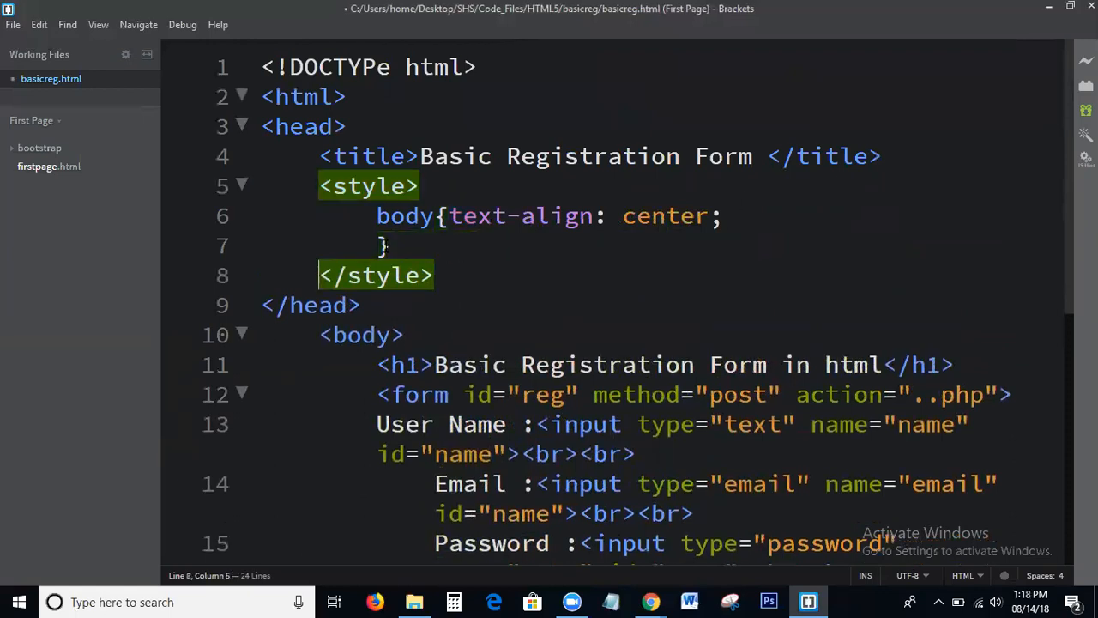
Step: Start a #reg rule giving the form 35% width and auto margin
type("#reg")
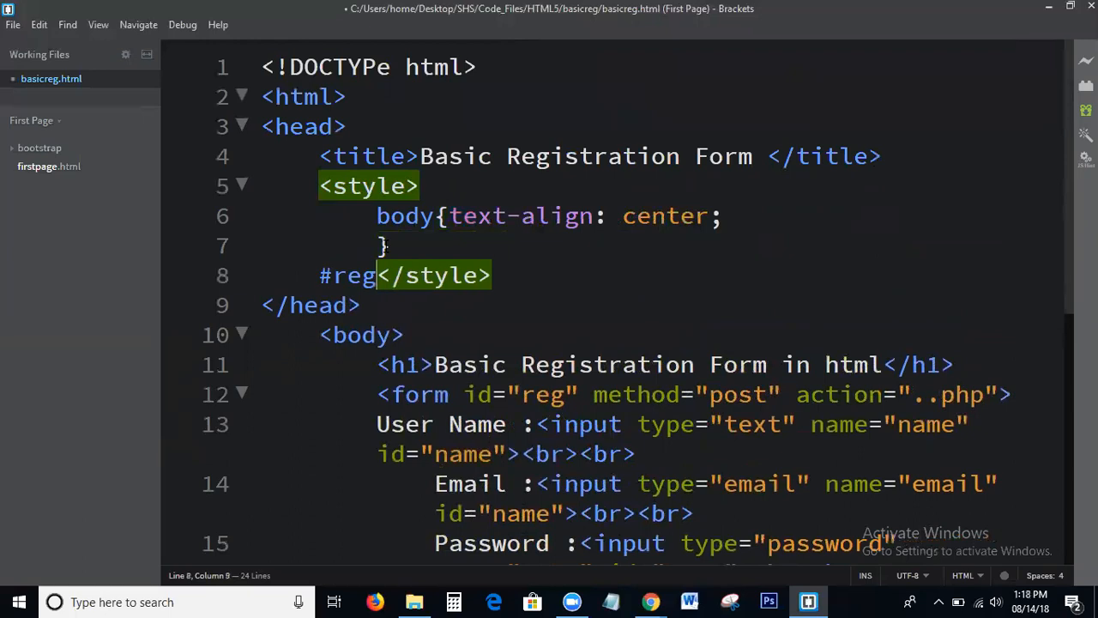
type("{}")
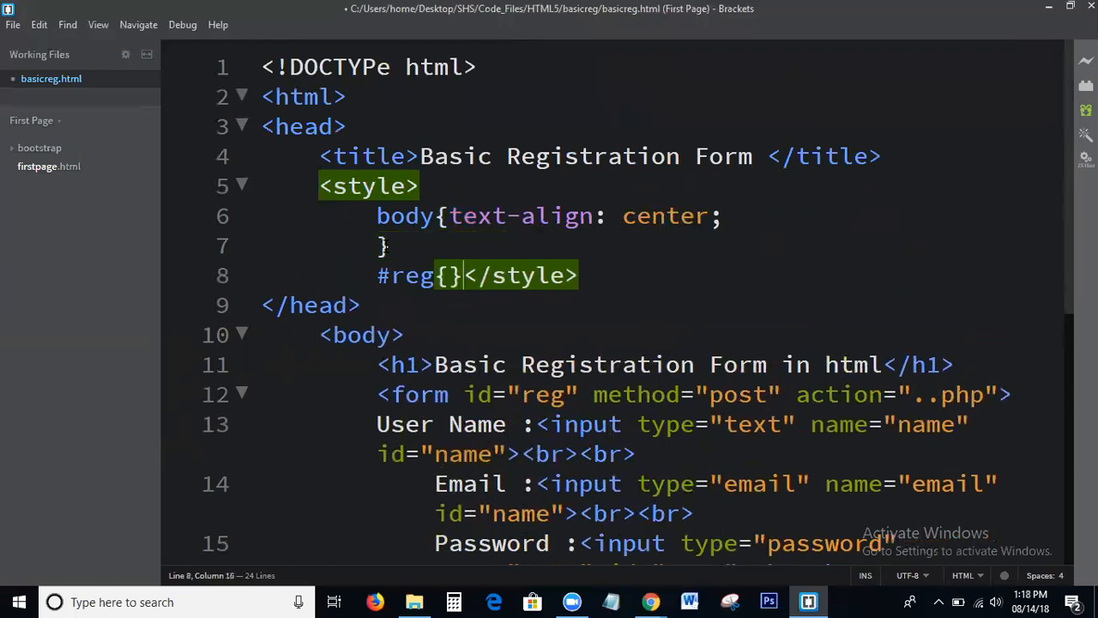
key("Enter")
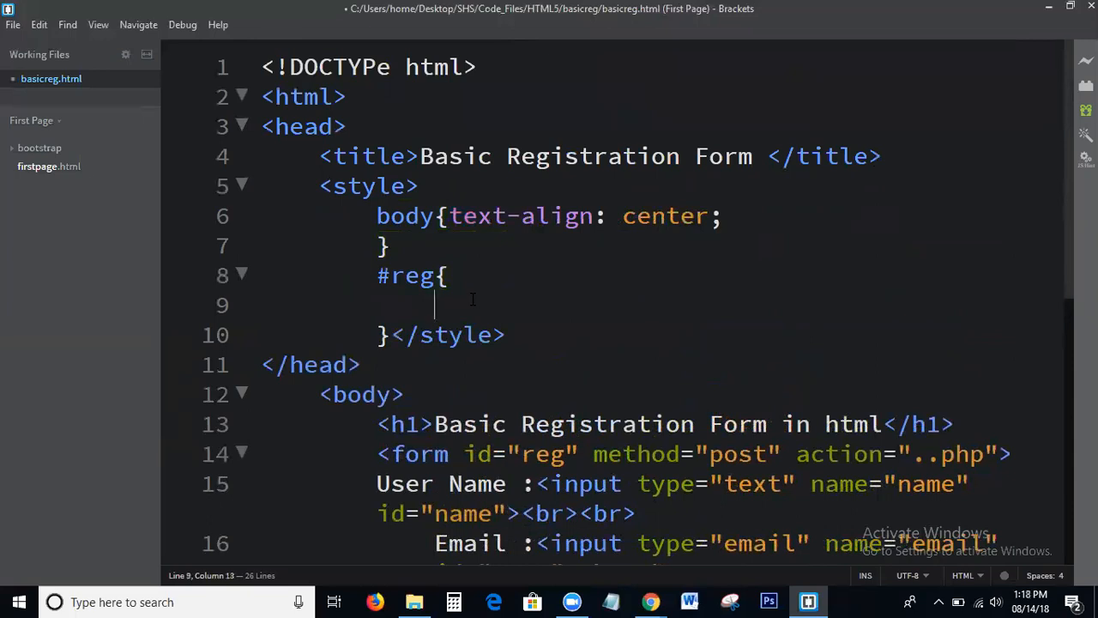
type("width:")
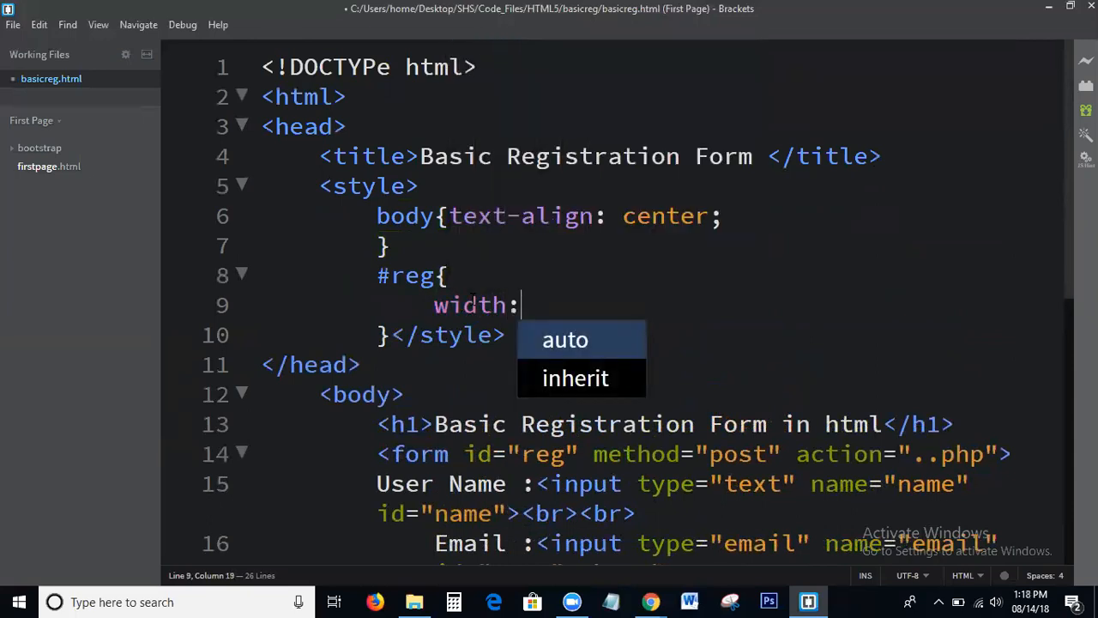
type("35%;")
type("margin:")
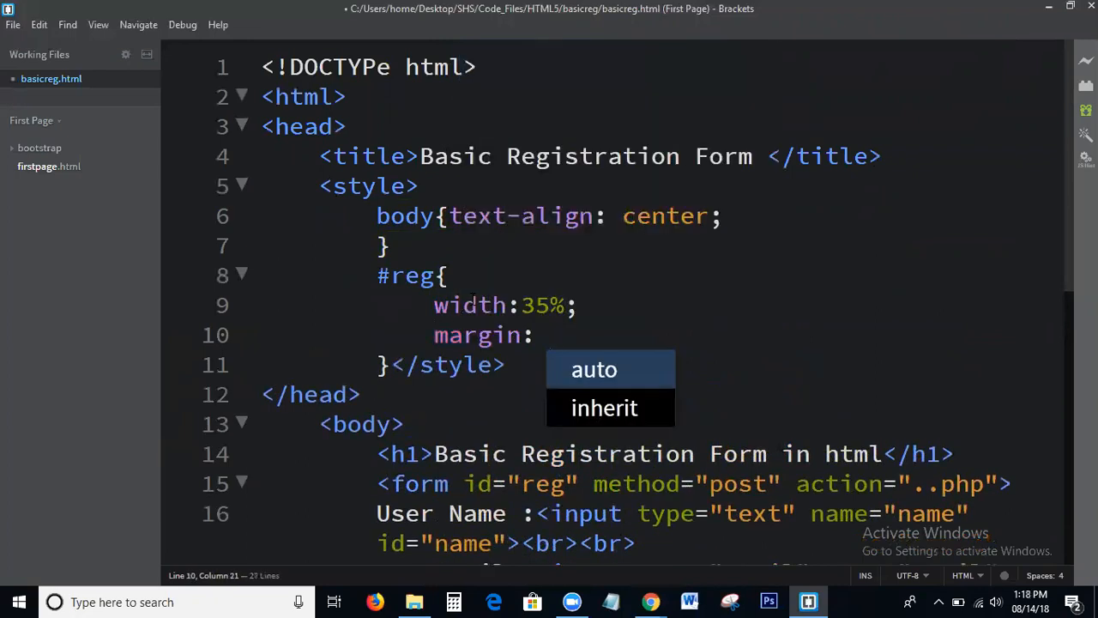
left_click(593, 369)
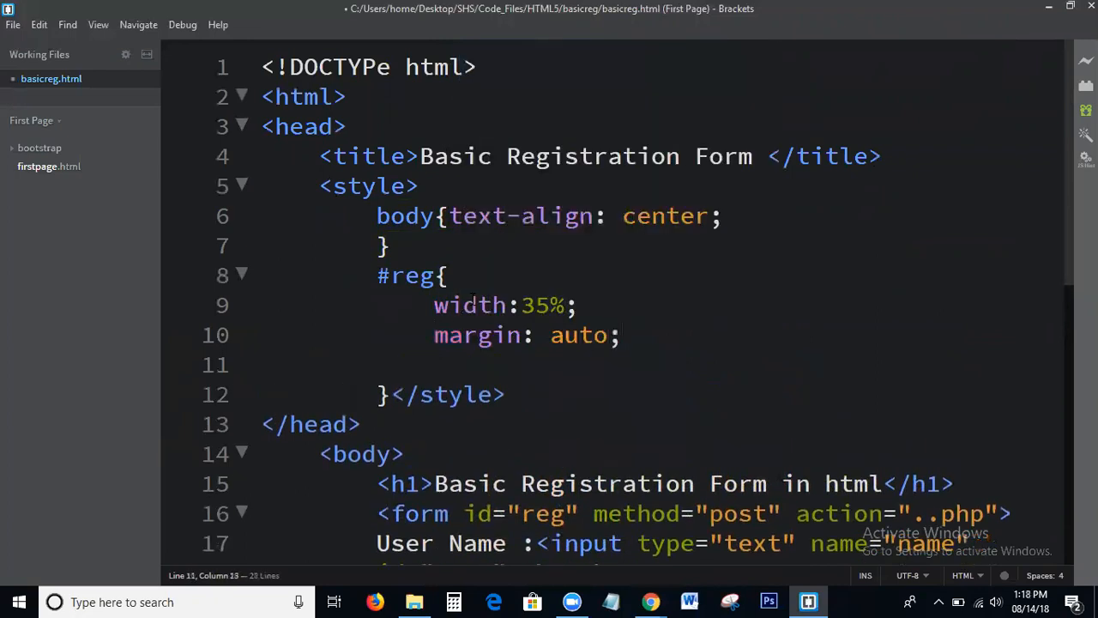
Step: Give #reg a 5px solid #FF9800 orange border with rounded corners via border-radius
type("border:")
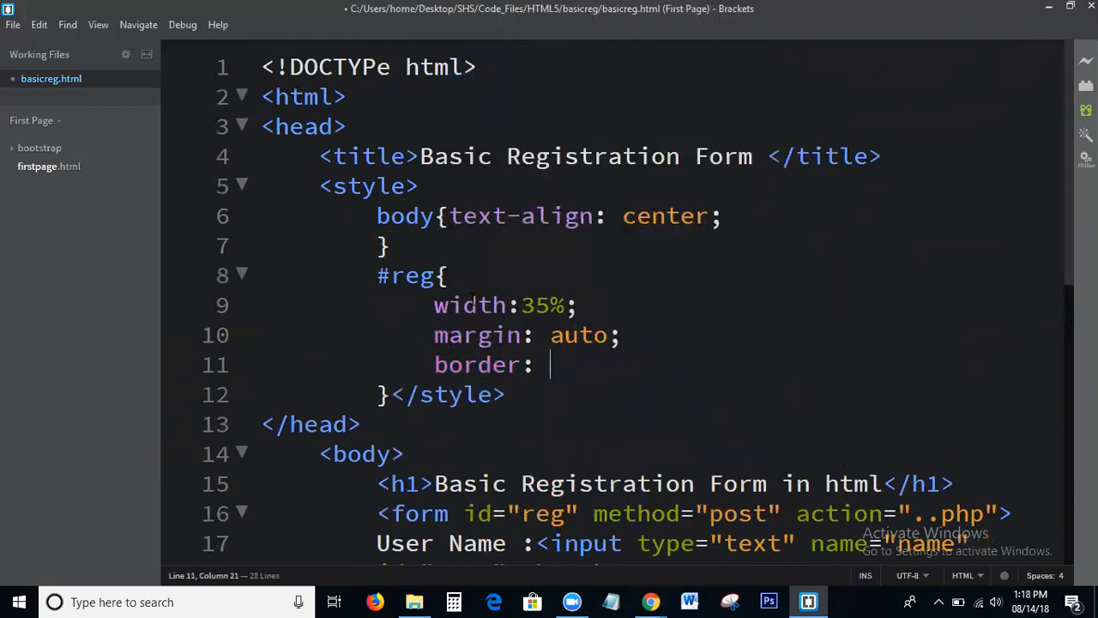
type("5px si")
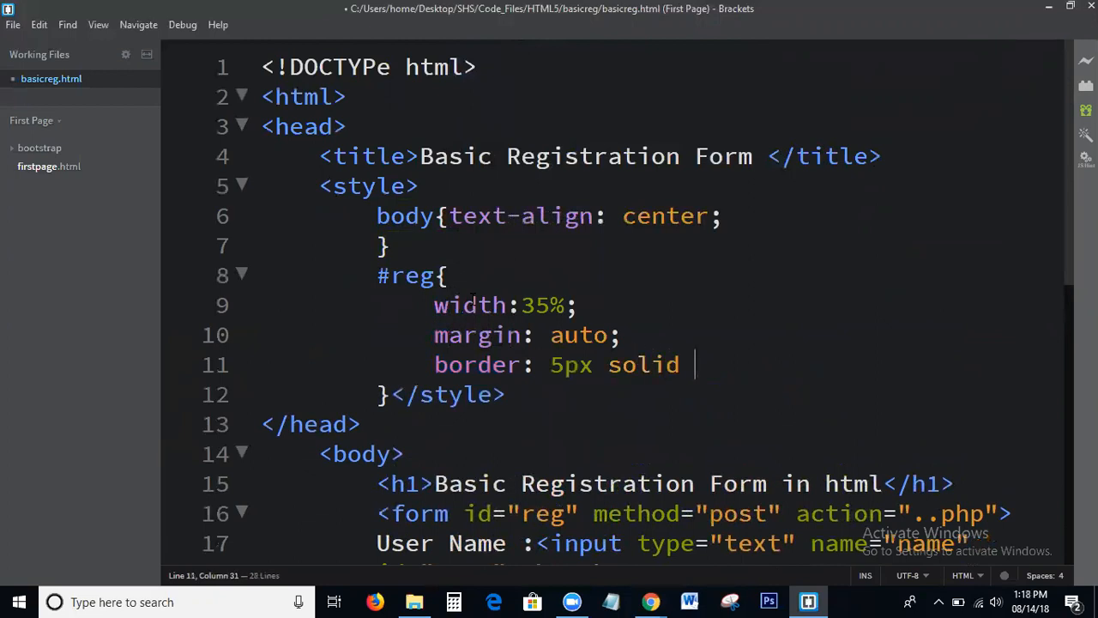
type("#FF")
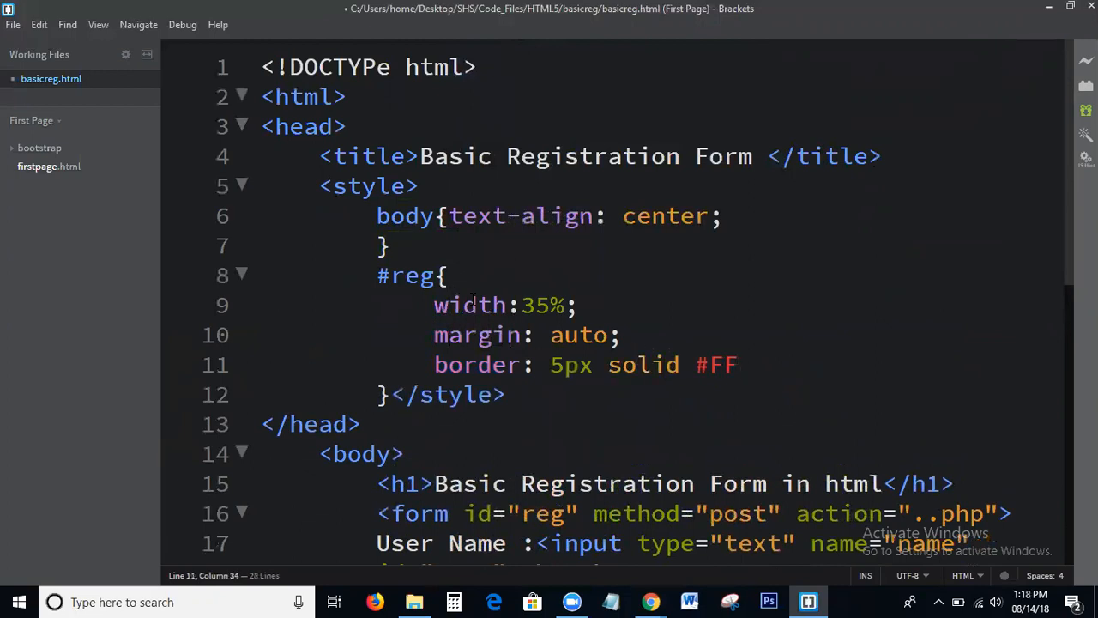
type("9+800")
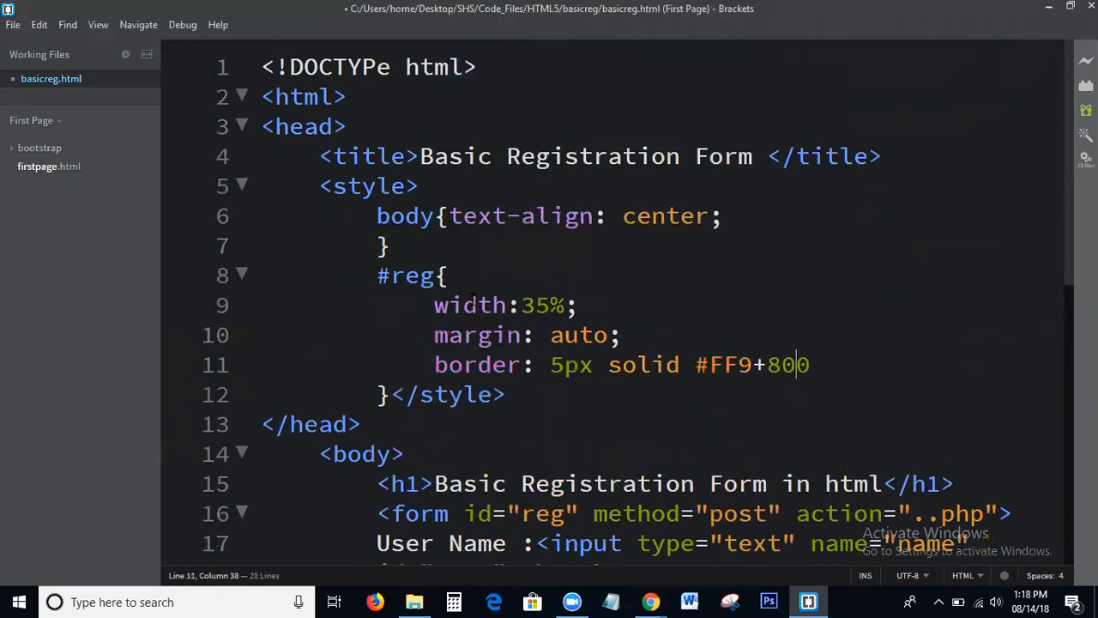
key("Backspace")
type(";")
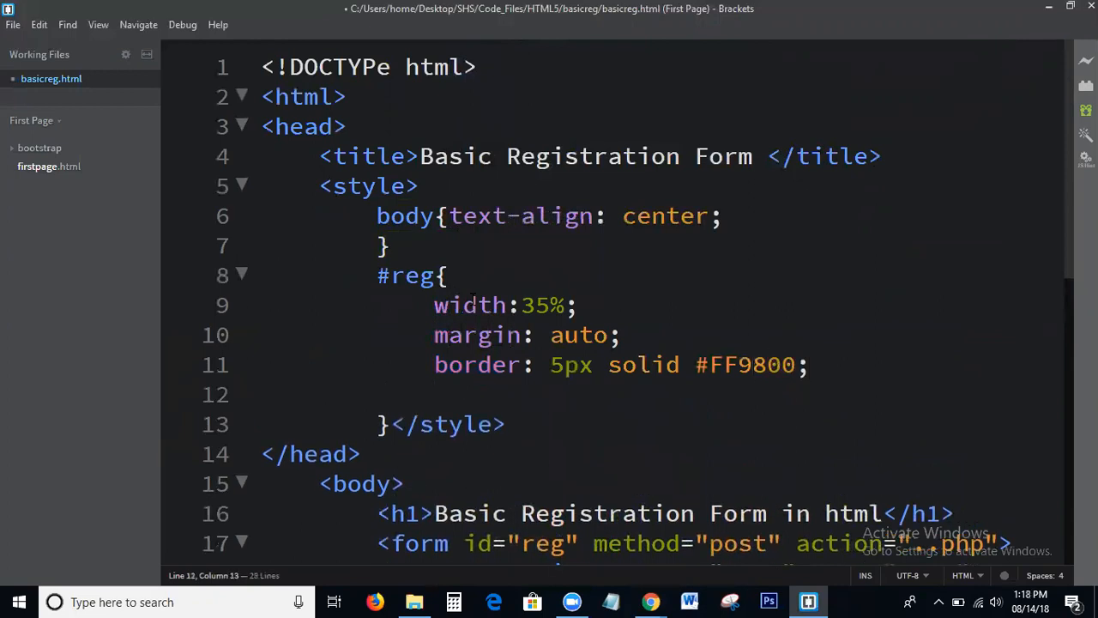
type("border-radius: 5p")
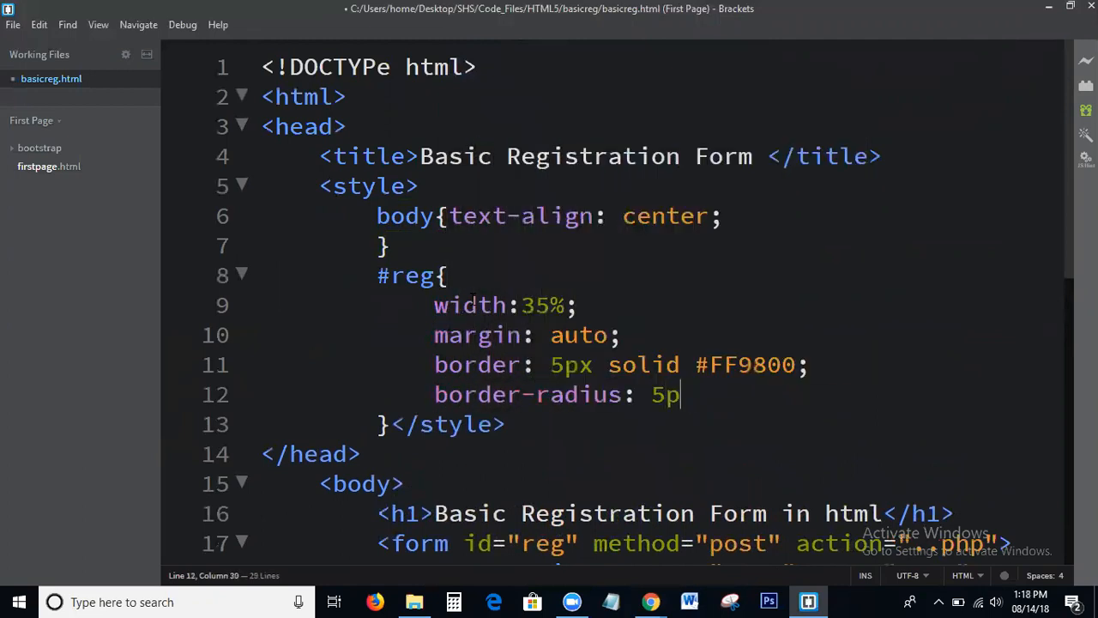
type("x;")
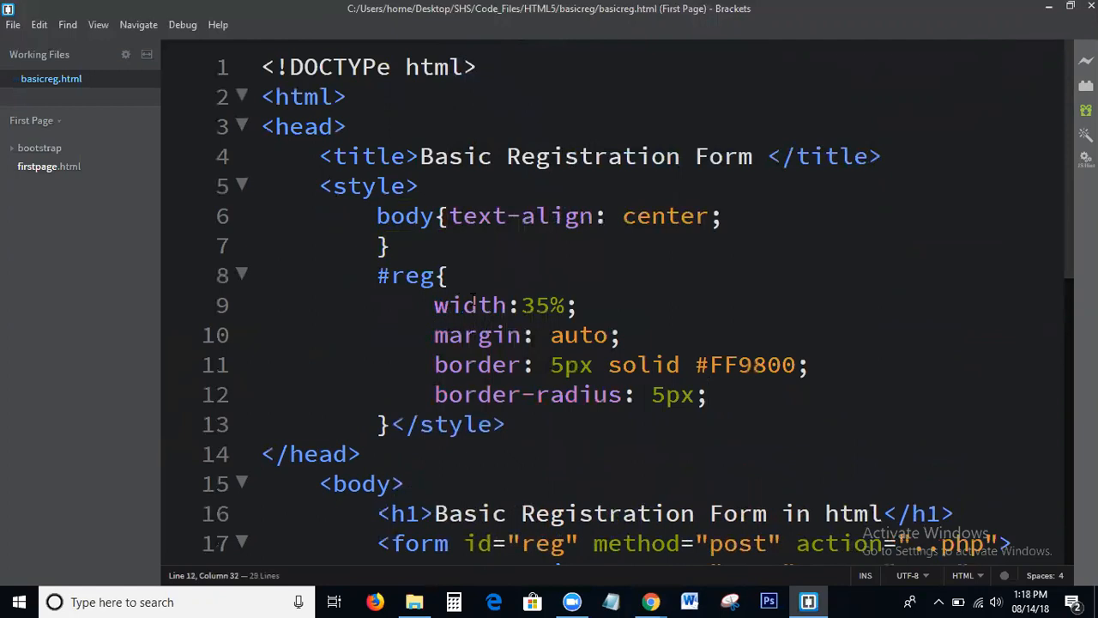
Step: Add background-color: darkblue and padding: 20px to #reg, previewing and inspecting in Chrome
type("ba")
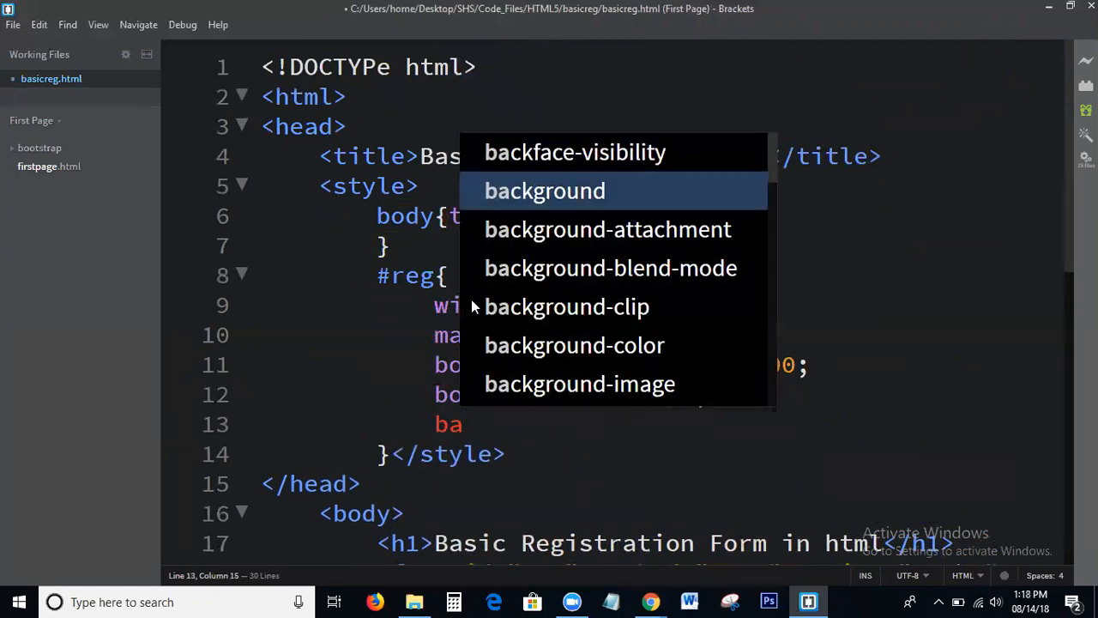
type("background-color: darkblue")
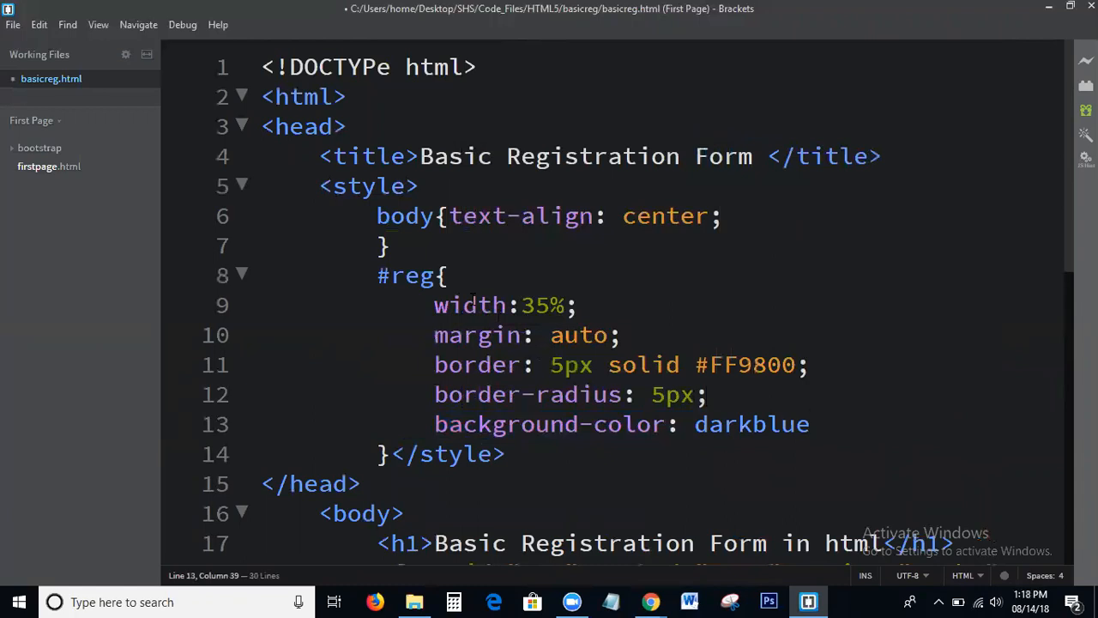
type(";")
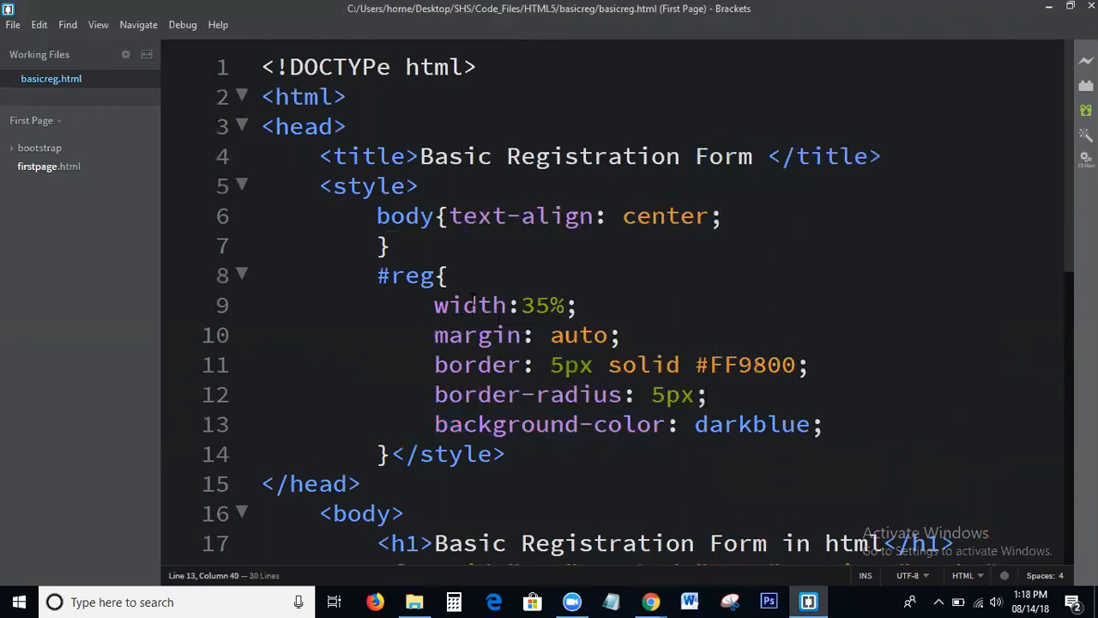
left_click(650, 600)
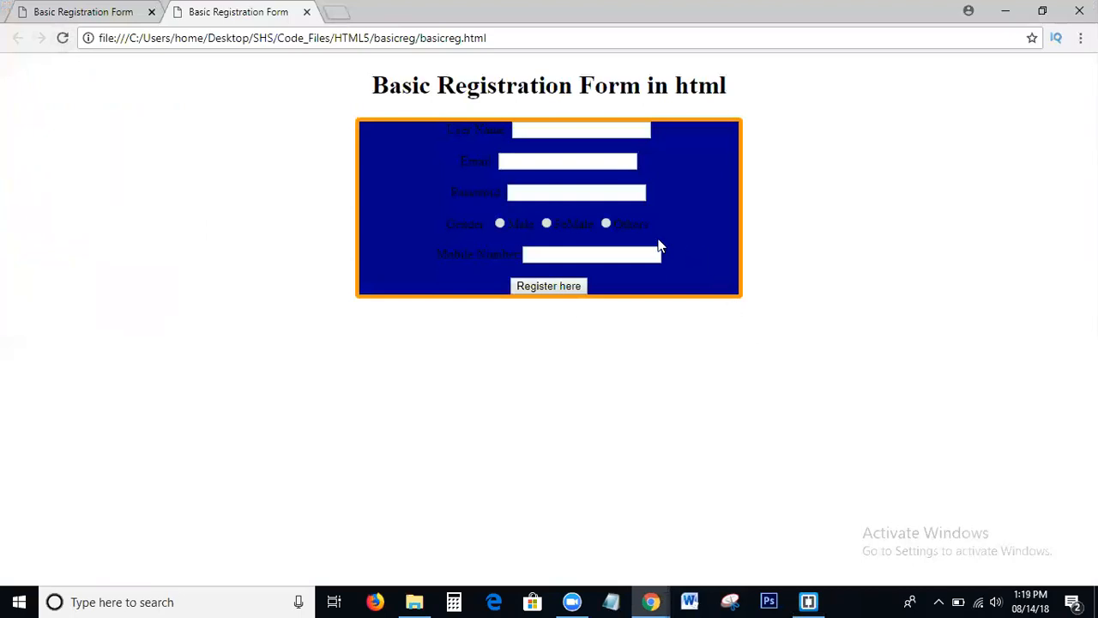
left_click(806, 600)
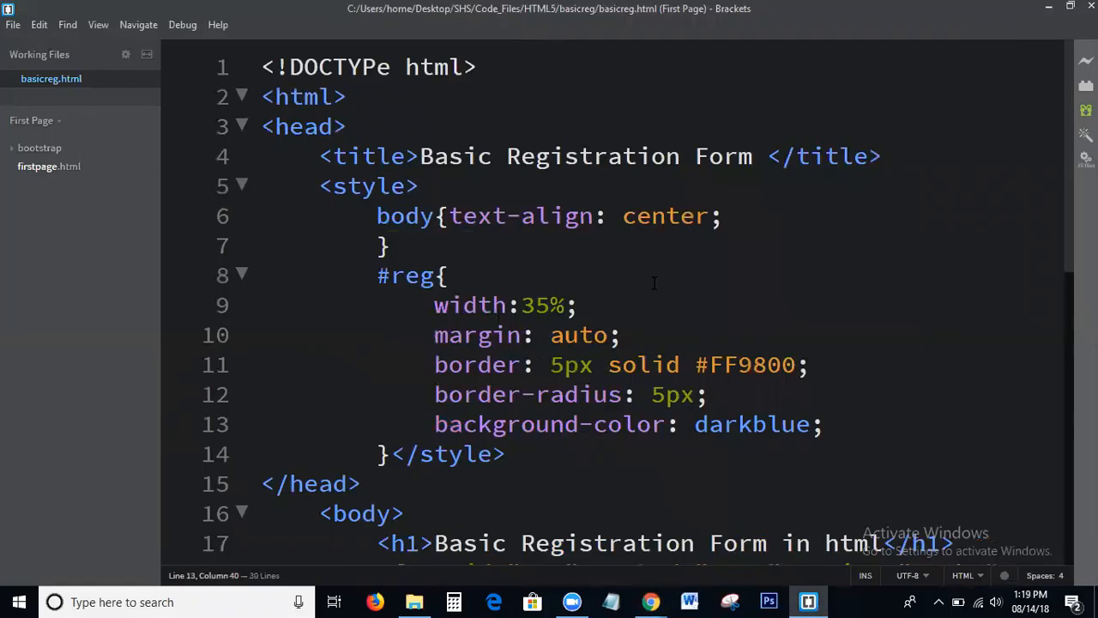
type("padding:")
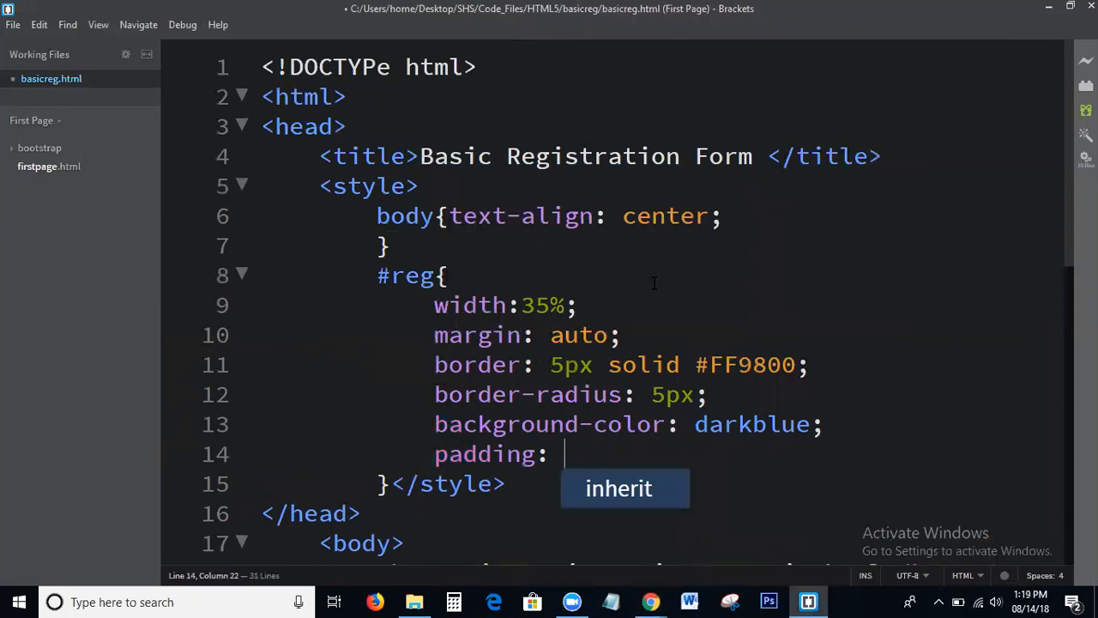
type("20px;")
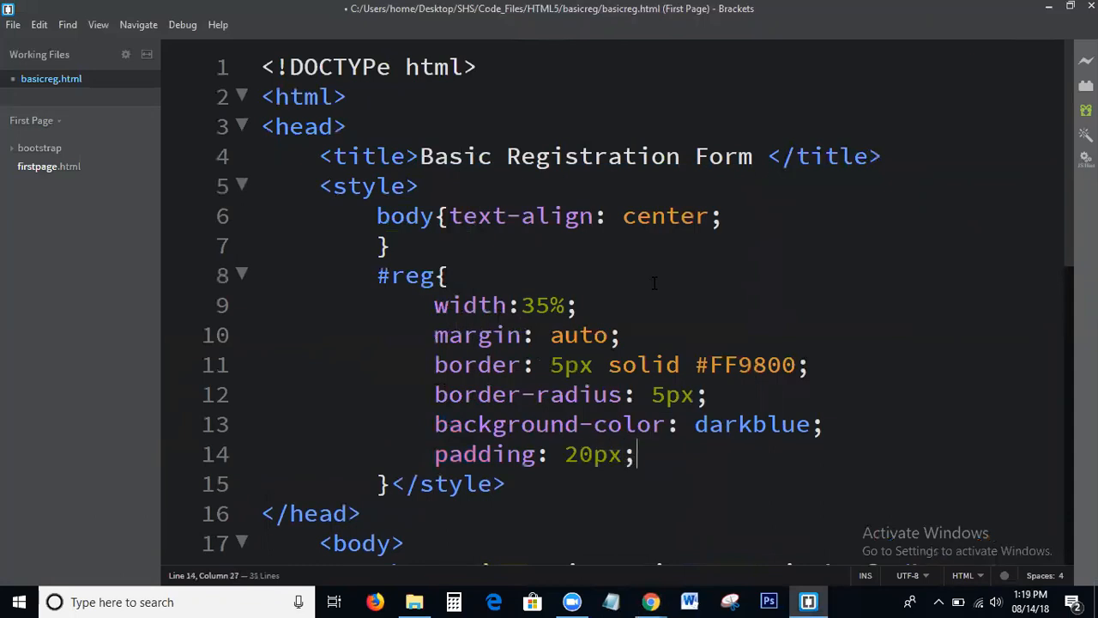
left_click(650, 601)
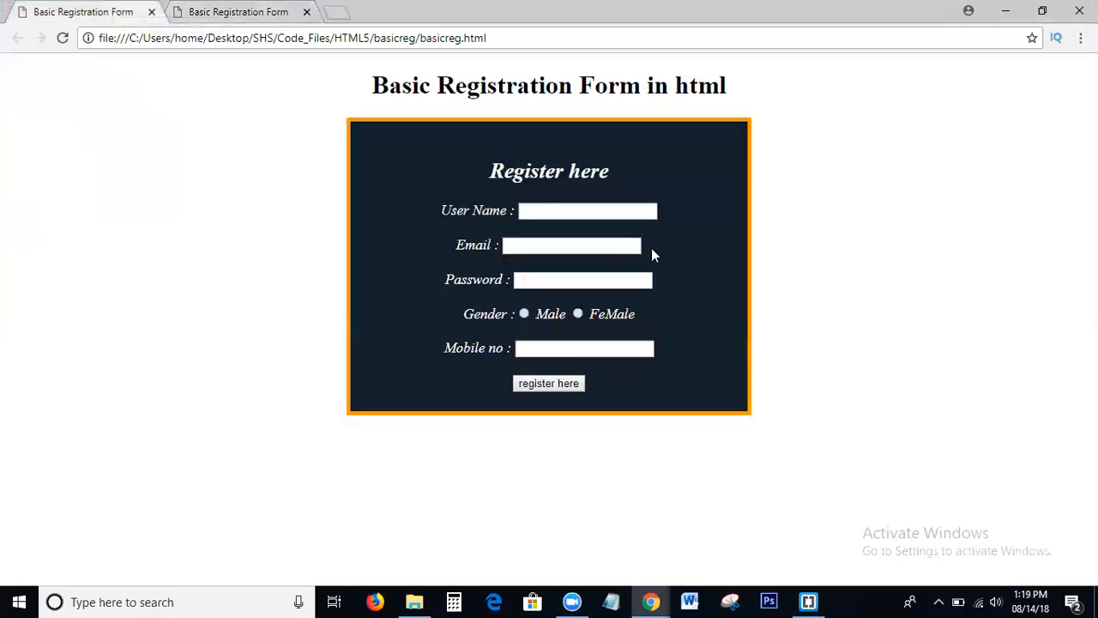
mouse_move(809, 391)
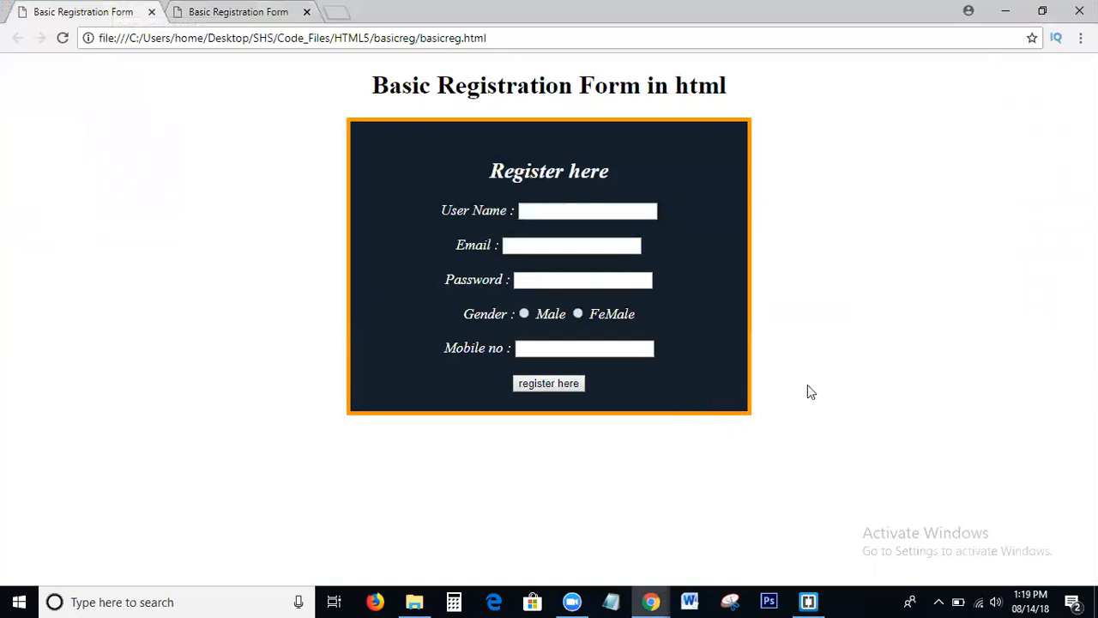
key("F12")
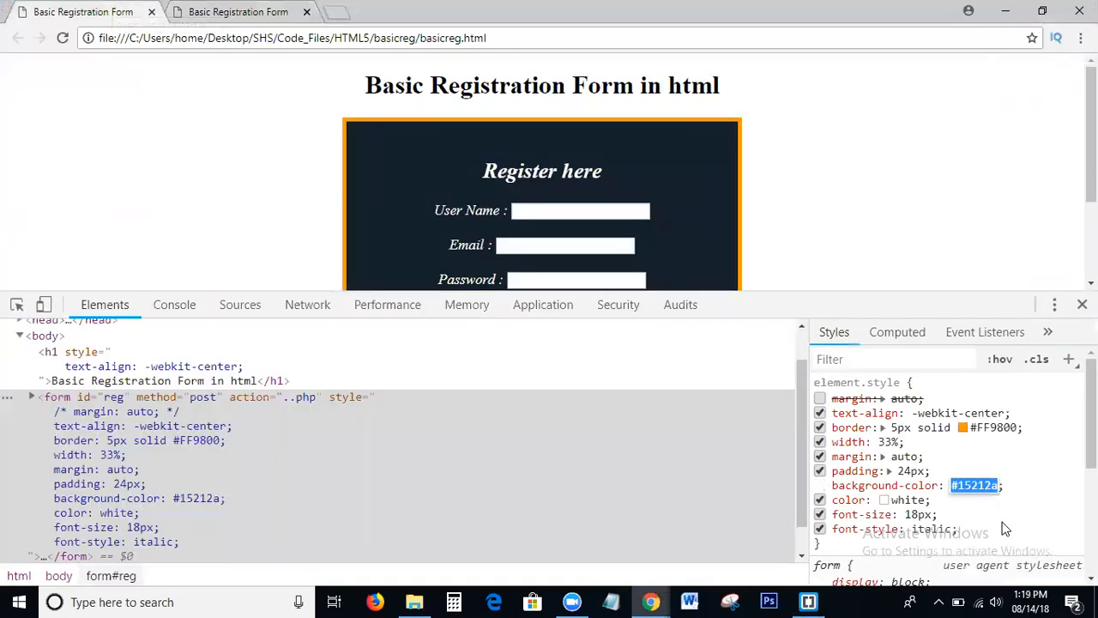
left_click(806, 601)
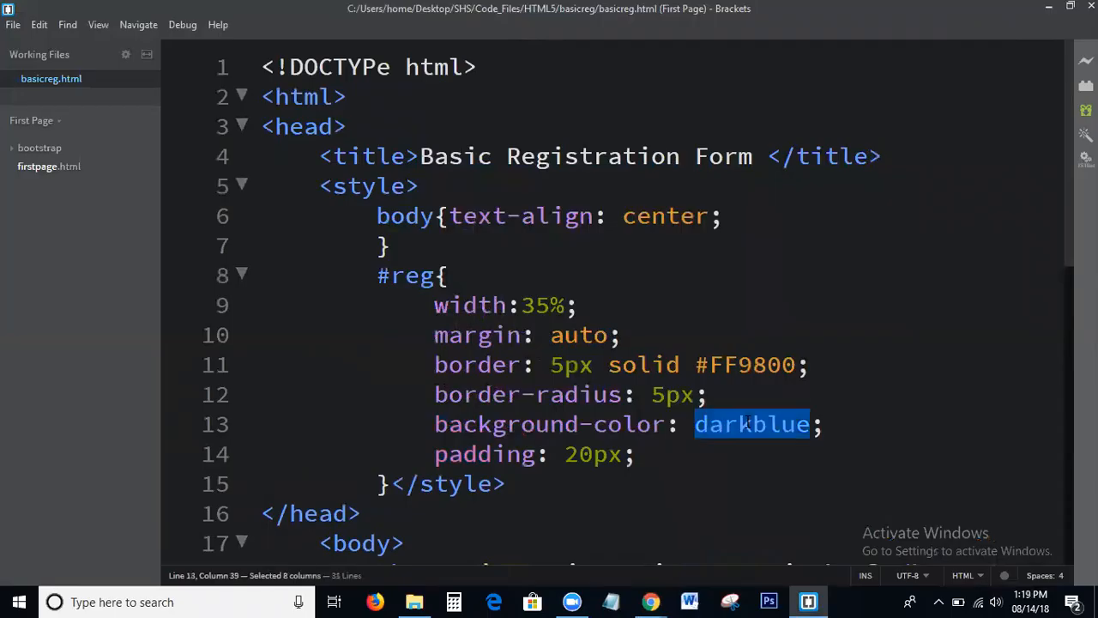
Step: Replace darkblue with navy #15212a in background-color and check it in Chrome
type("#15212a")
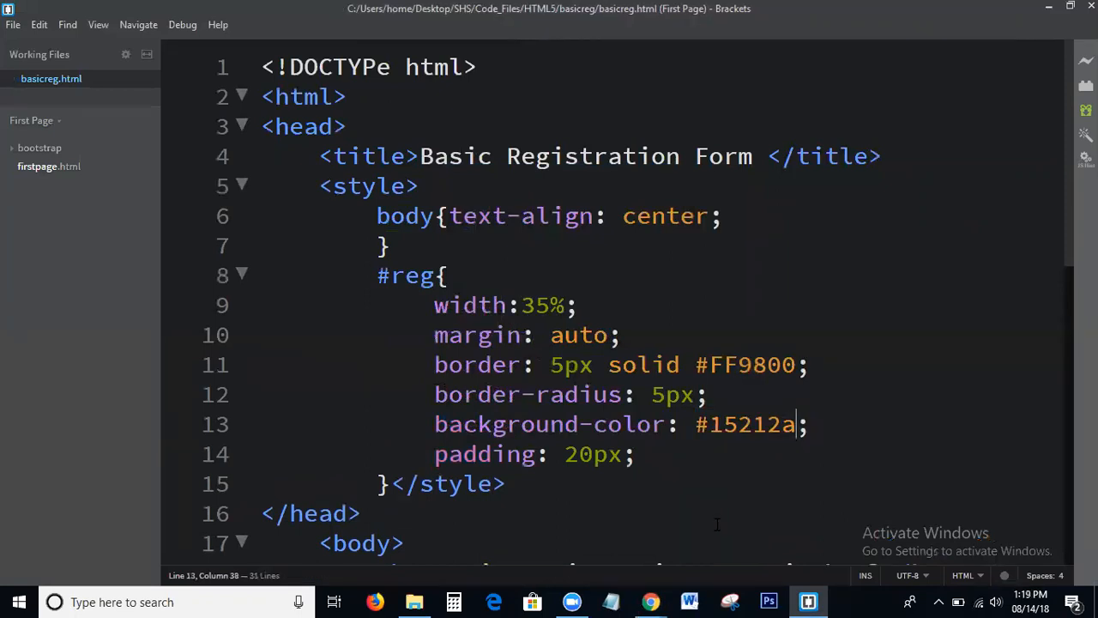
mouse_move(651, 600)
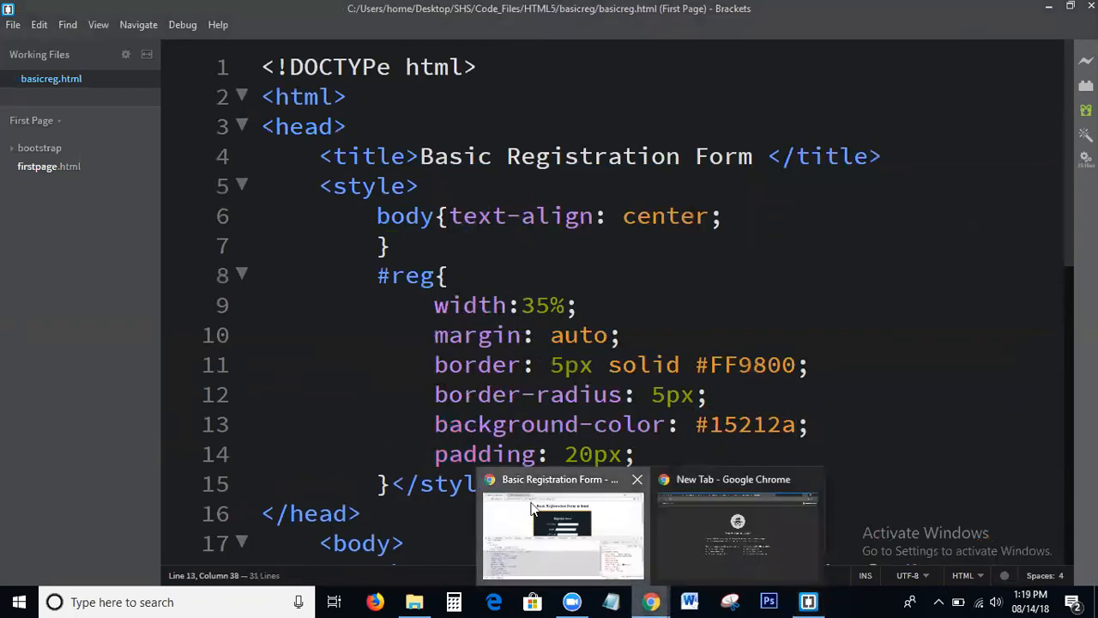
left_click(563, 532)
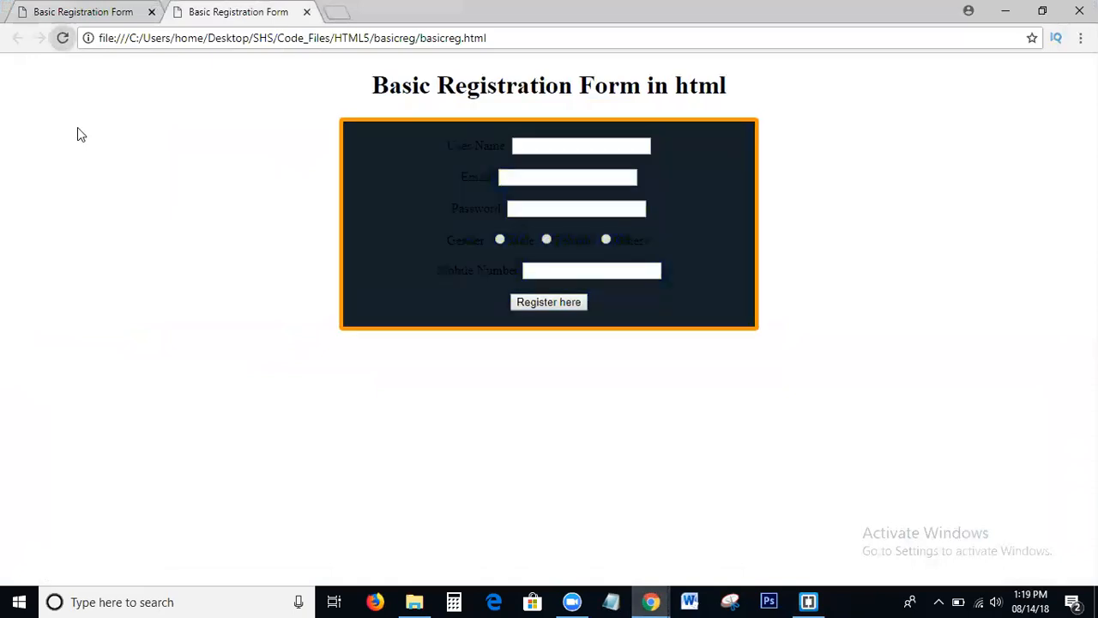
left_click(806, 601)
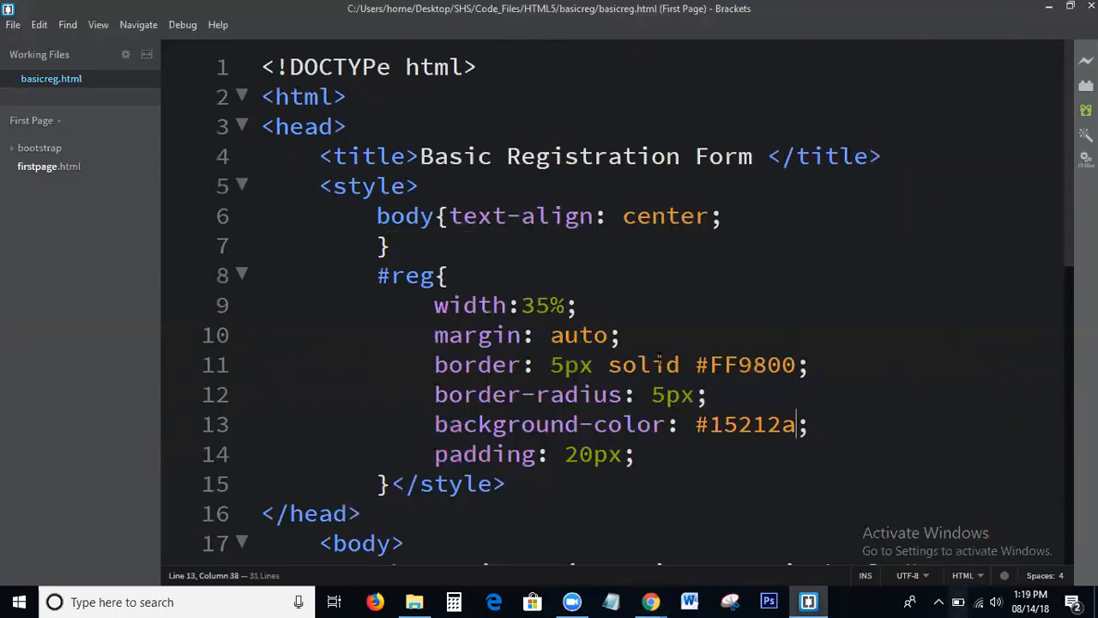
scroll("down", 3)
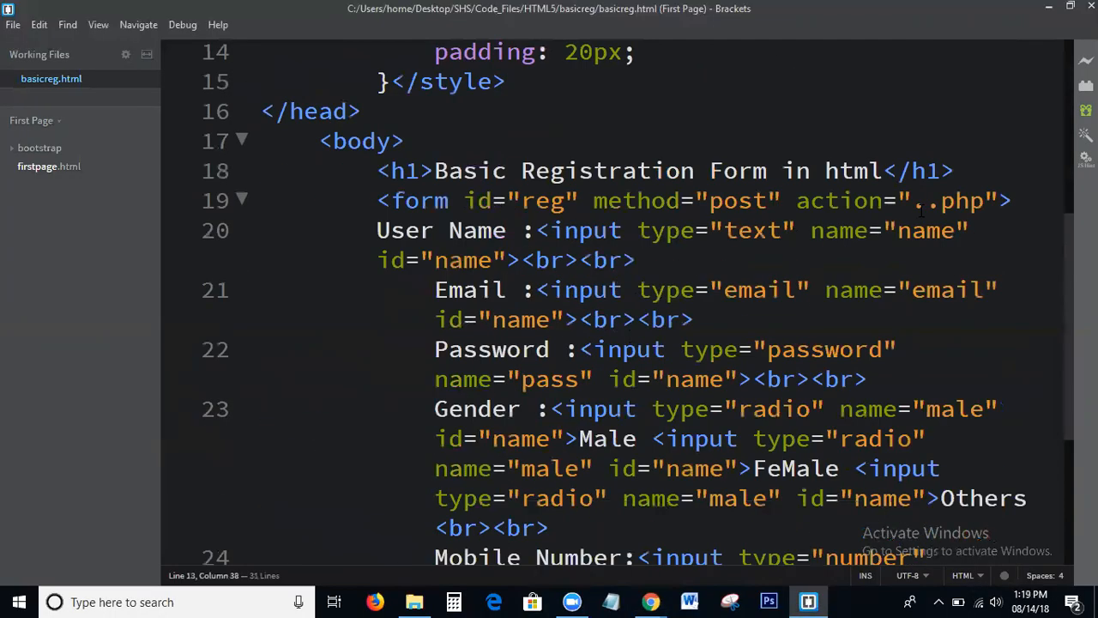
Step: Add an h2 "Register Here" heading inside the form and set color: white in #reg
left_click(1015, 199)
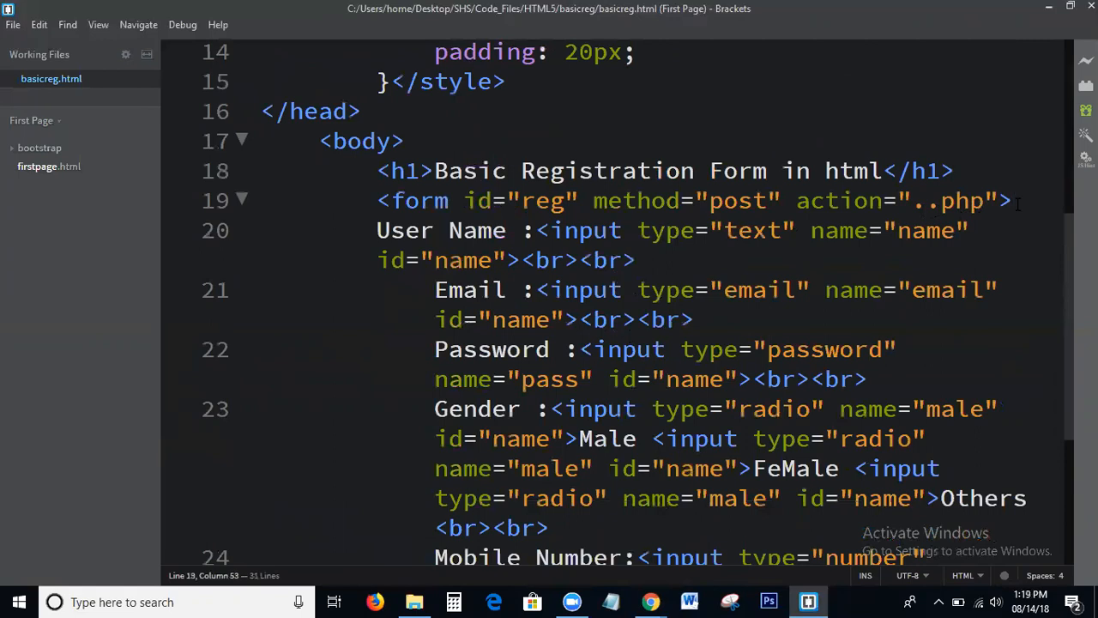
type("<h2>Register H</h2>")
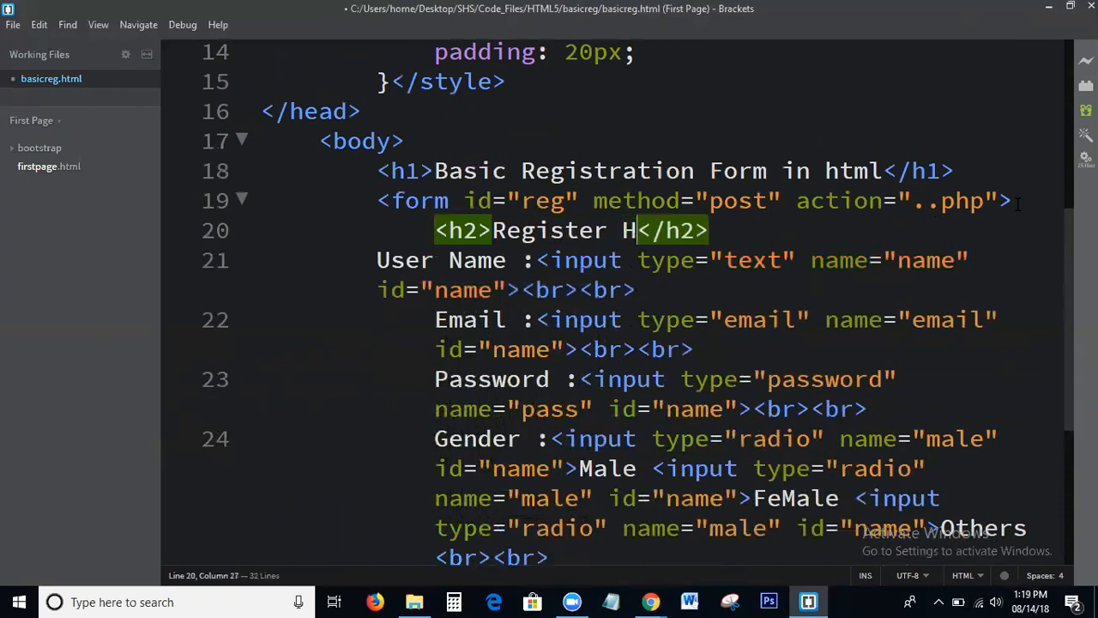
type("ere")
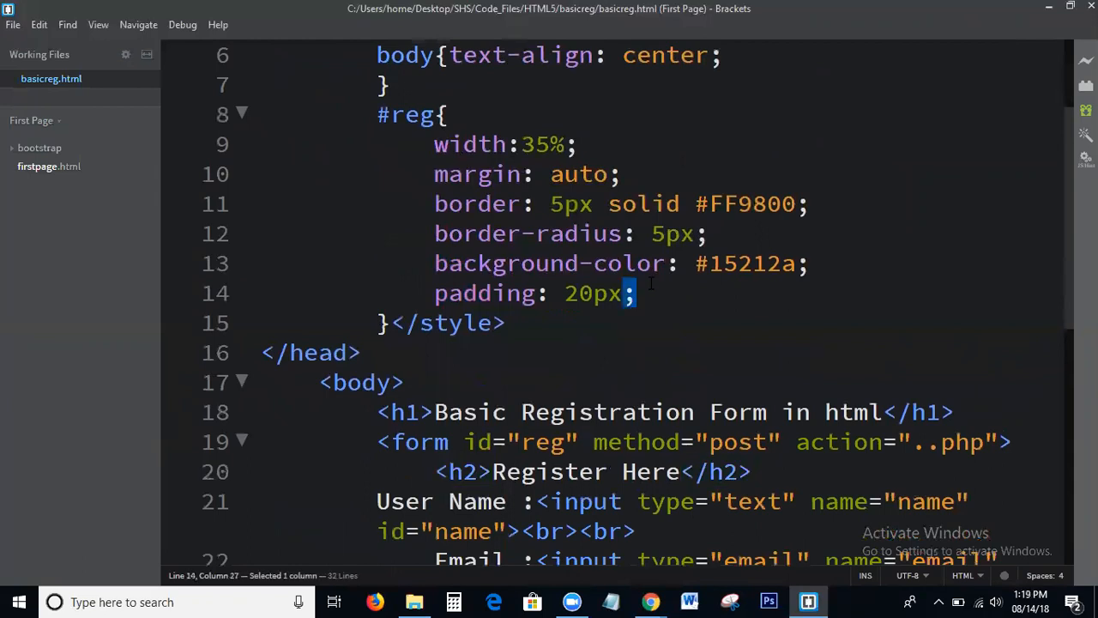
type("s")
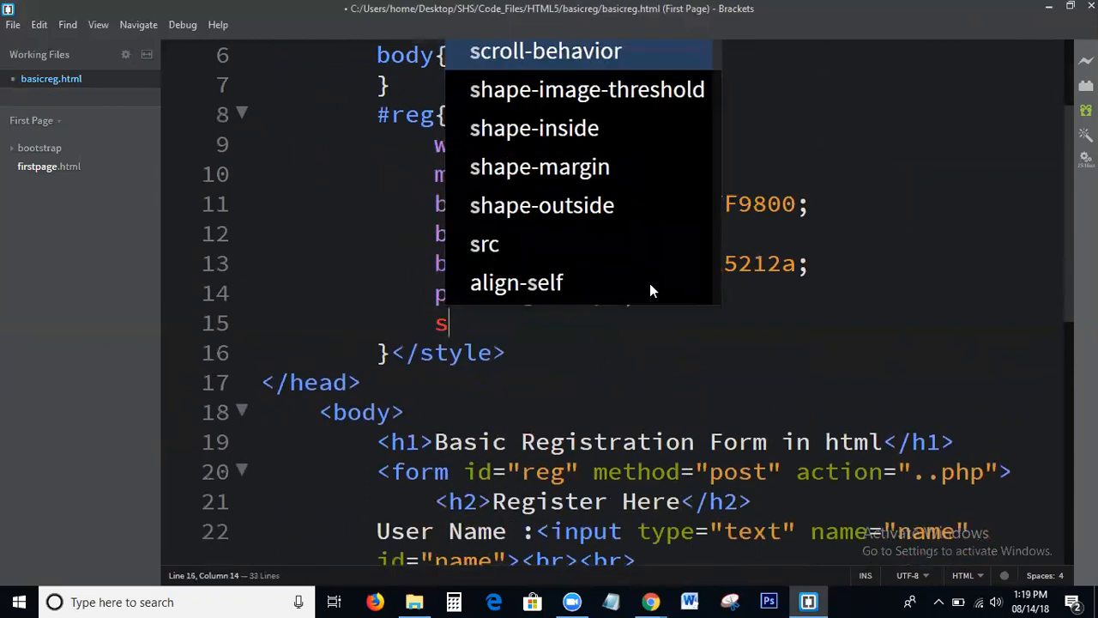
type("color:")
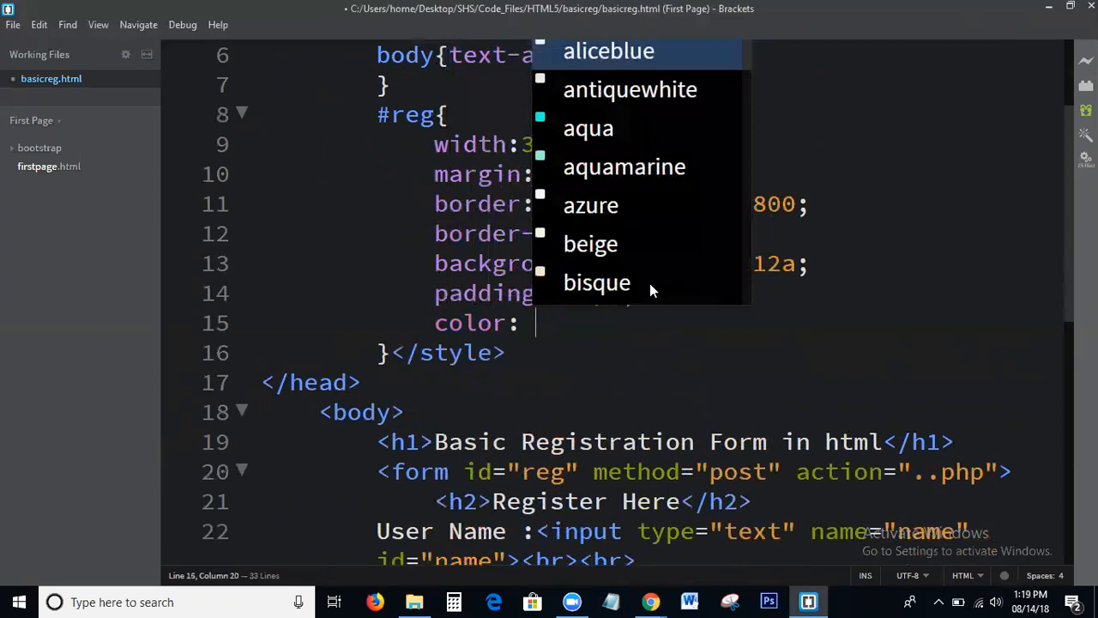
type("white")
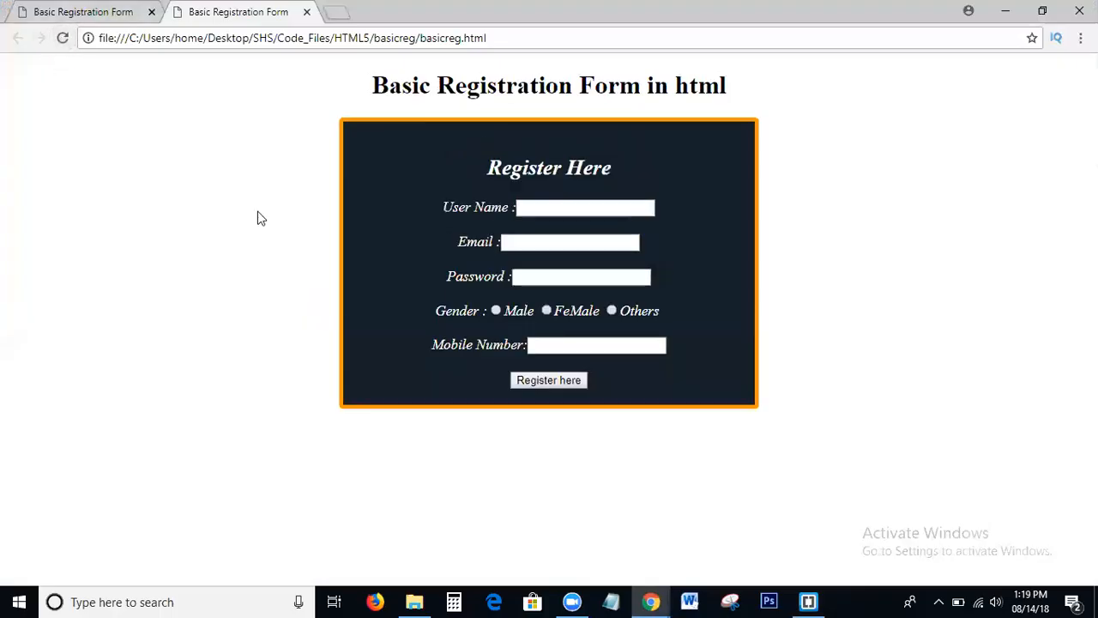
mouse_move(656, 297)
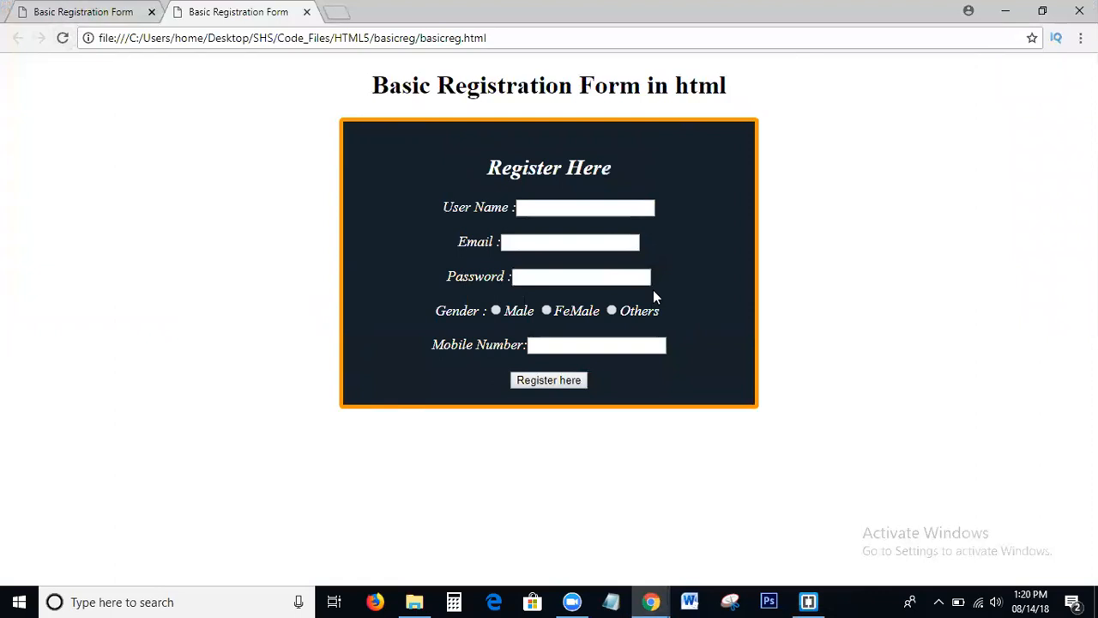
mouse_move(616, 266)
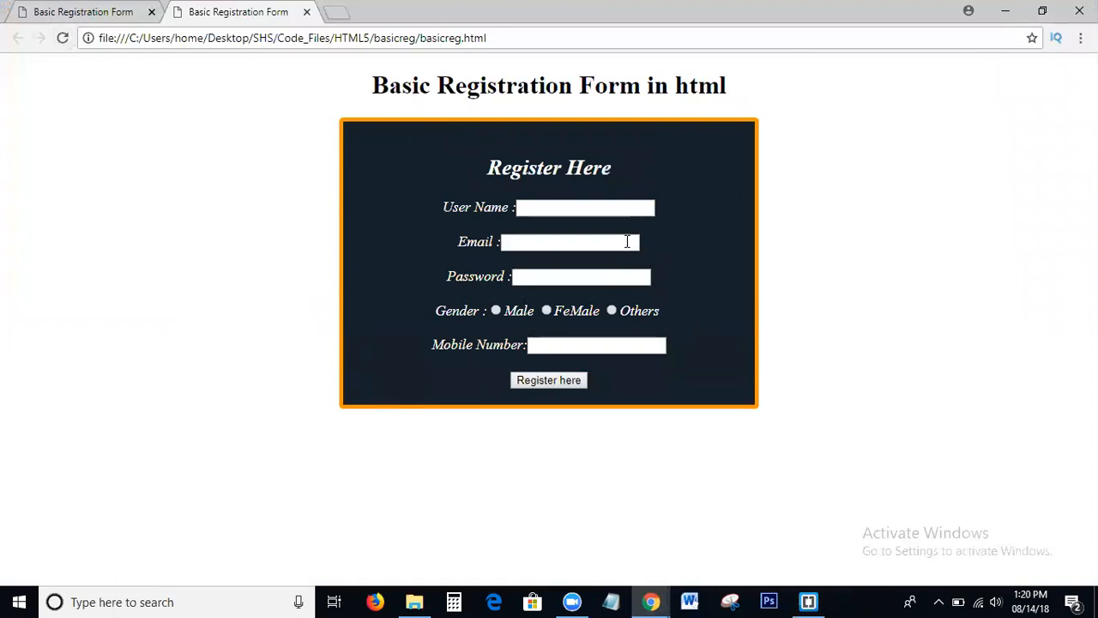
mouse_move(1007, 131)
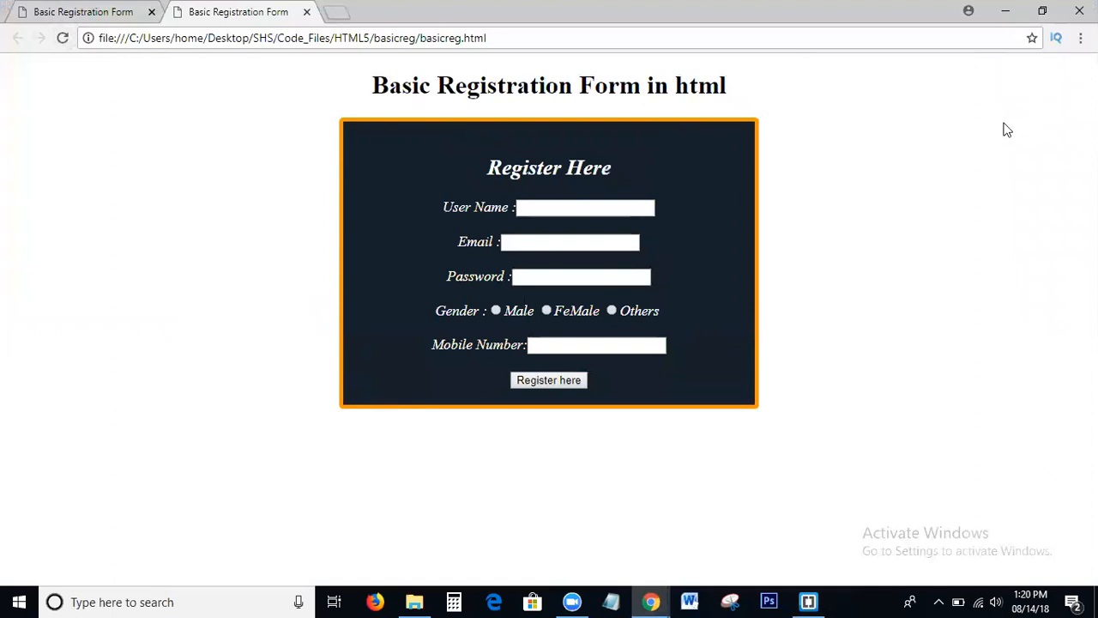
mouse_move(926, 10)
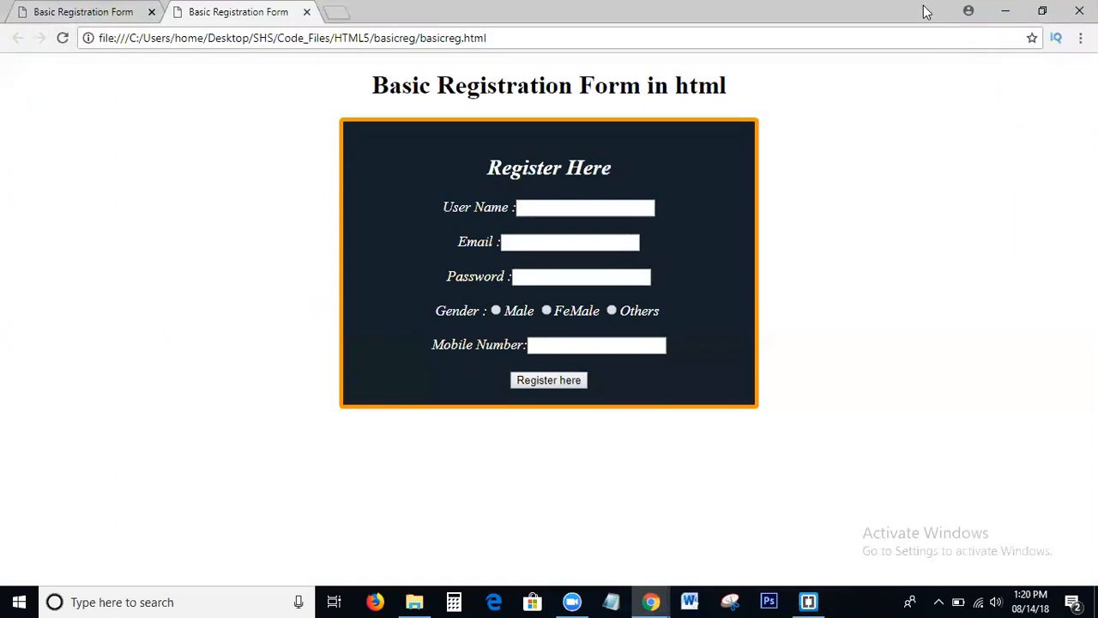